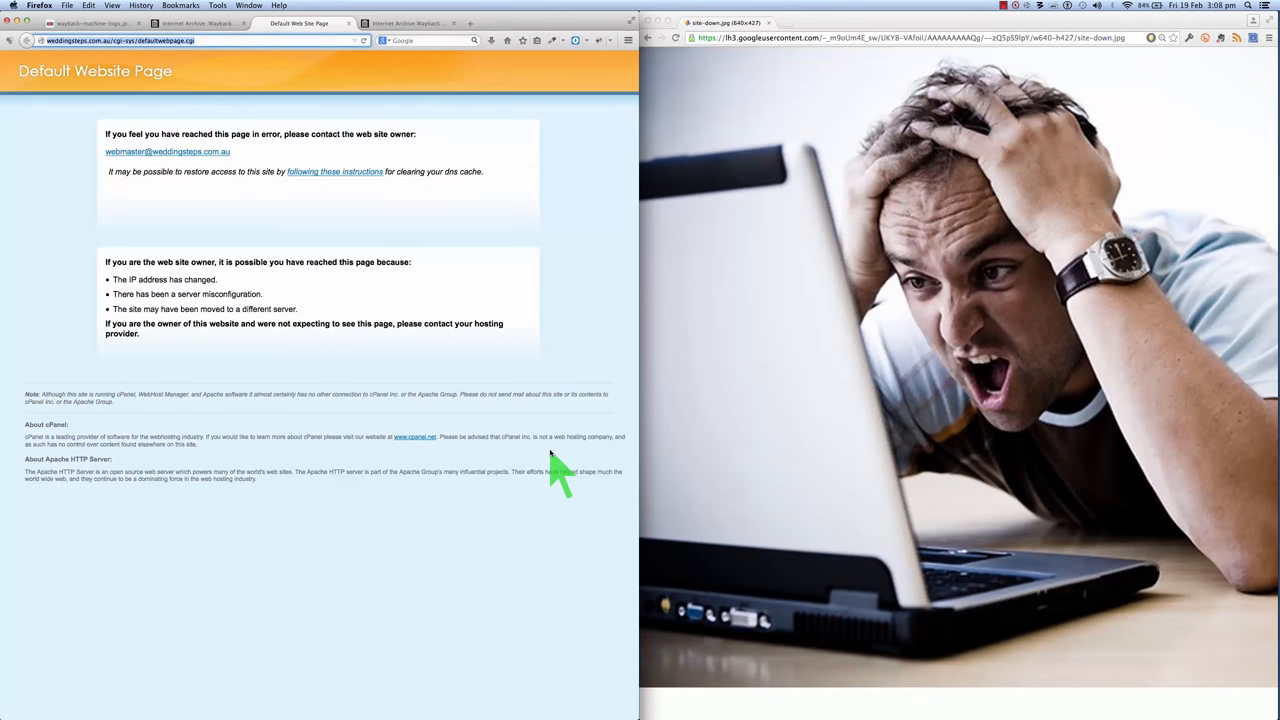
mouse_move(568, 320)
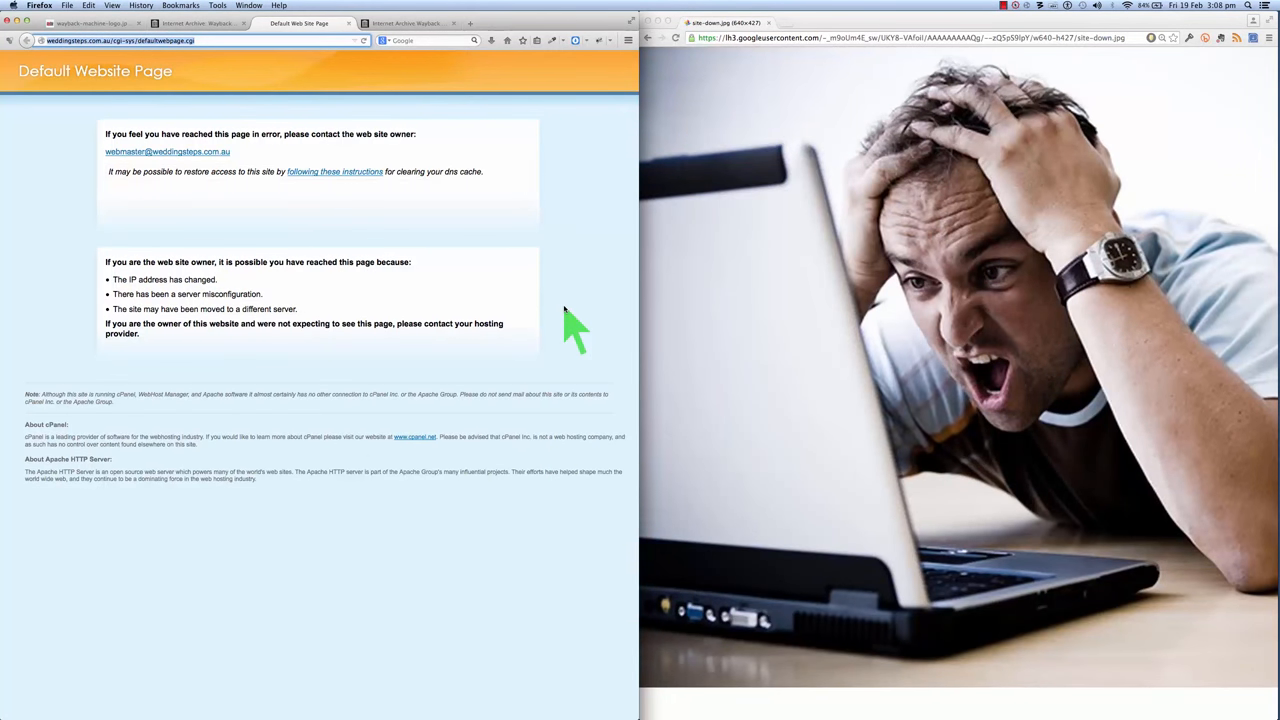
mouse_move(958, 404)
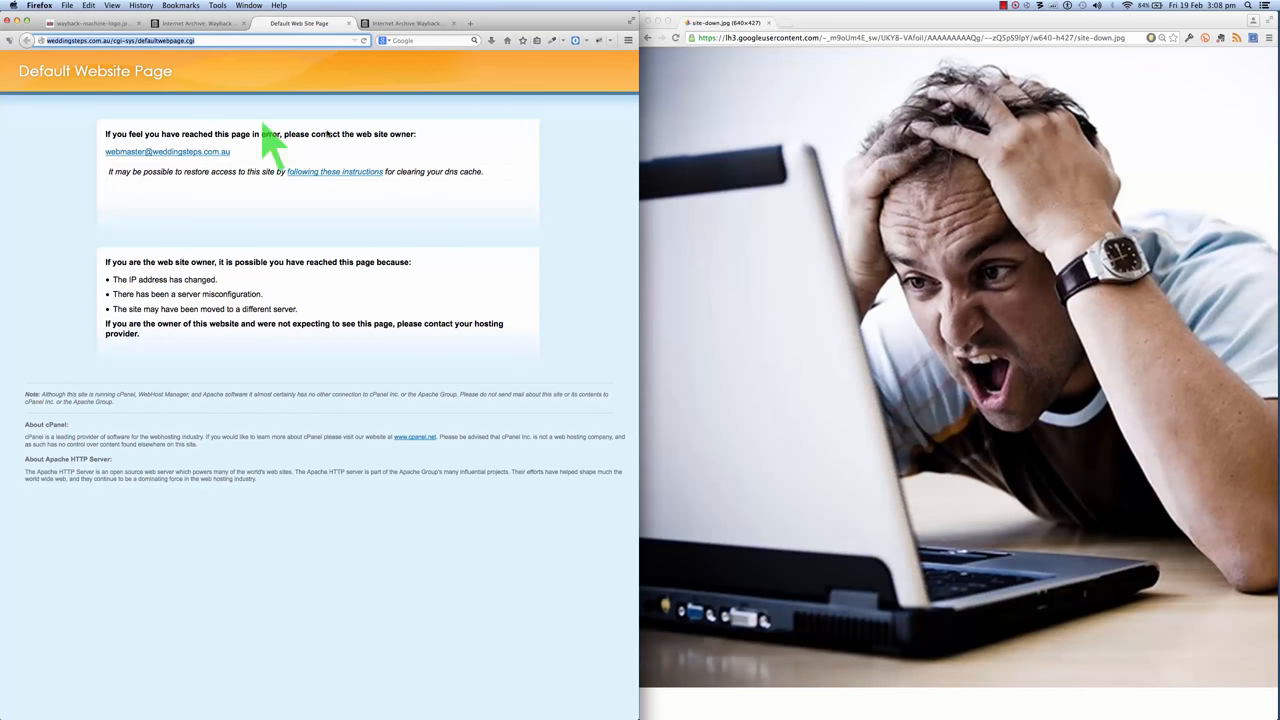
mouse_move(72, 120)
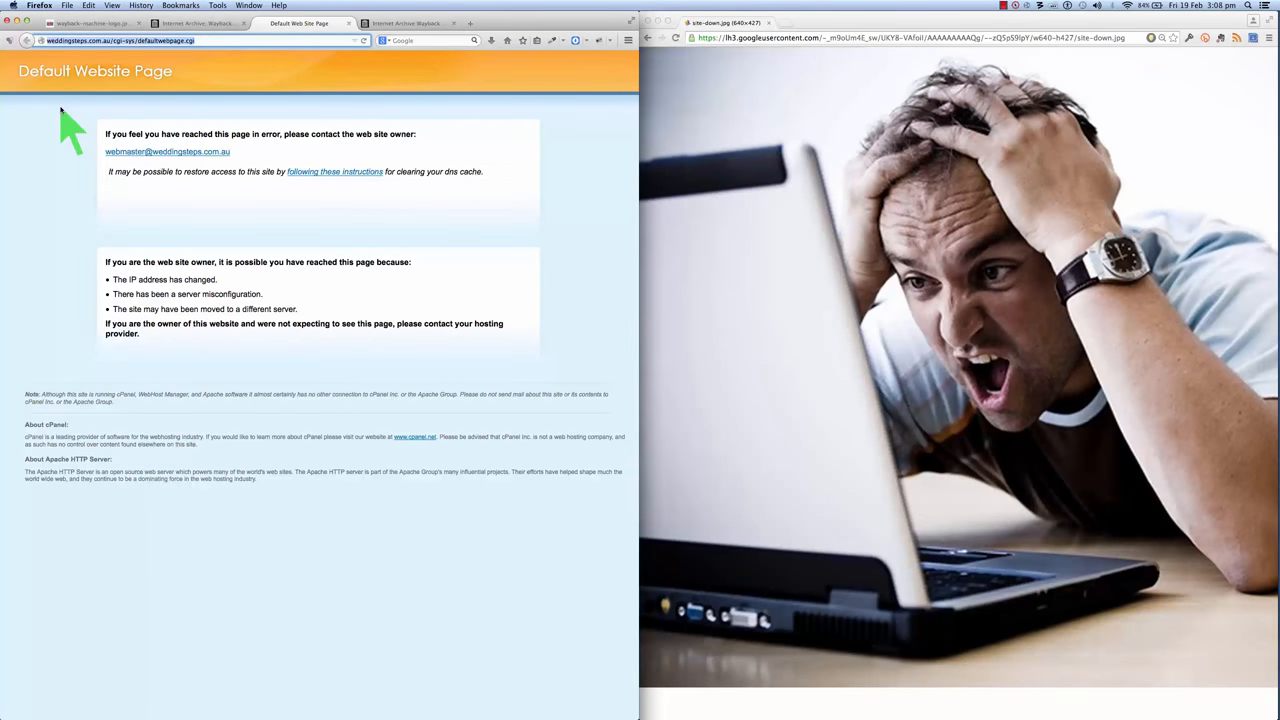
mouse_move(100, 340)
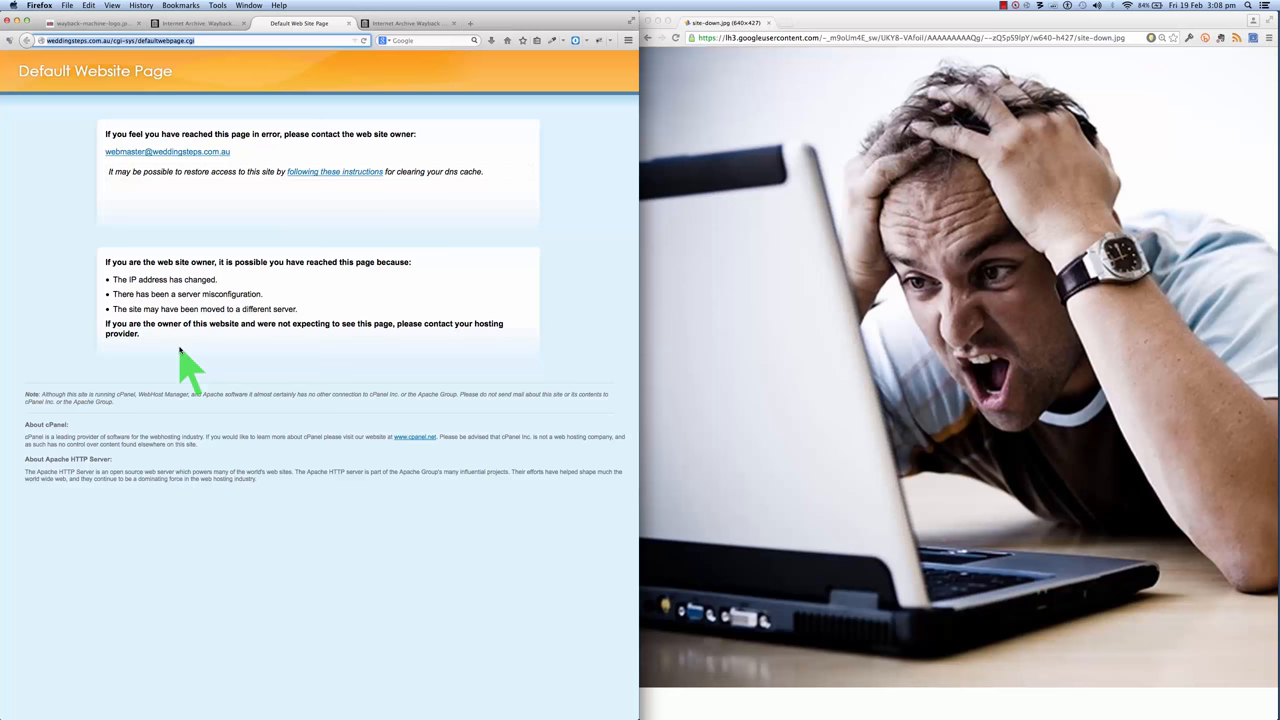
mouse_move(320, 384)
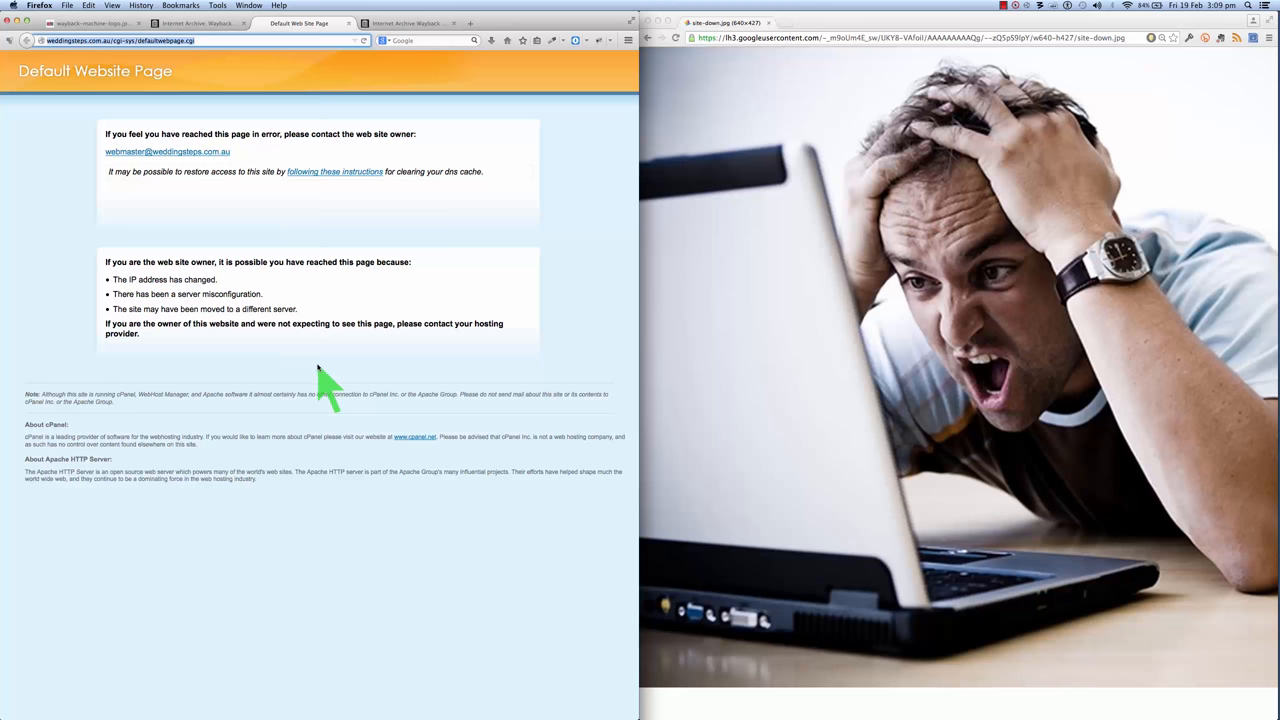
mouse_move(824, 414)
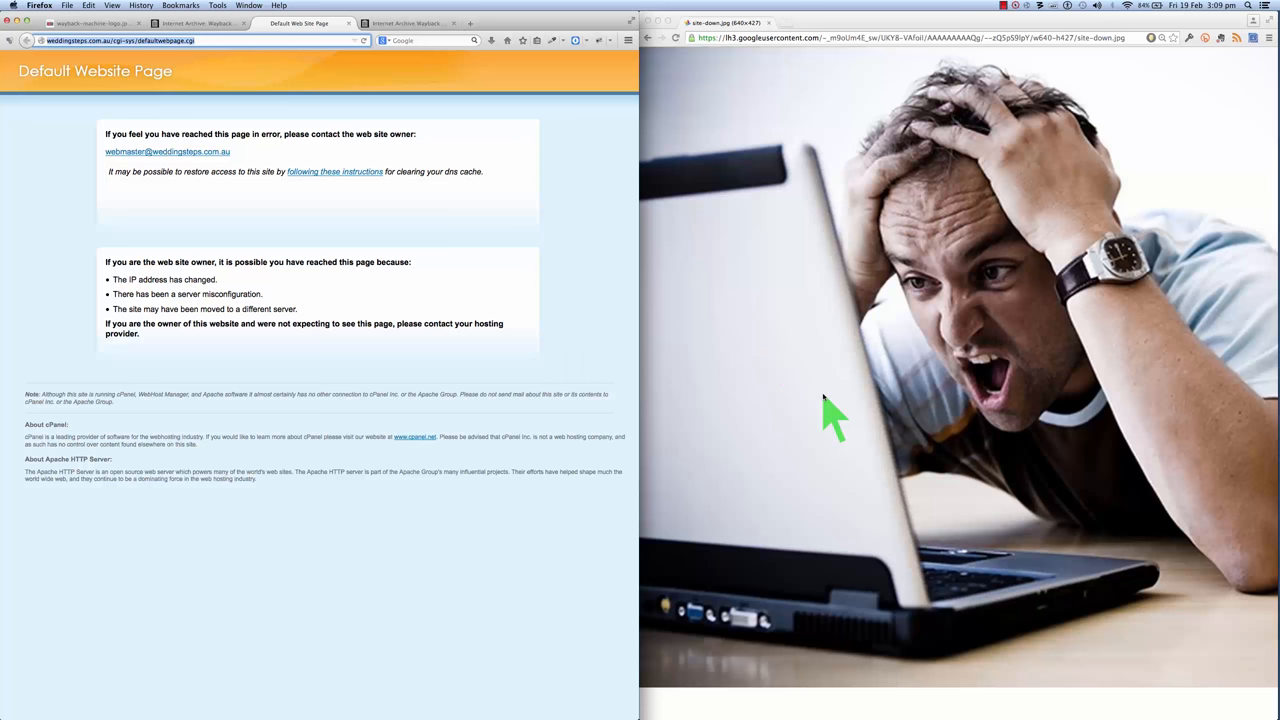
mouse_move(490, 376)
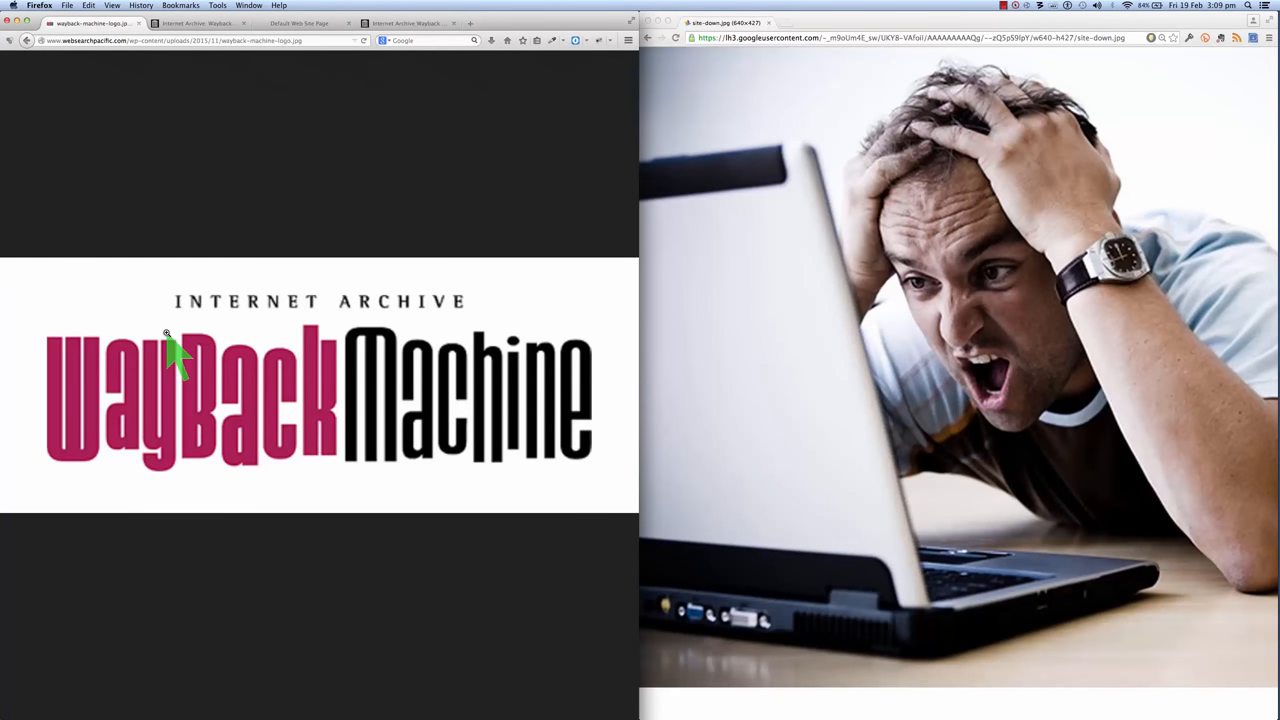
mouse_move(332, 404)
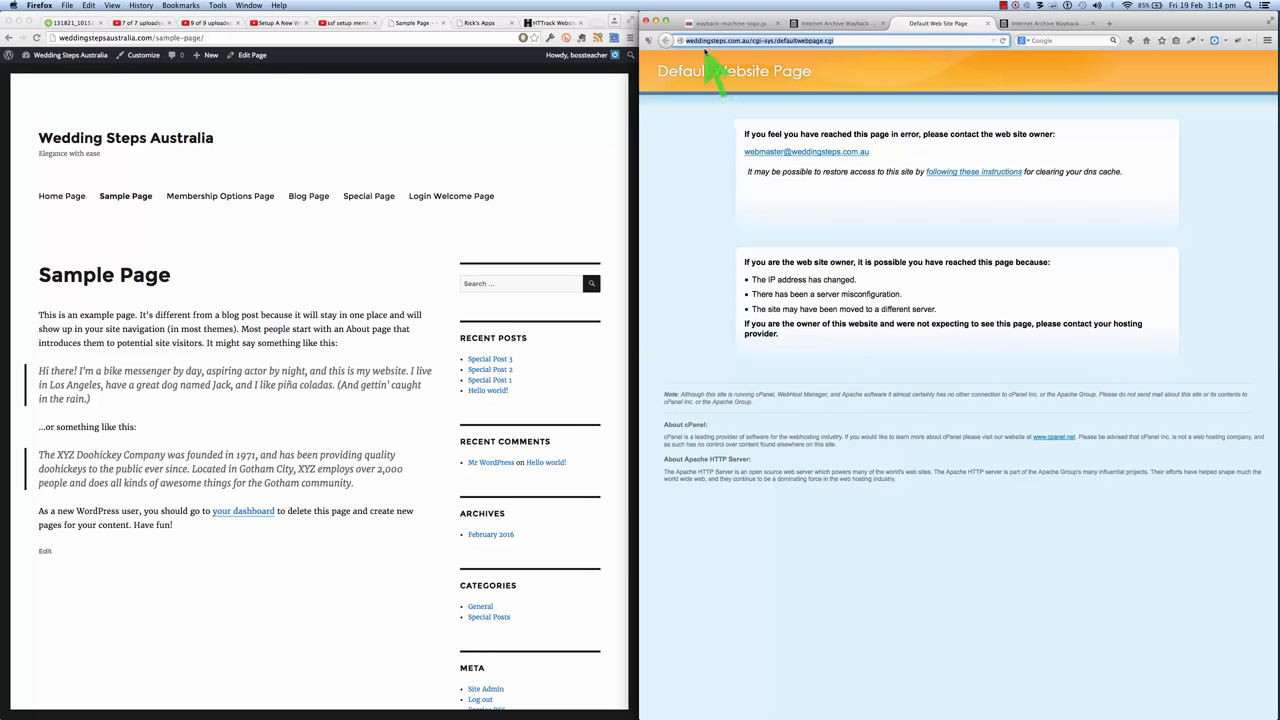
mouse_move(720, 170)
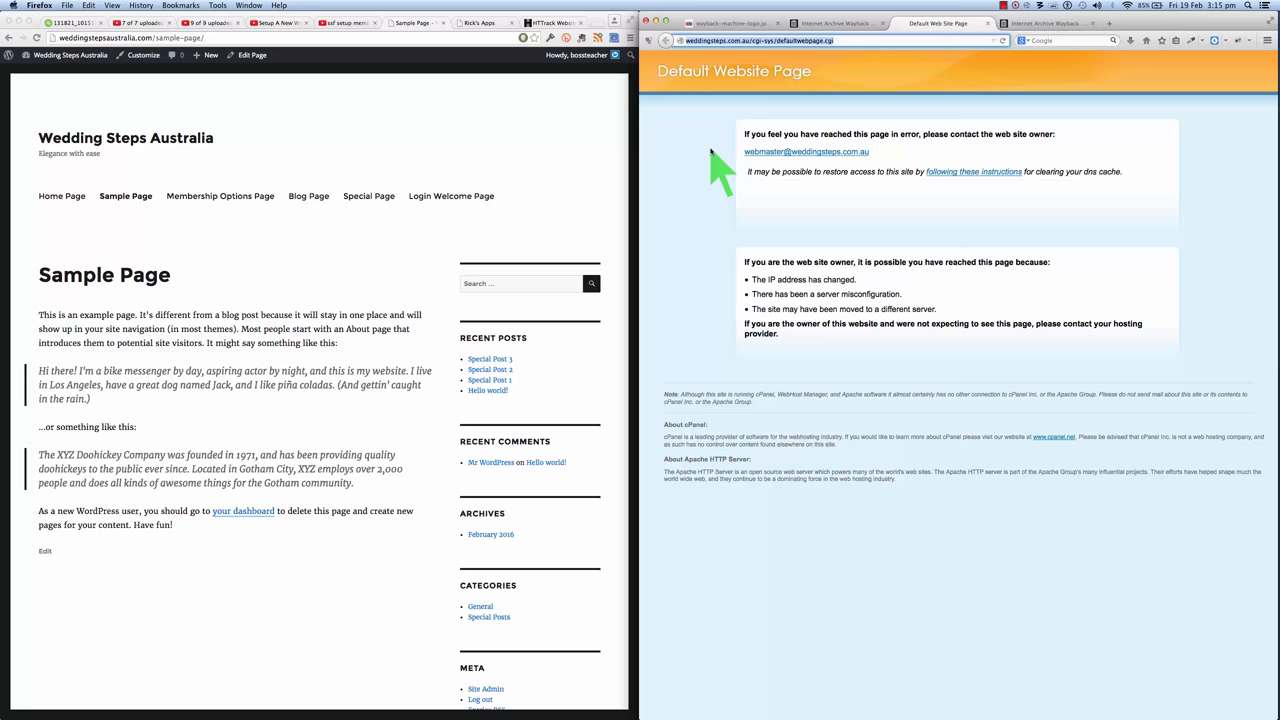
mouse_move(376, 384)
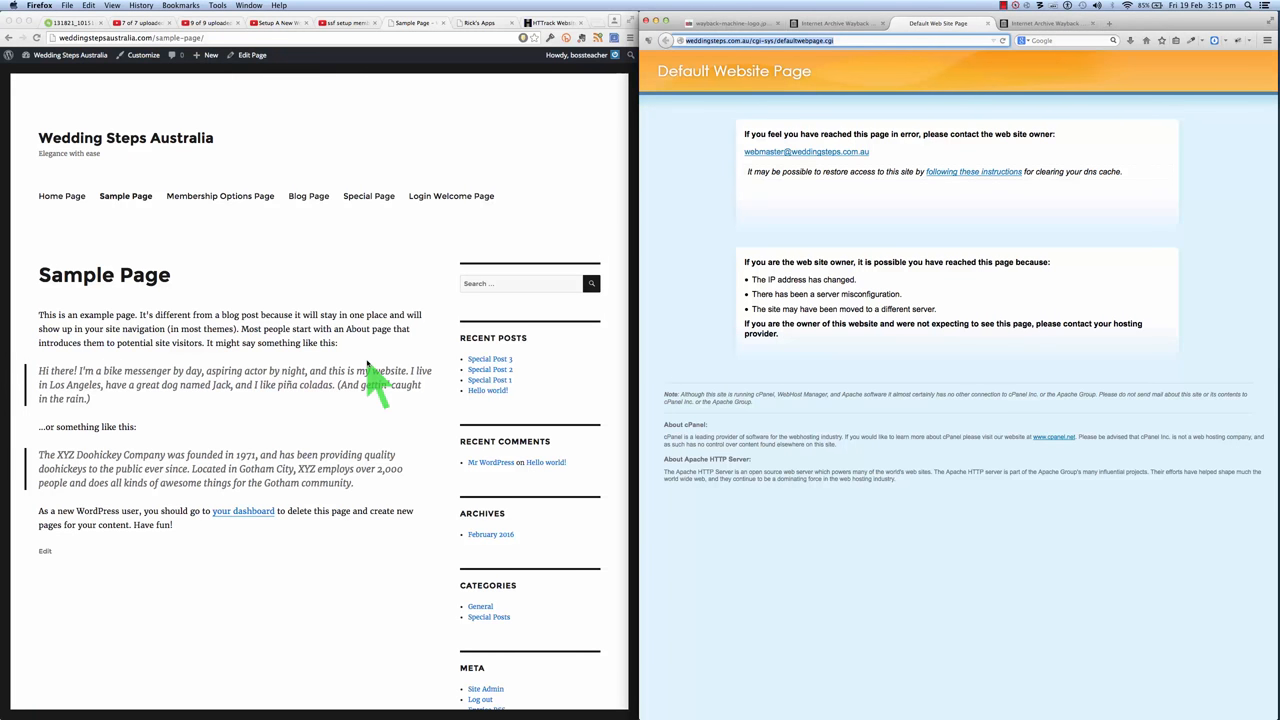
mouse_move(284, 464)
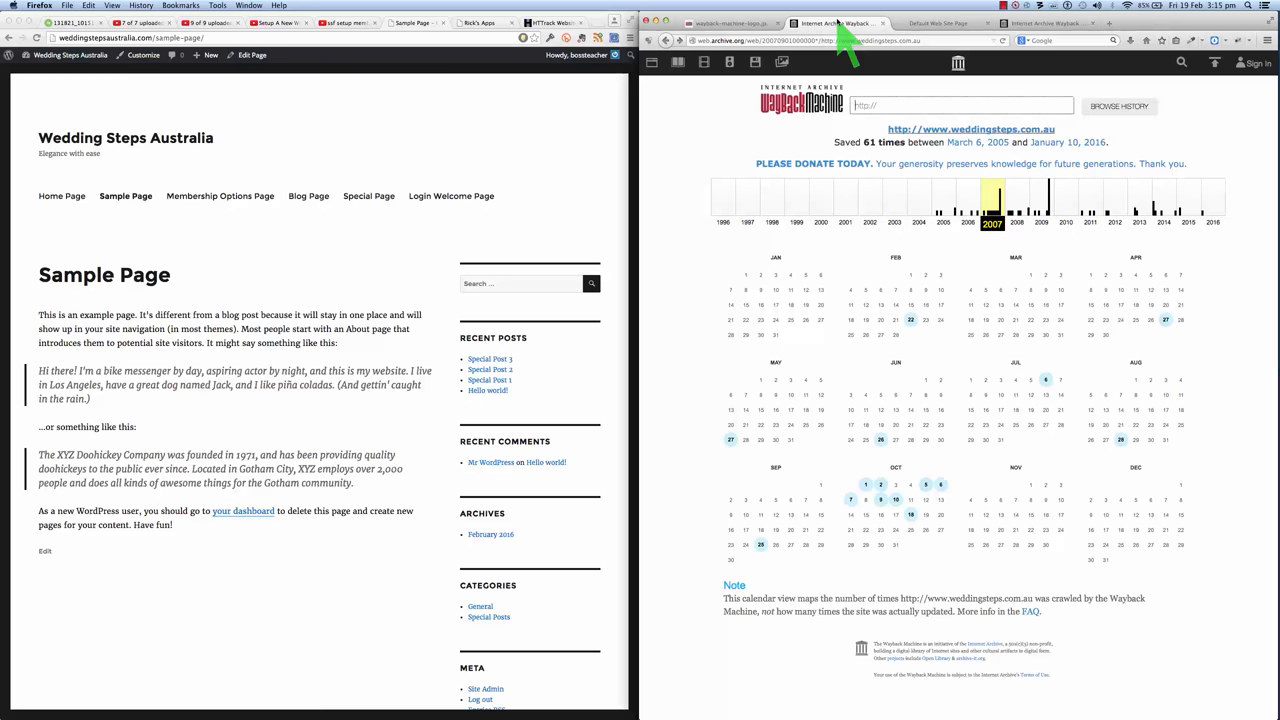
mouse_move(750, 184)
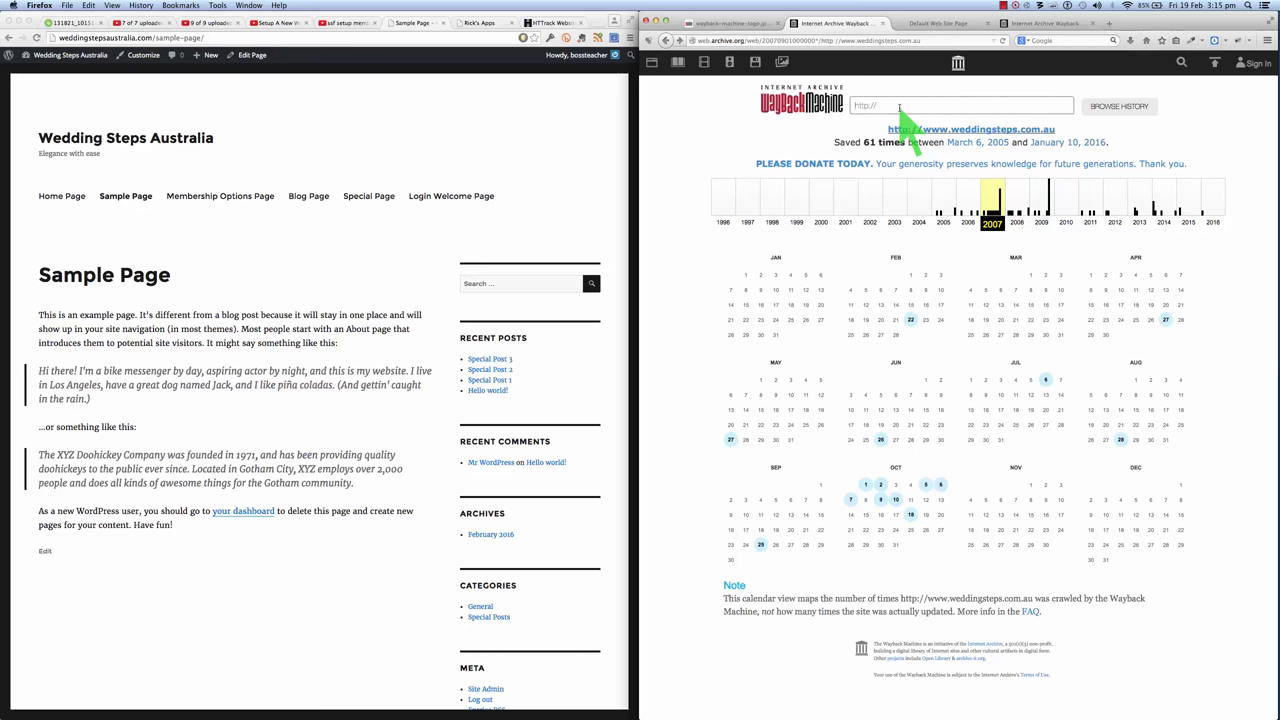
type("http://www.weddingsteps.com.au")
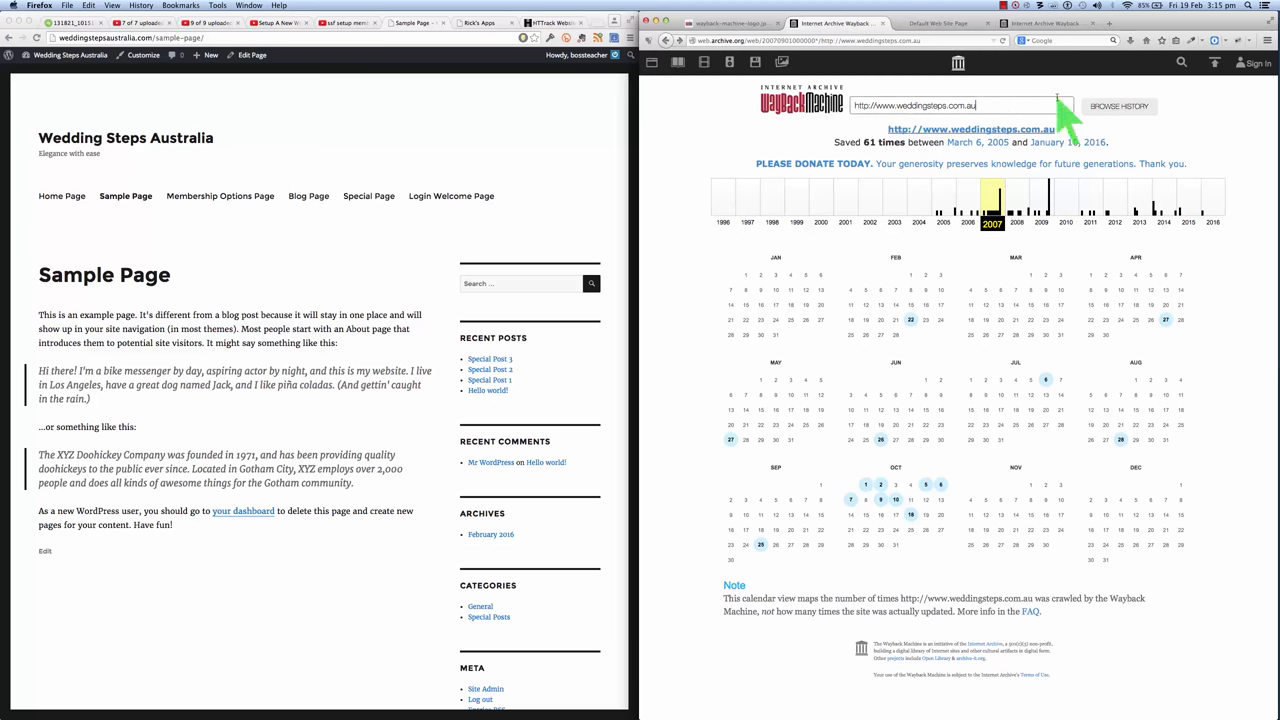
left_click(1118, 106)
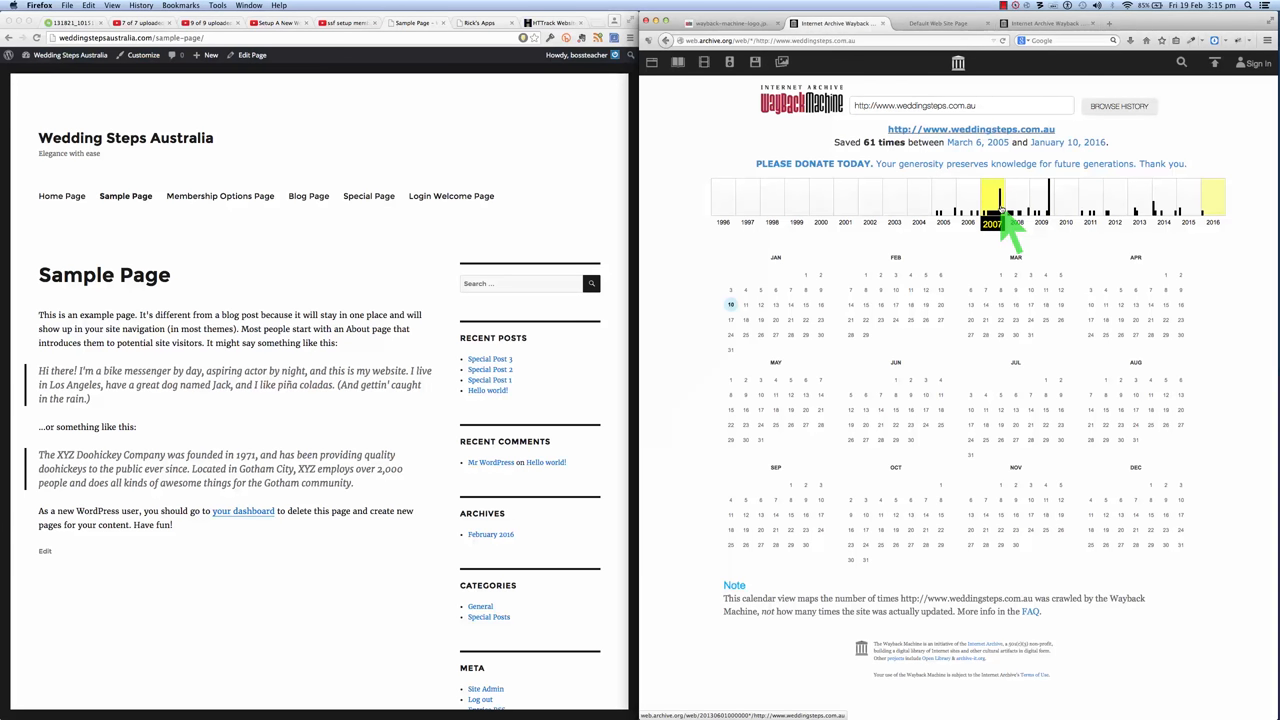
Load the October 6, 2007 snapshot of the Wedding Steps site from the 2007 calendar.
left_click(732, 304)
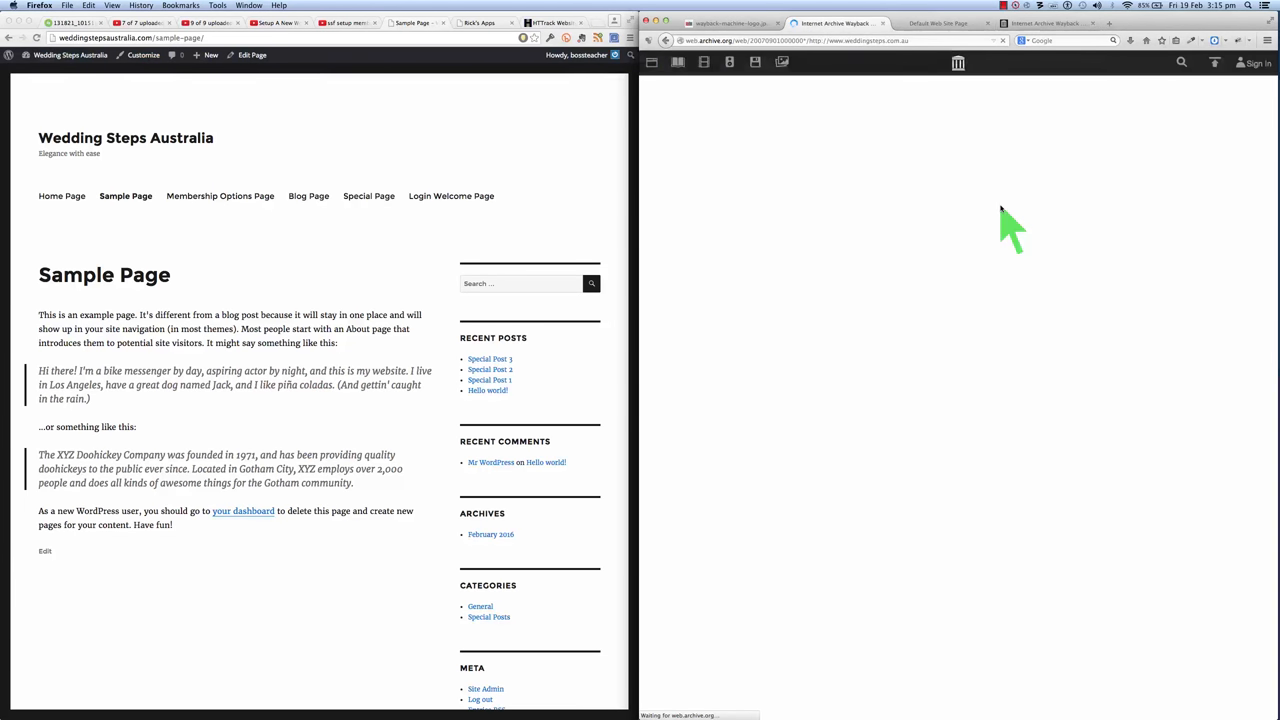
left_click(992, 198)
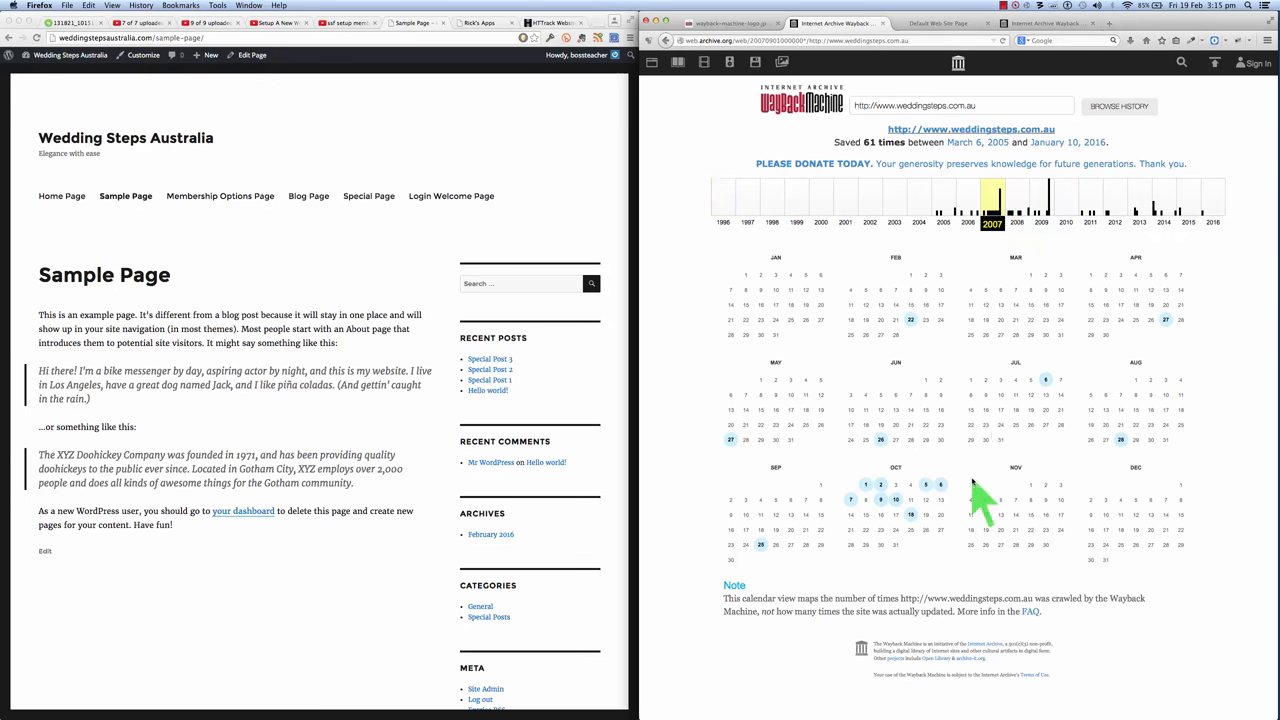
mouse_move(1000, 300)
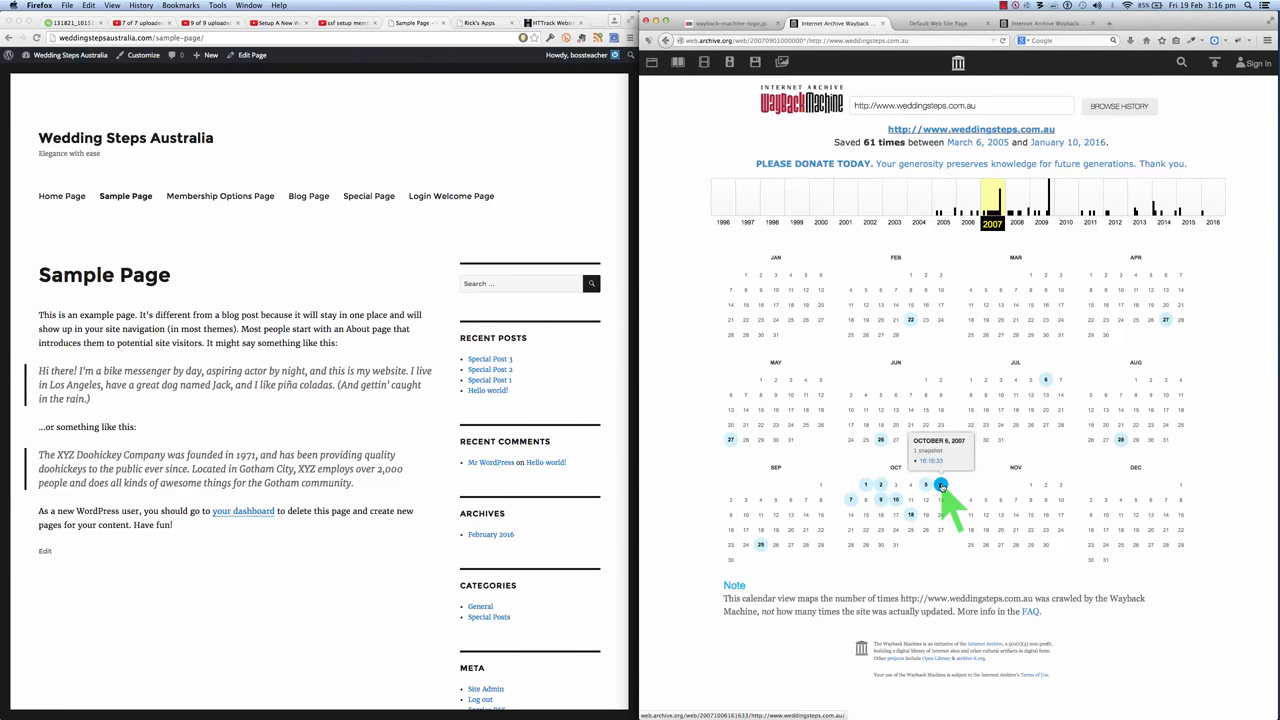
left_click(942, 486)
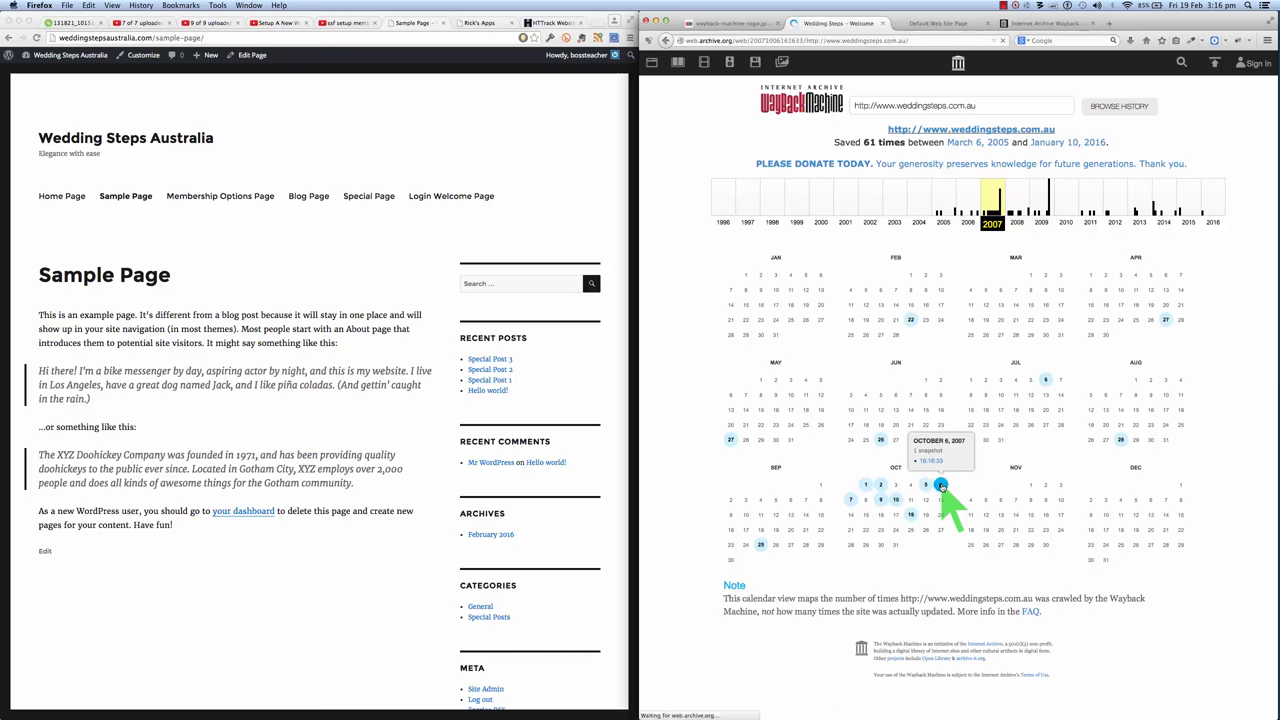
left_click(940, 486)
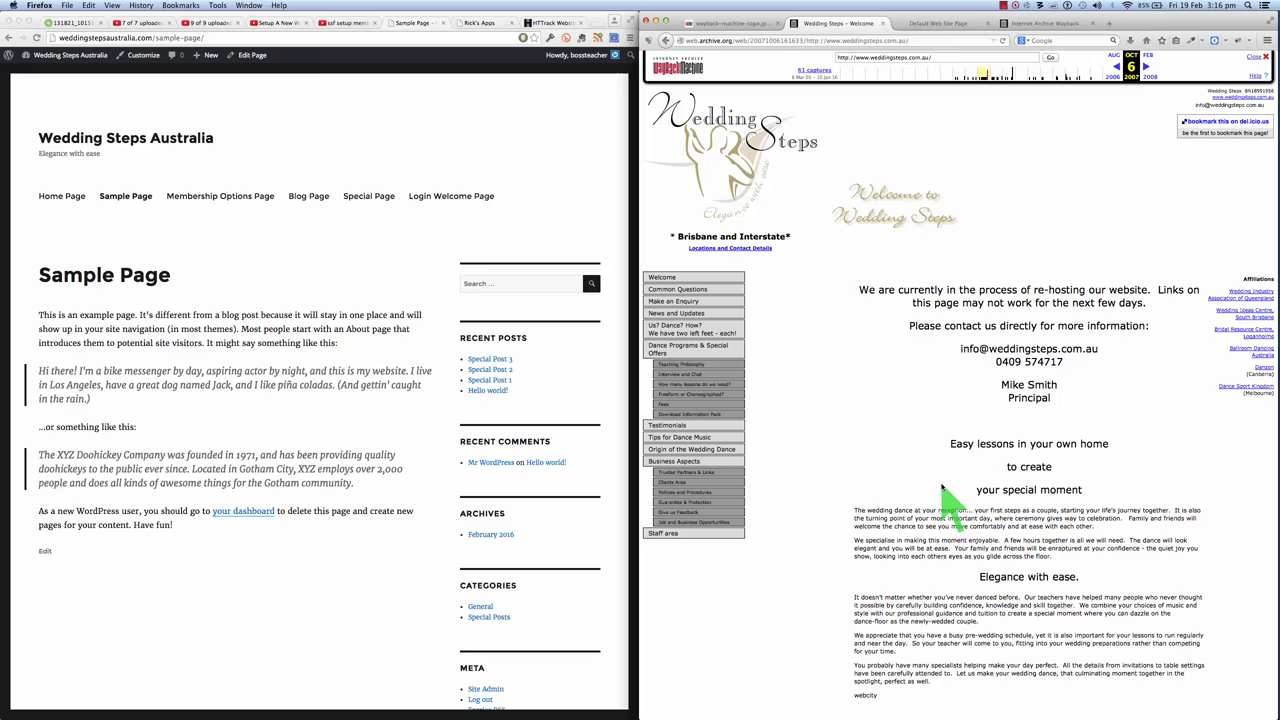
mouse_move(940, 300)
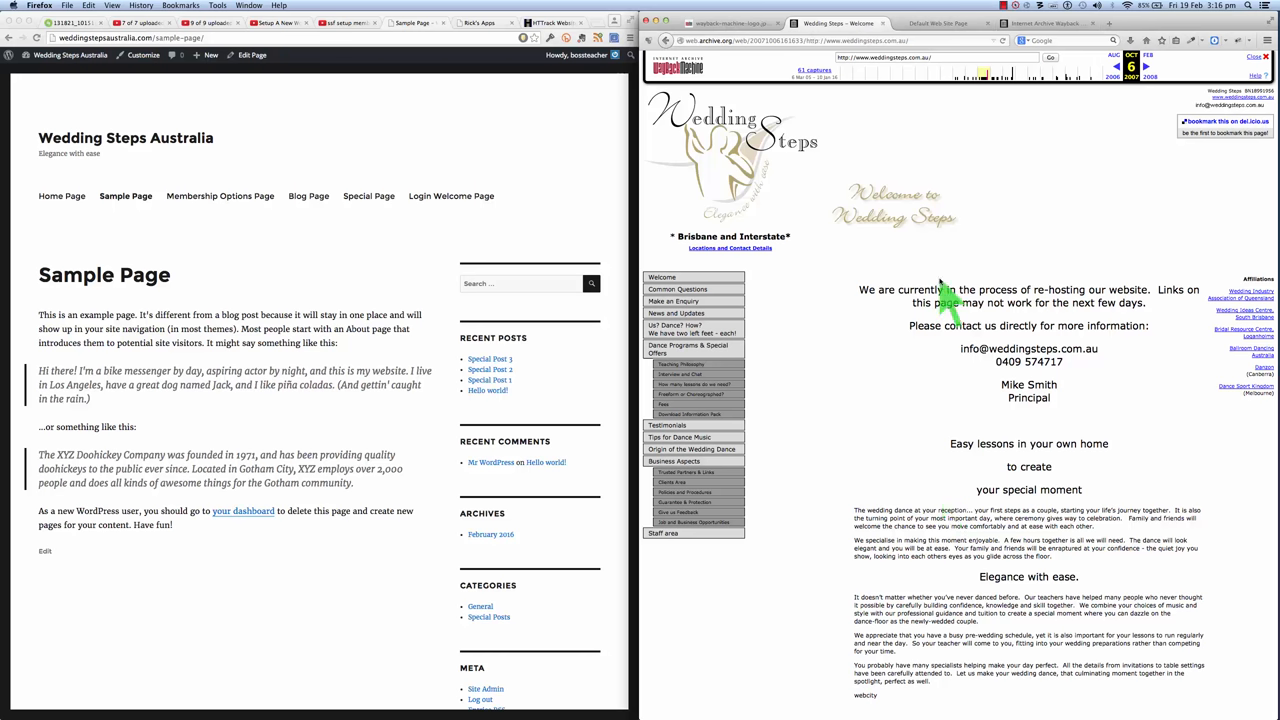
mouse_move(880, 596)
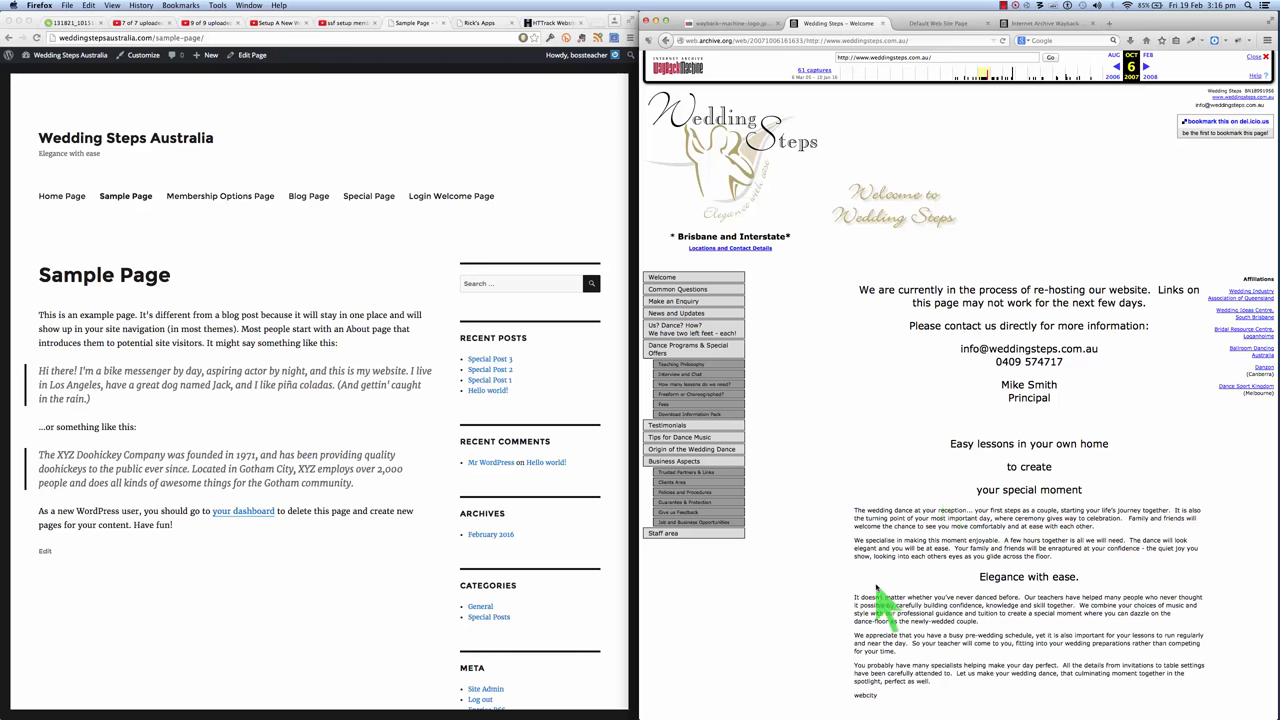
mouse_move(1030, 570)
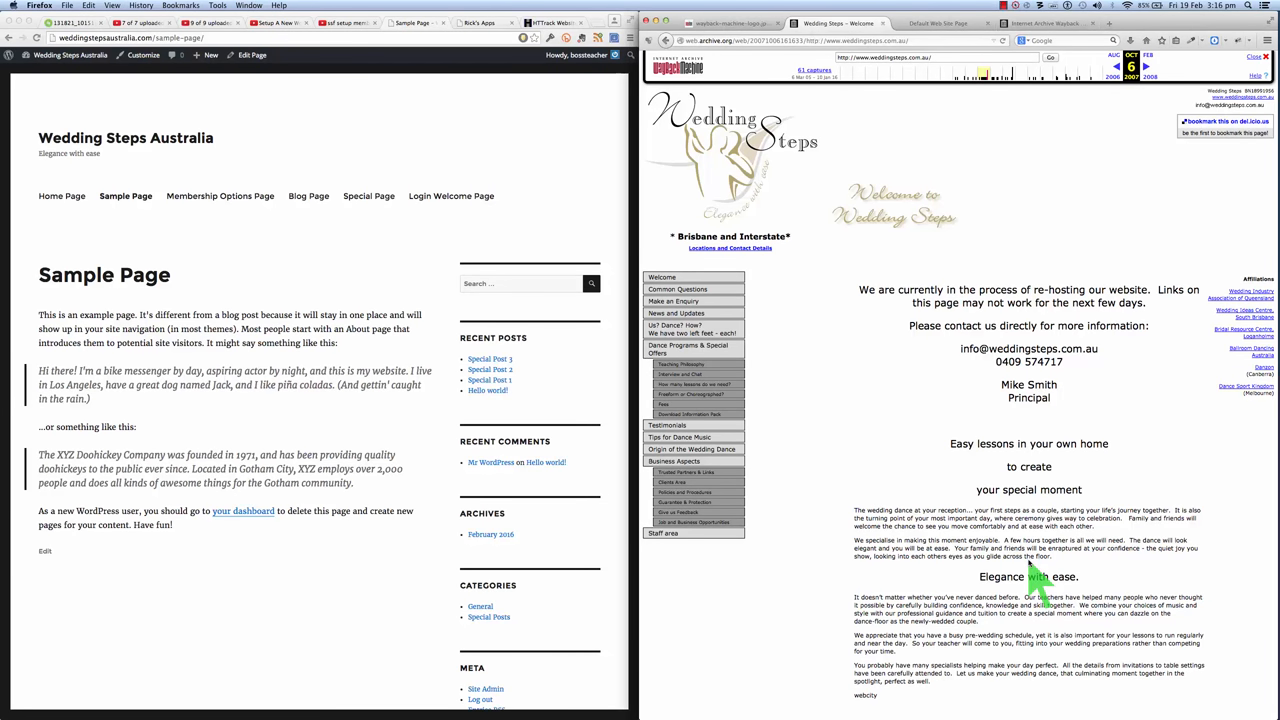
mouse_move(910, 470)
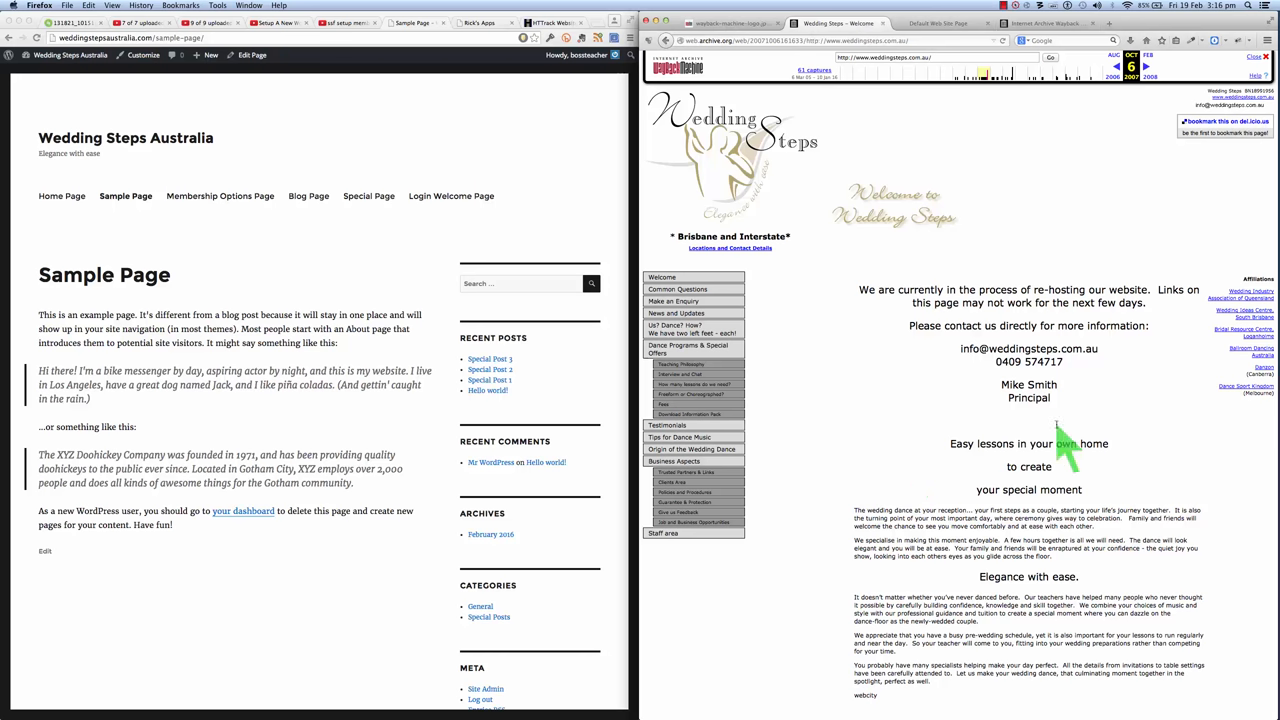
mouse_move(810, 410)
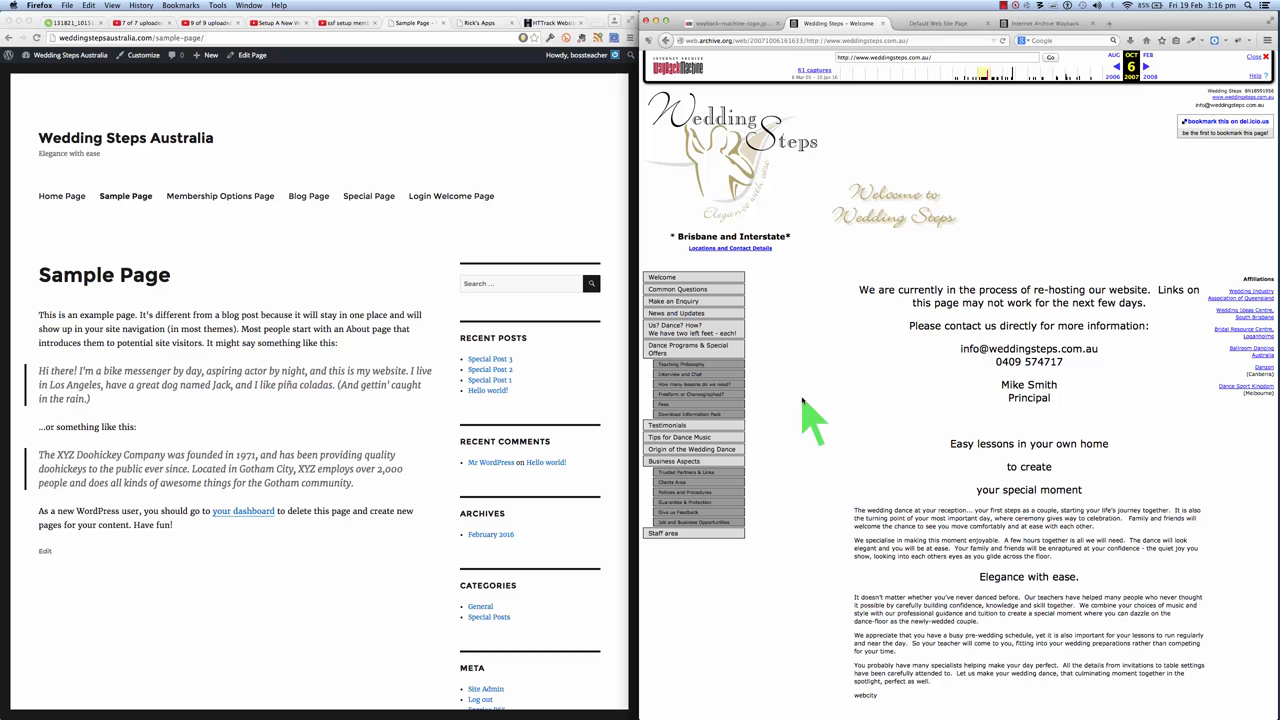
mouse_move(928, 420)
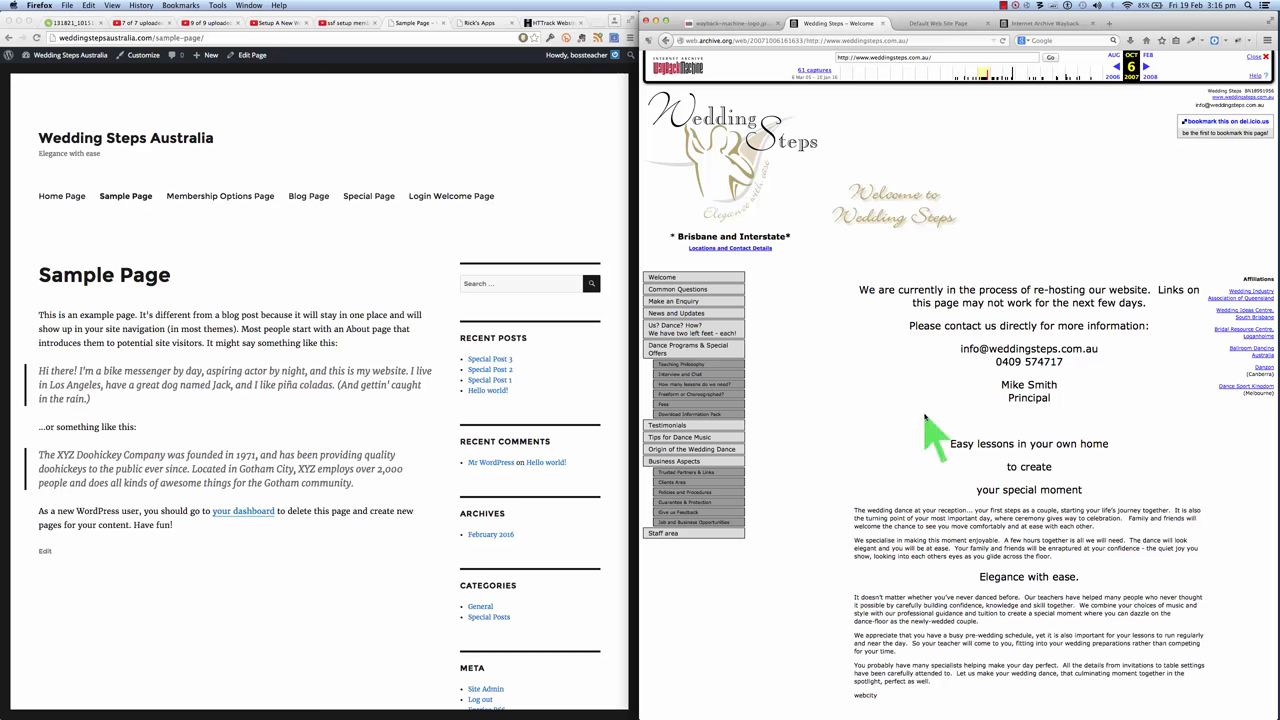
mouse_move(888, 402)
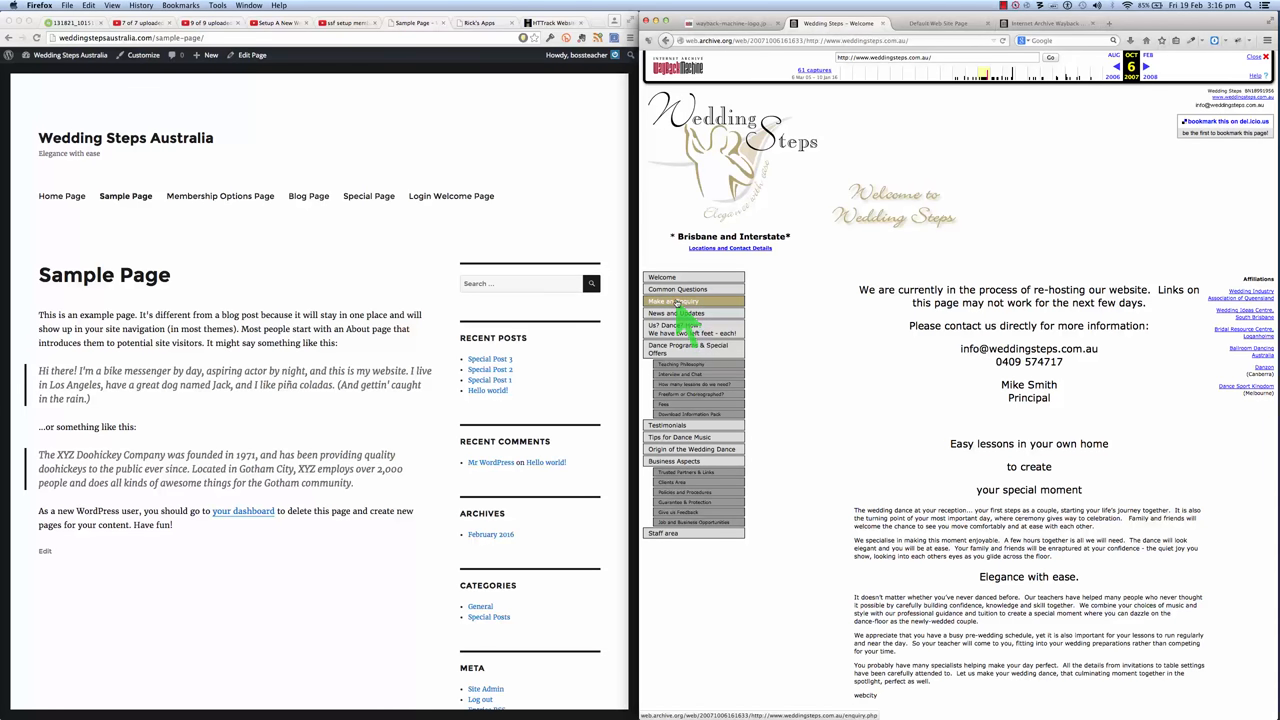
Go to the archived Common Questions page from the site's left navigation.
left_click(676, 288)
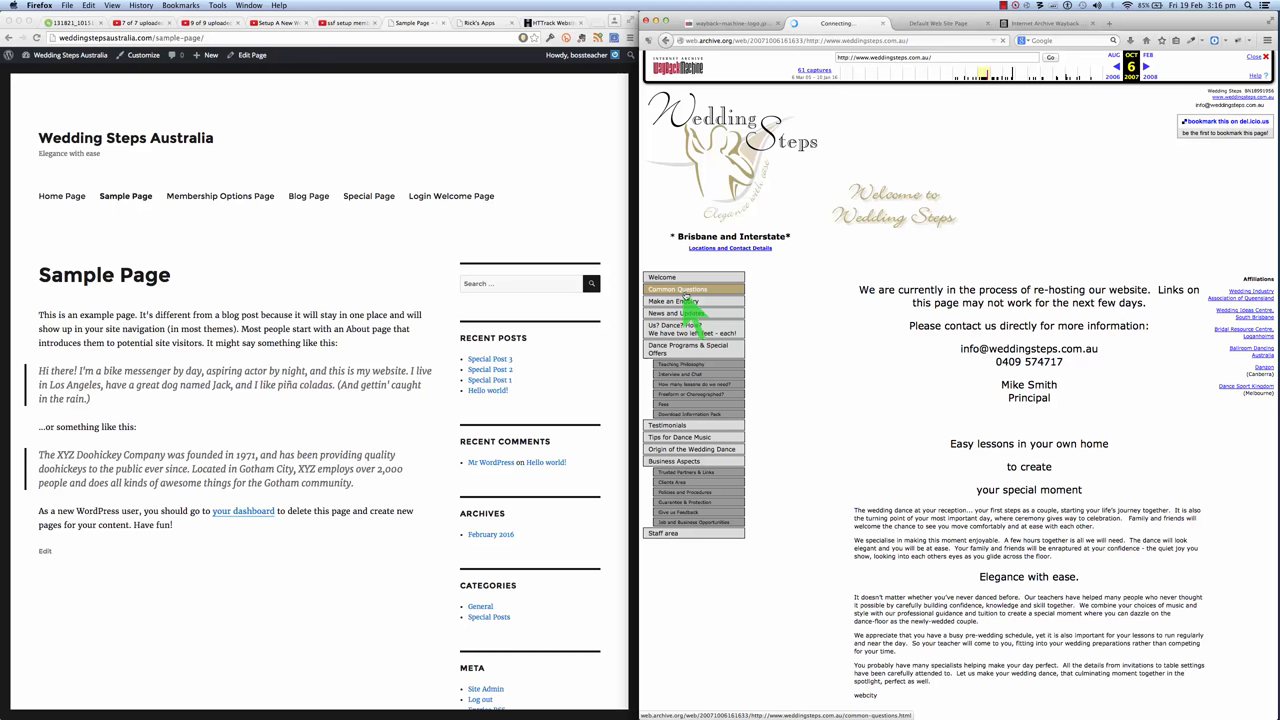
left_click(678, 288)
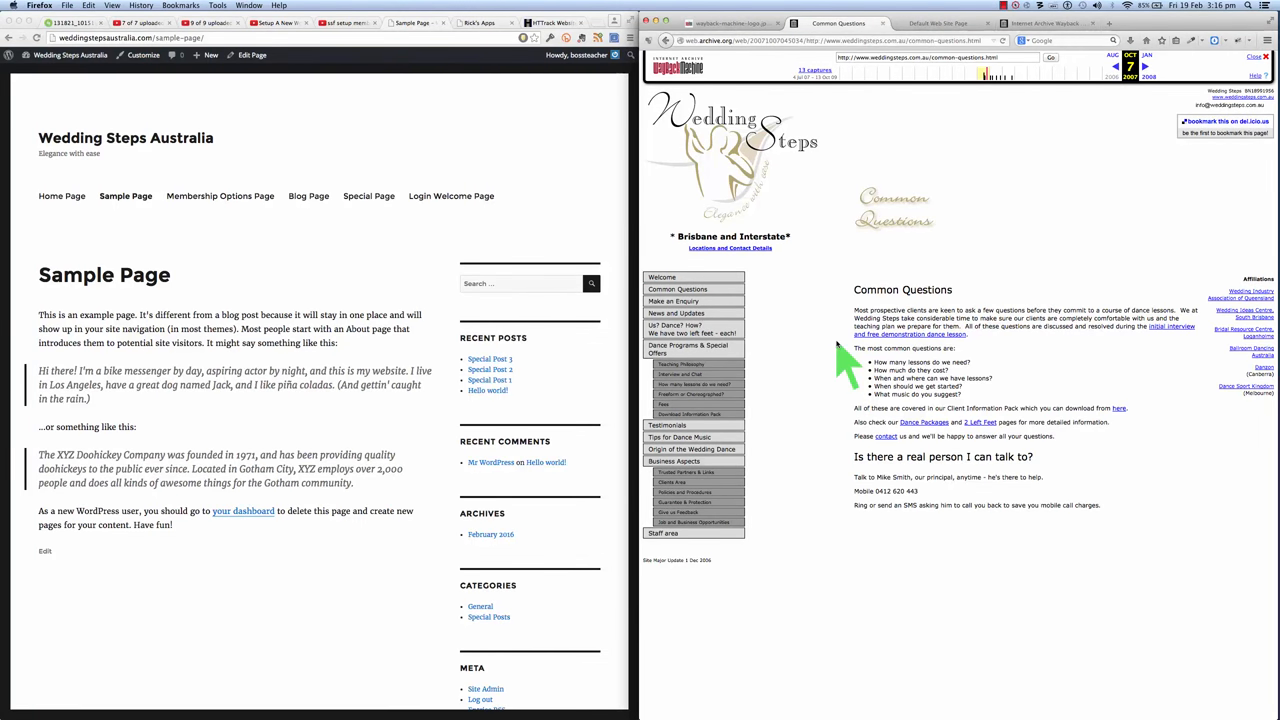
mouse_move(744, 210)
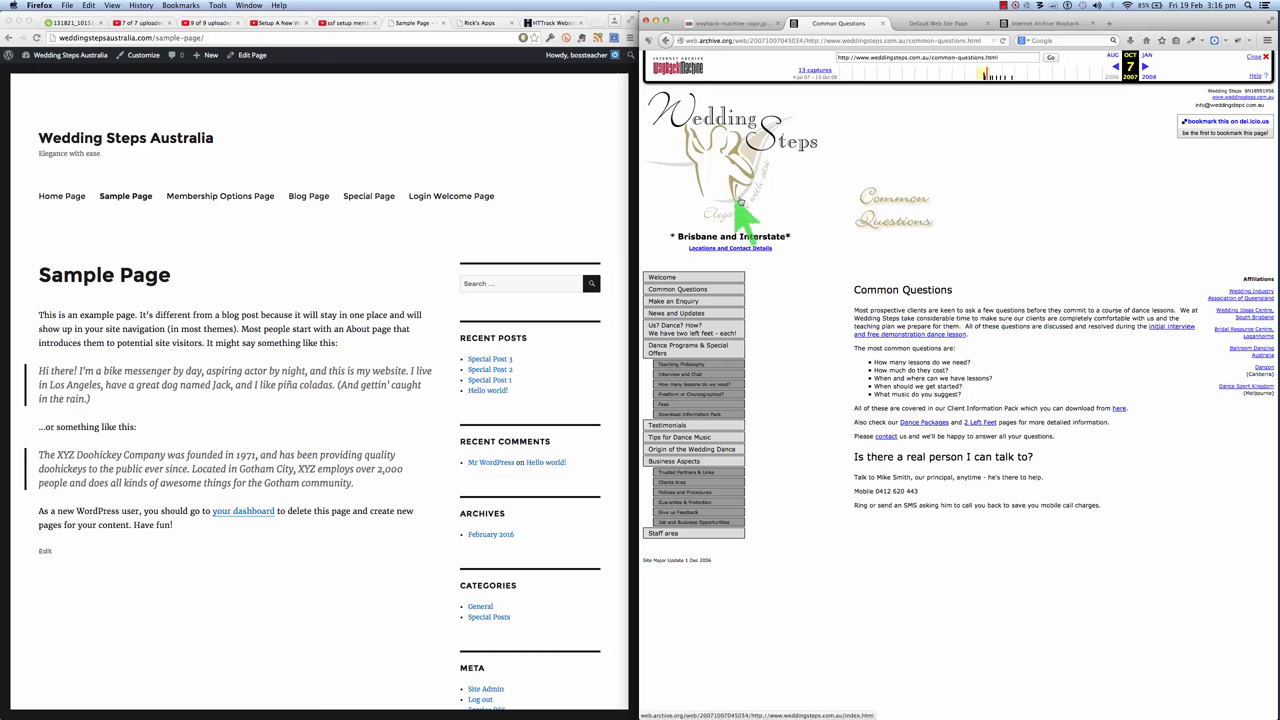
mouse_move(820, 360)
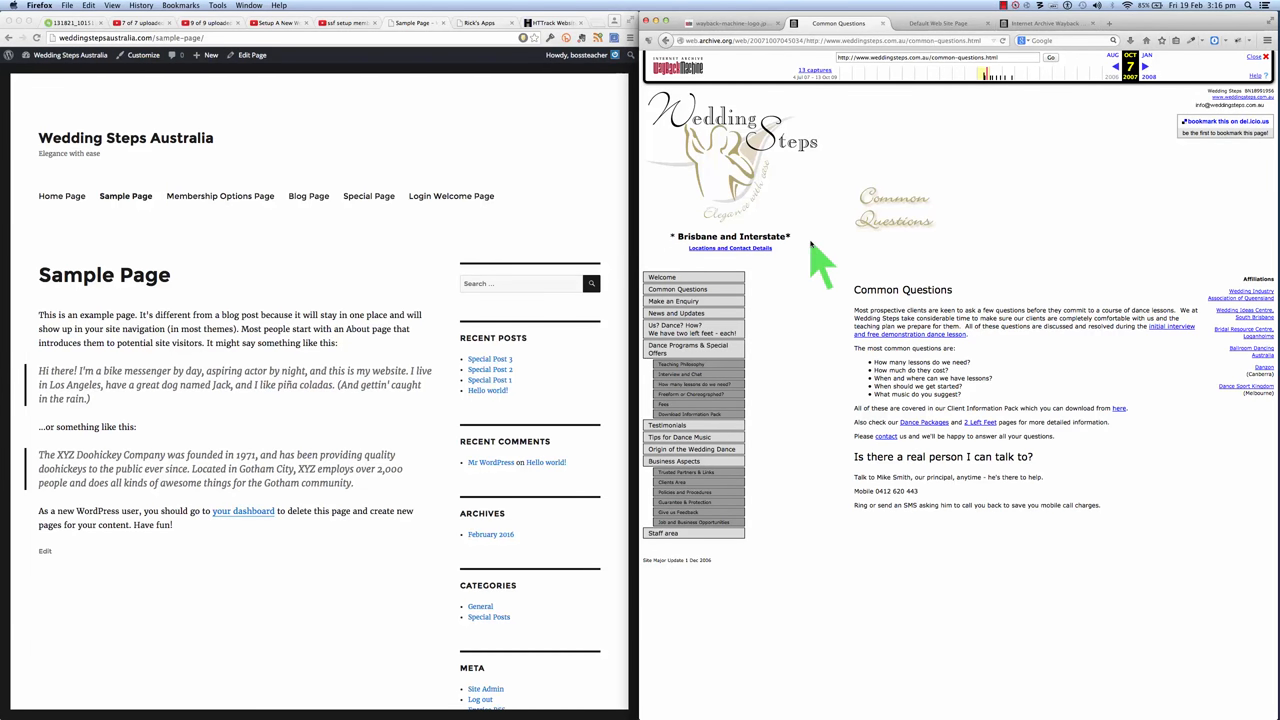
mouse_move(796, 212)
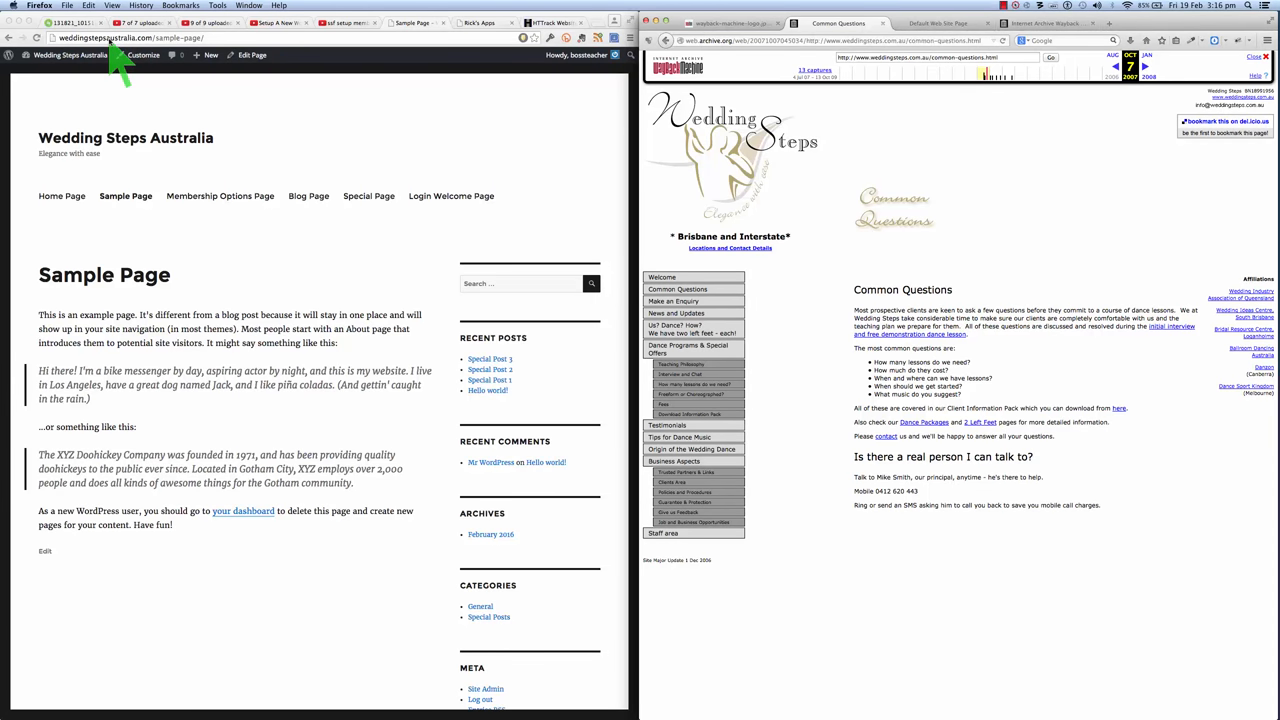
mouse_move(858, 430)
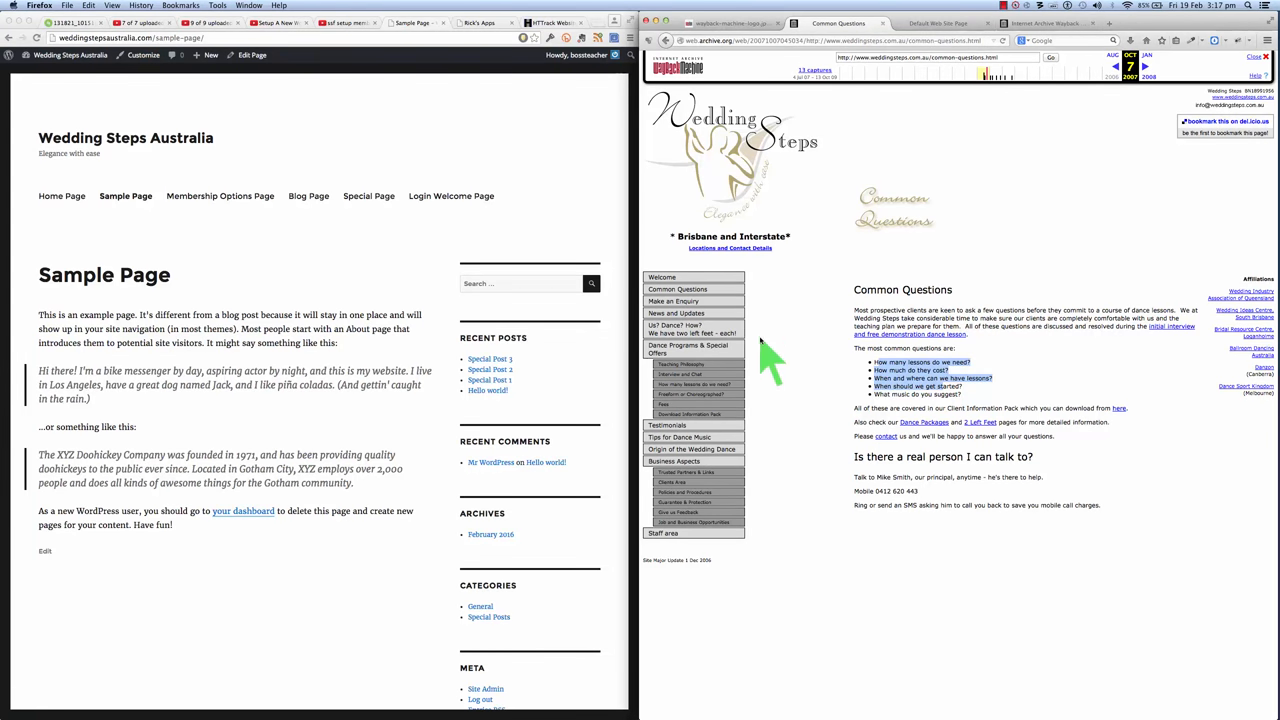
mouse_move(764, 476)
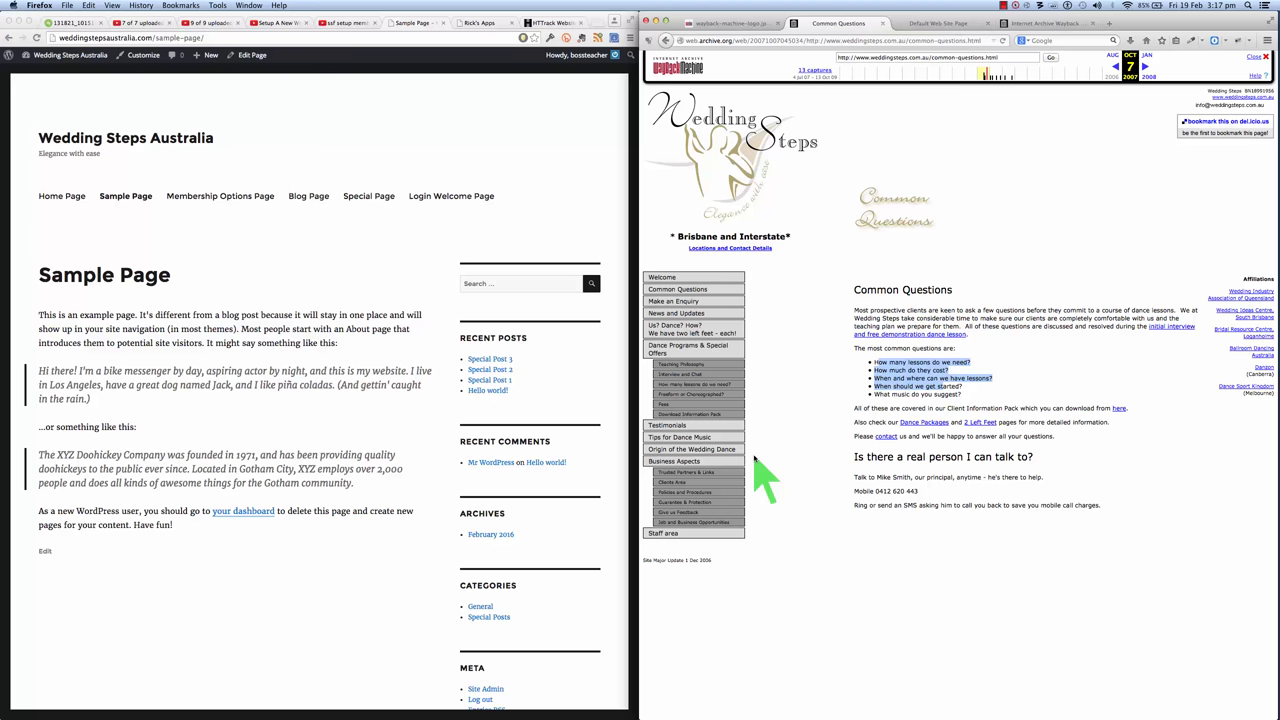
mouse_move(784, 390)
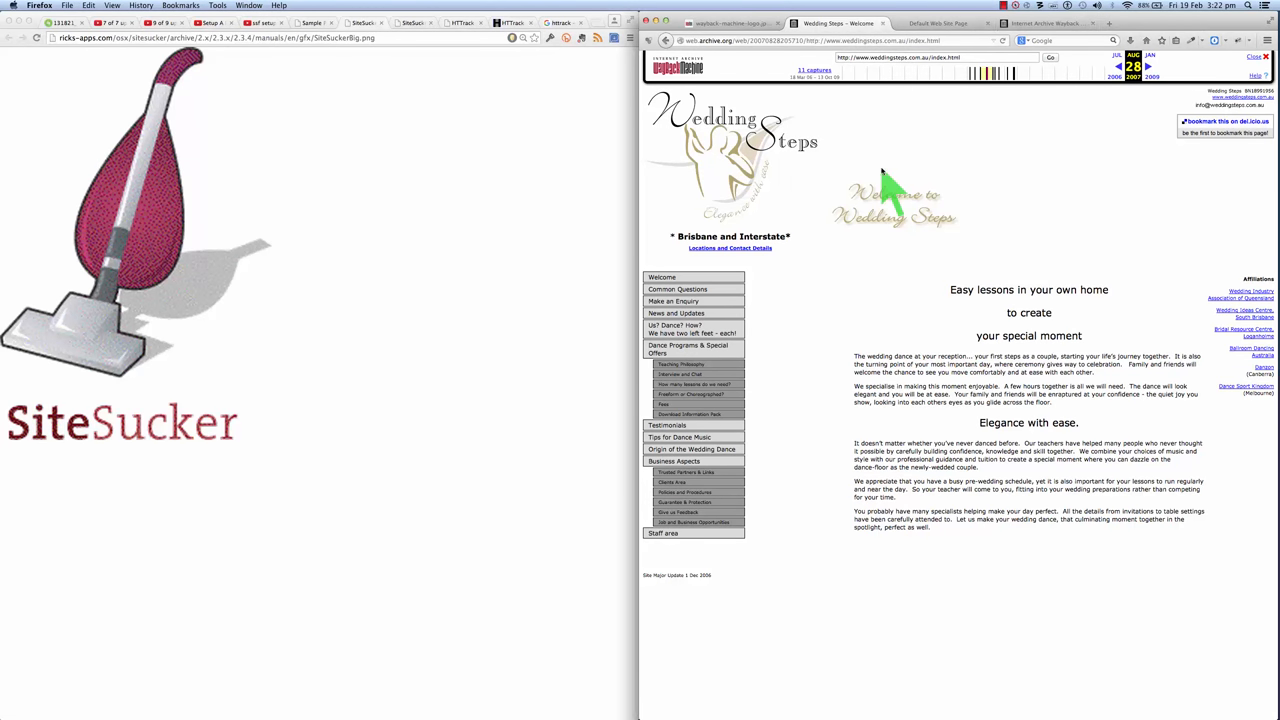
mouse_move(850, 190)
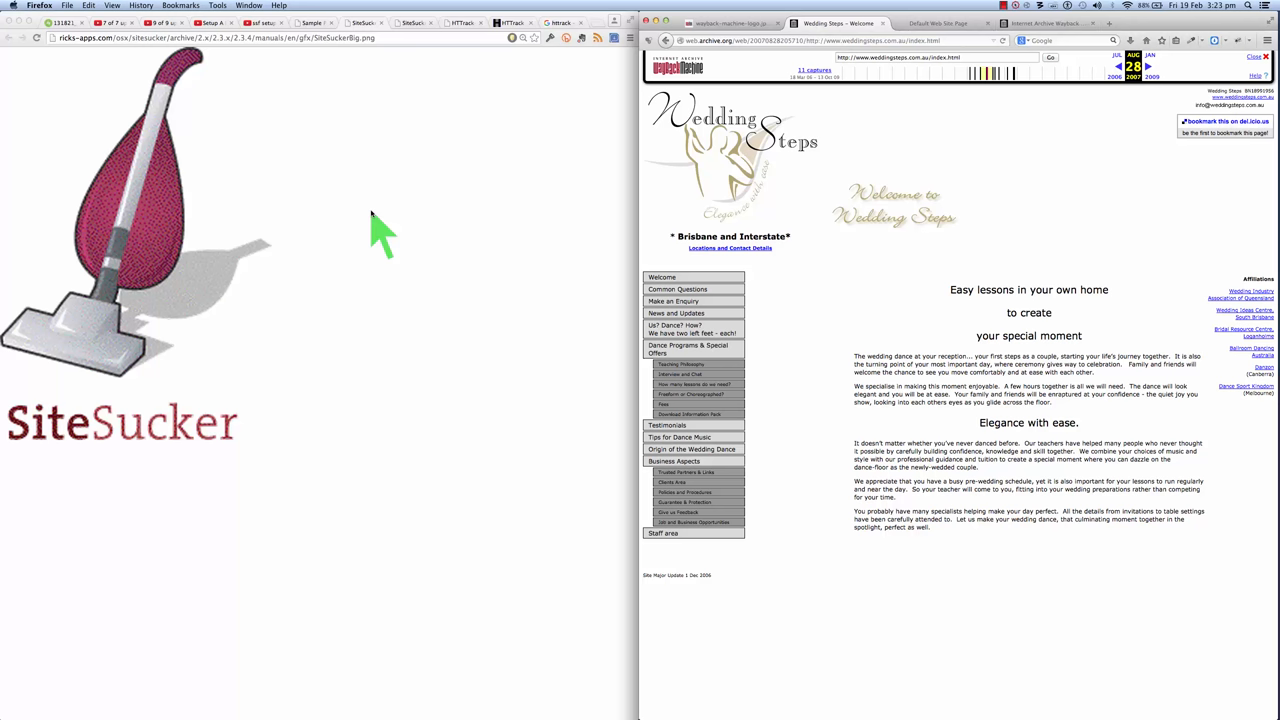
mouse_move(378, 236)
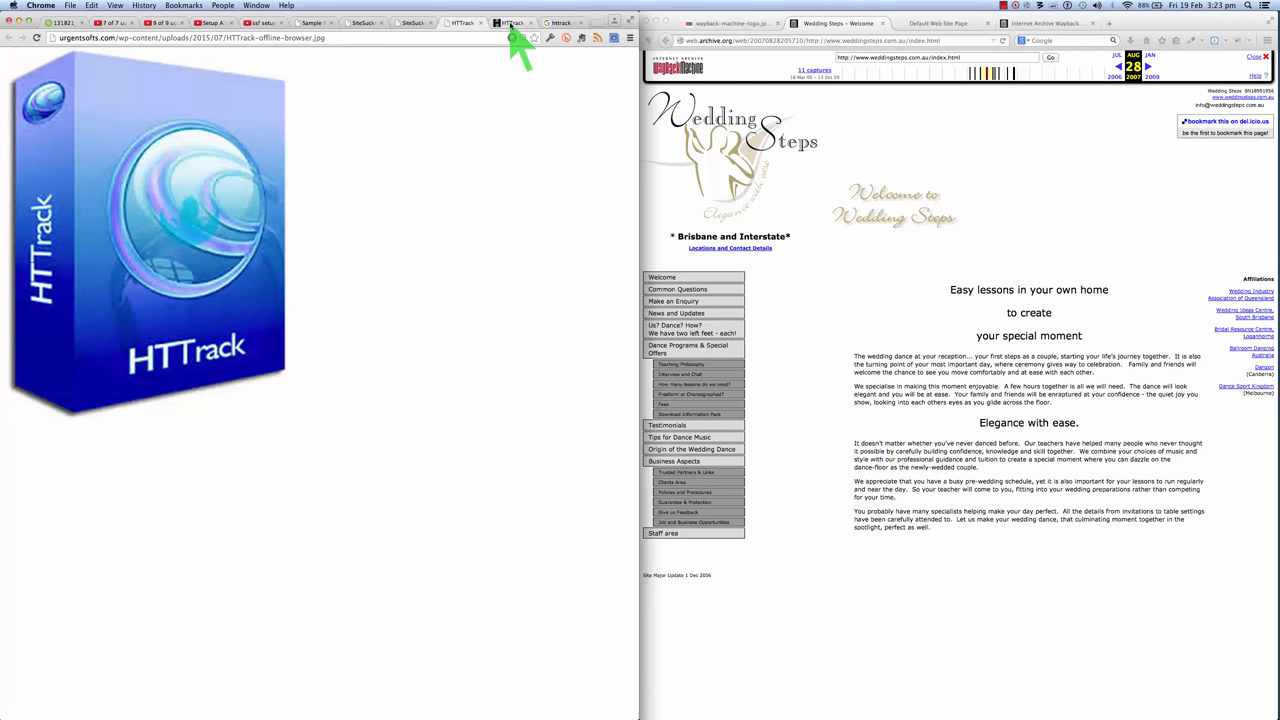
Switch Chrome to the Rick's Apps SiteSucker page at ricks-apps.com/osx/sitesucker.
left_click(510, 24)
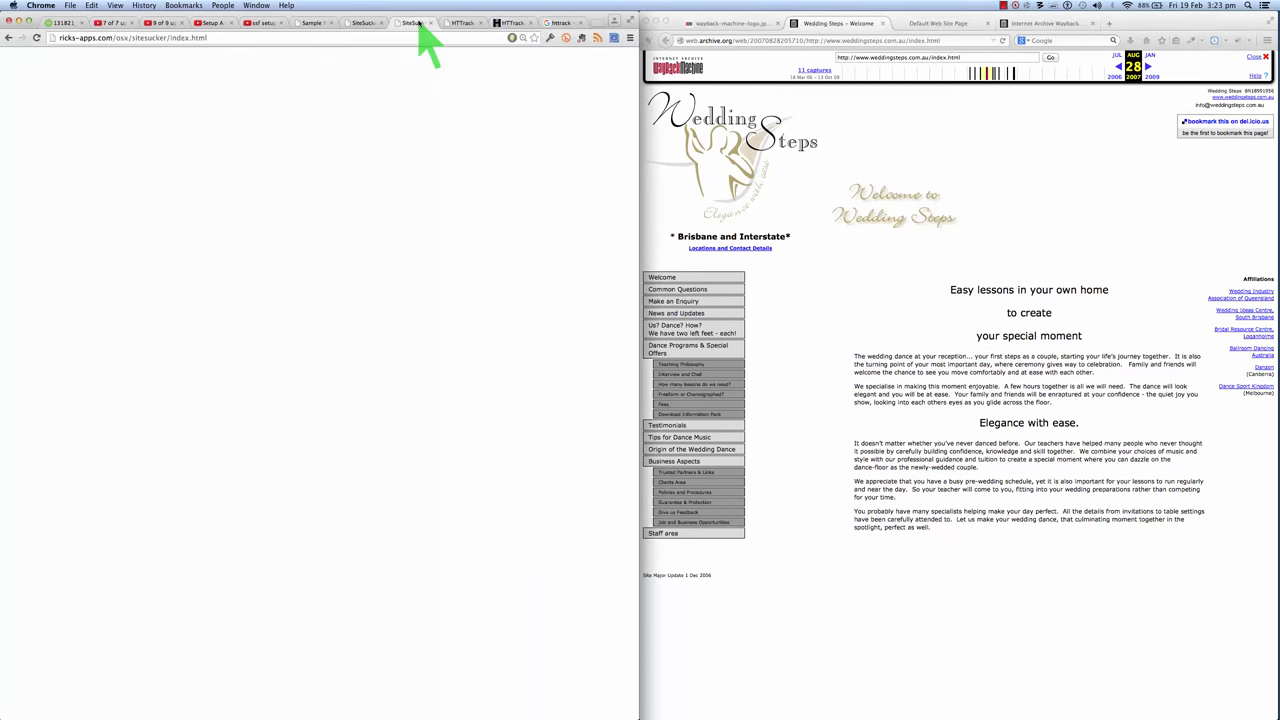
left_click(410, 22)
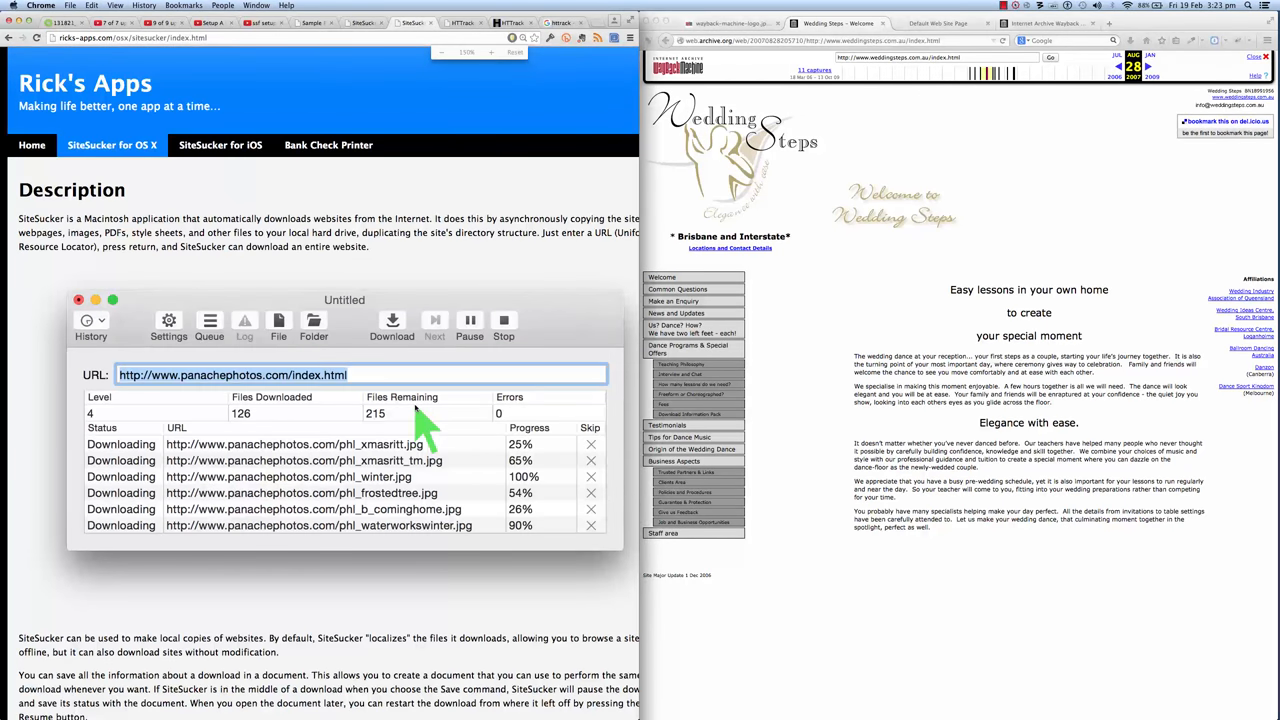
mouse_move(444, 190)
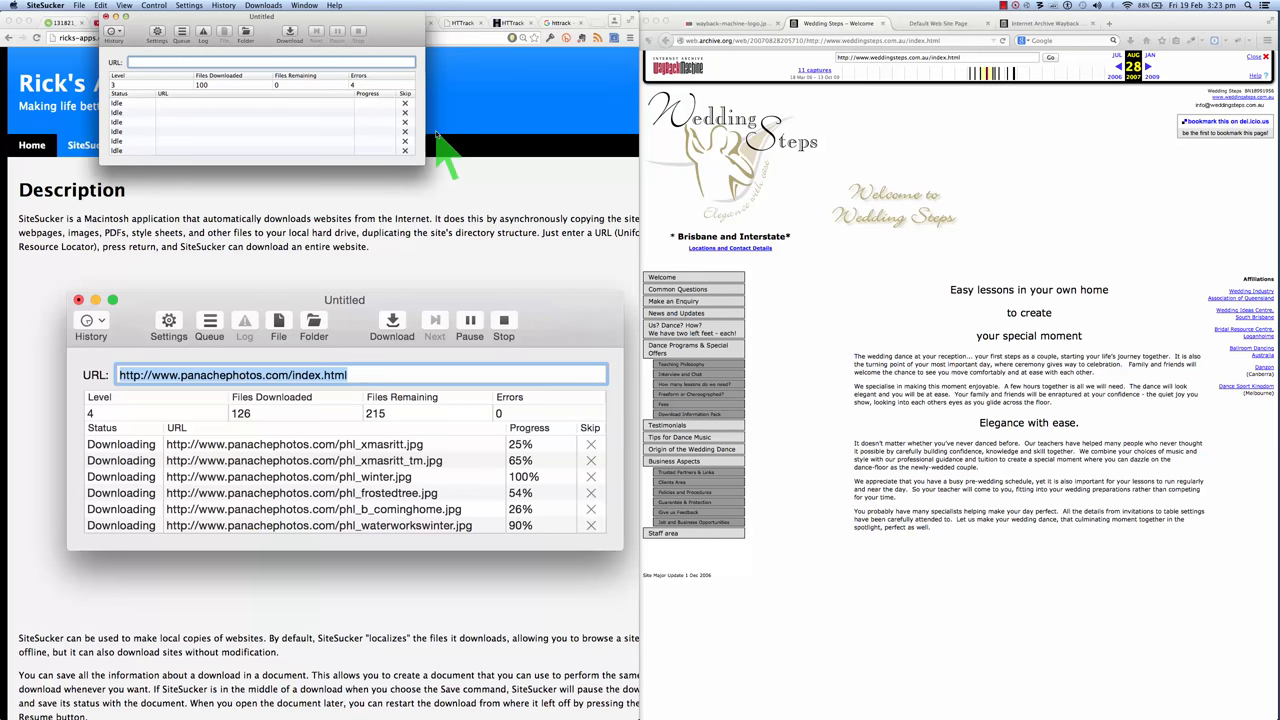
mouse_move(392, 50)
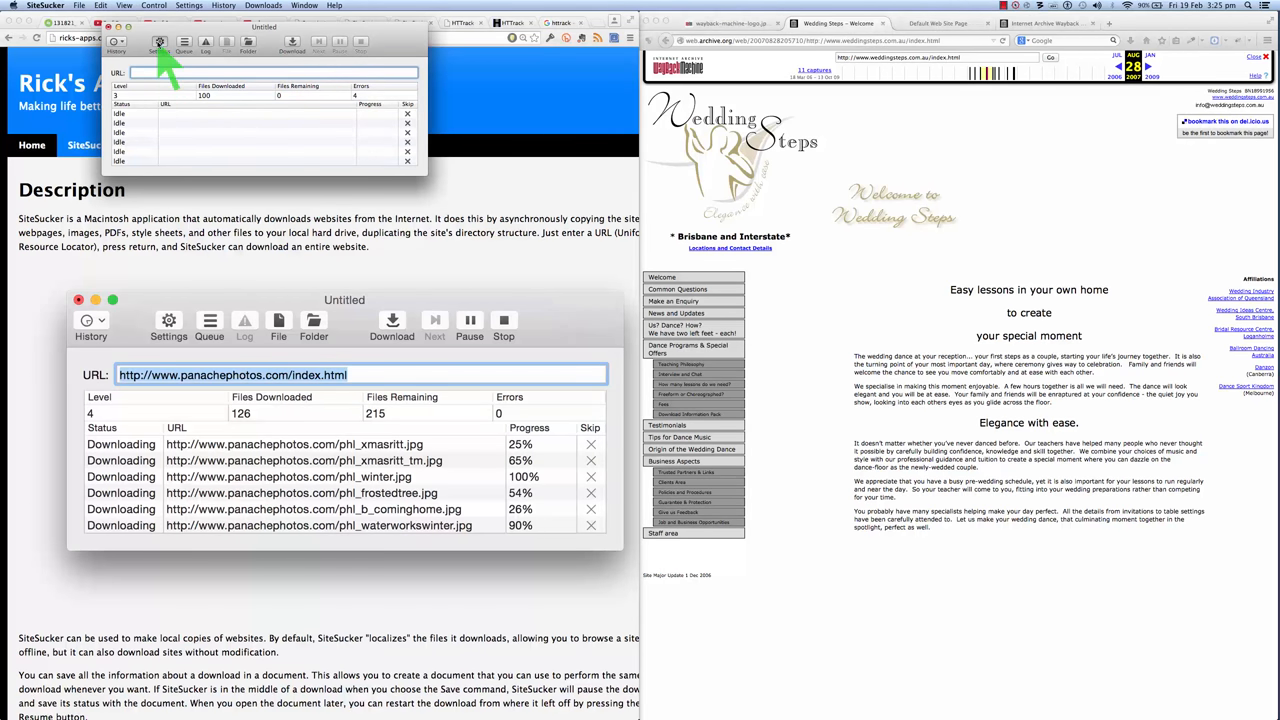
Set the download's destination folder to archive.website via the Other folder chooser.
left_click(160, 42)
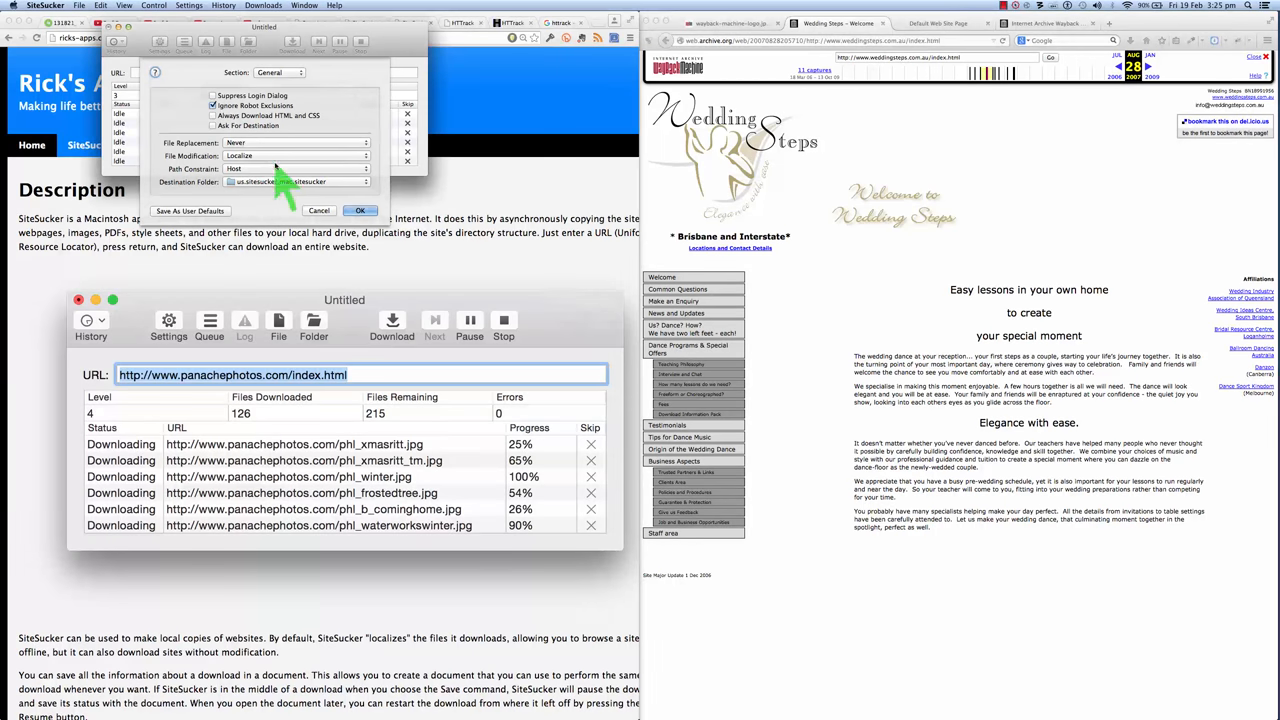
left_click(296, 180)
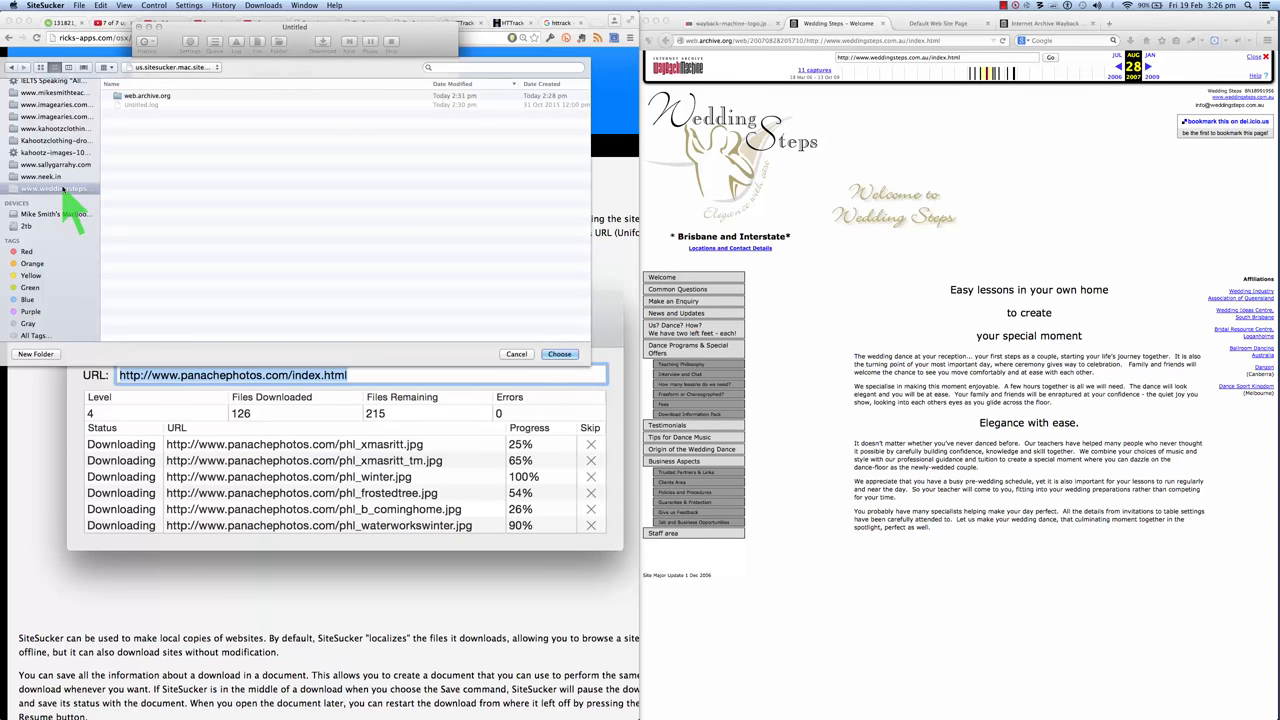
left_click(52, 188)
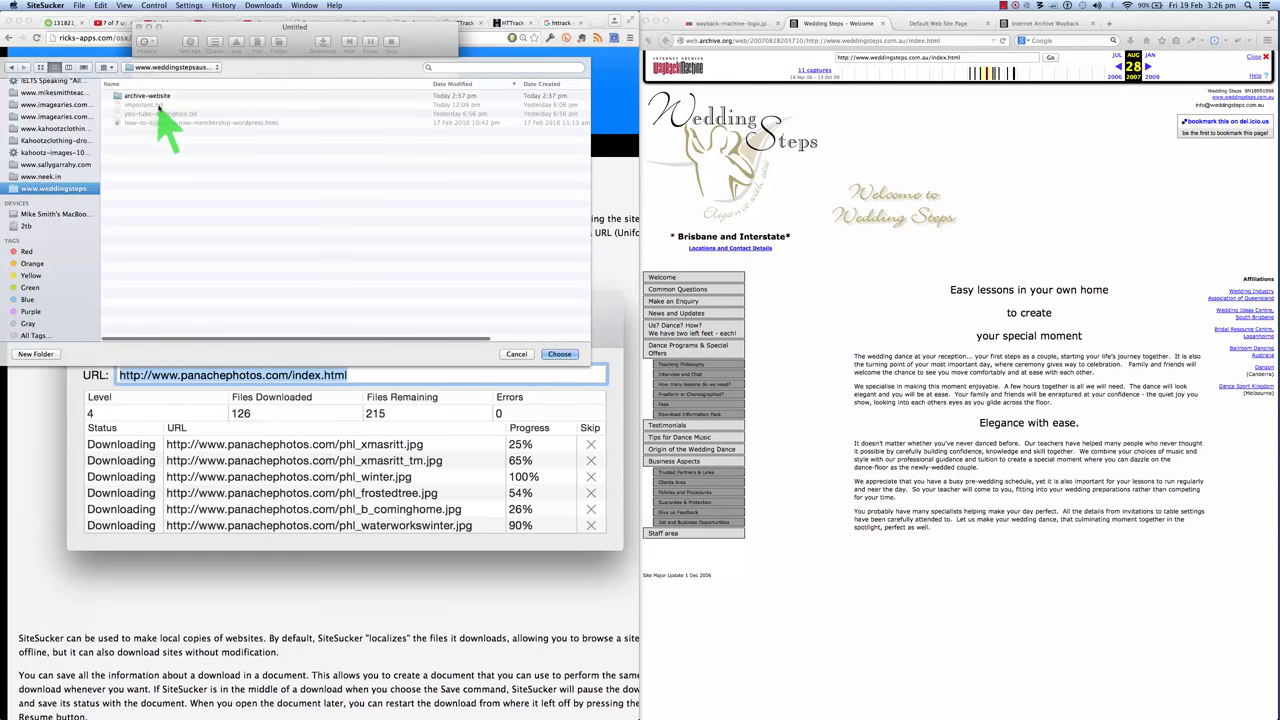
left_click(148, 96)
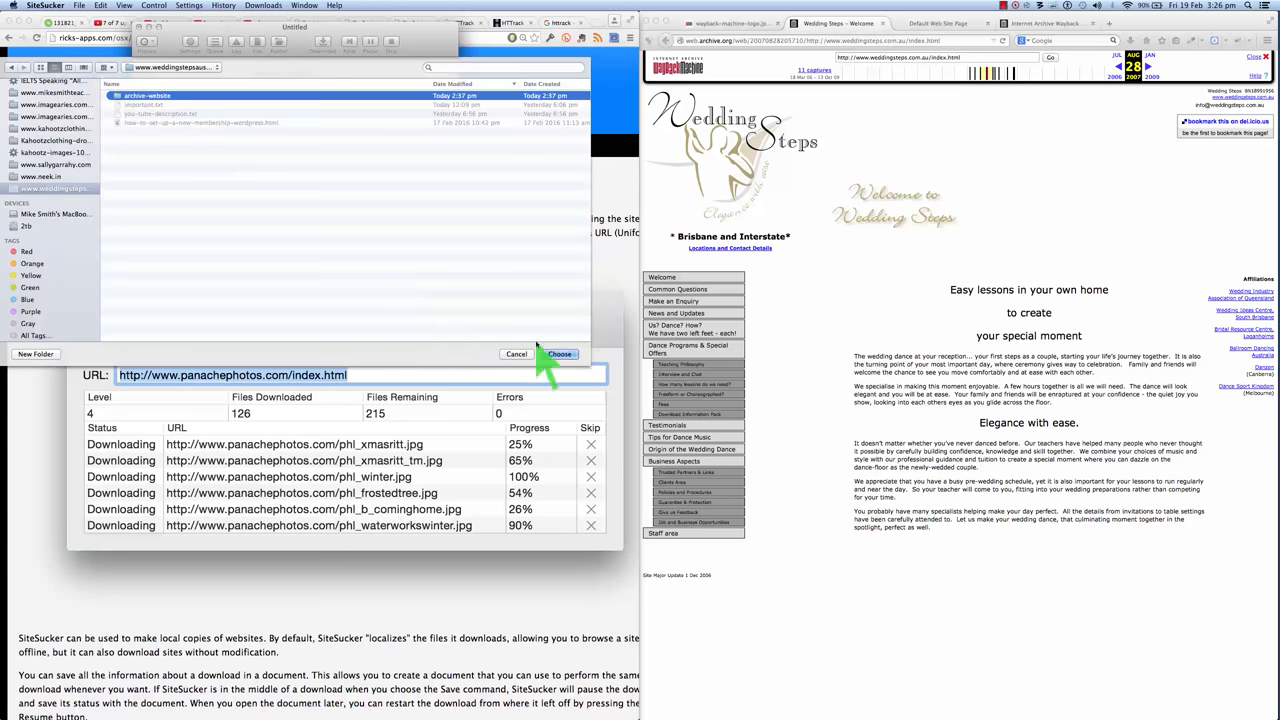
left_click(560, 354)
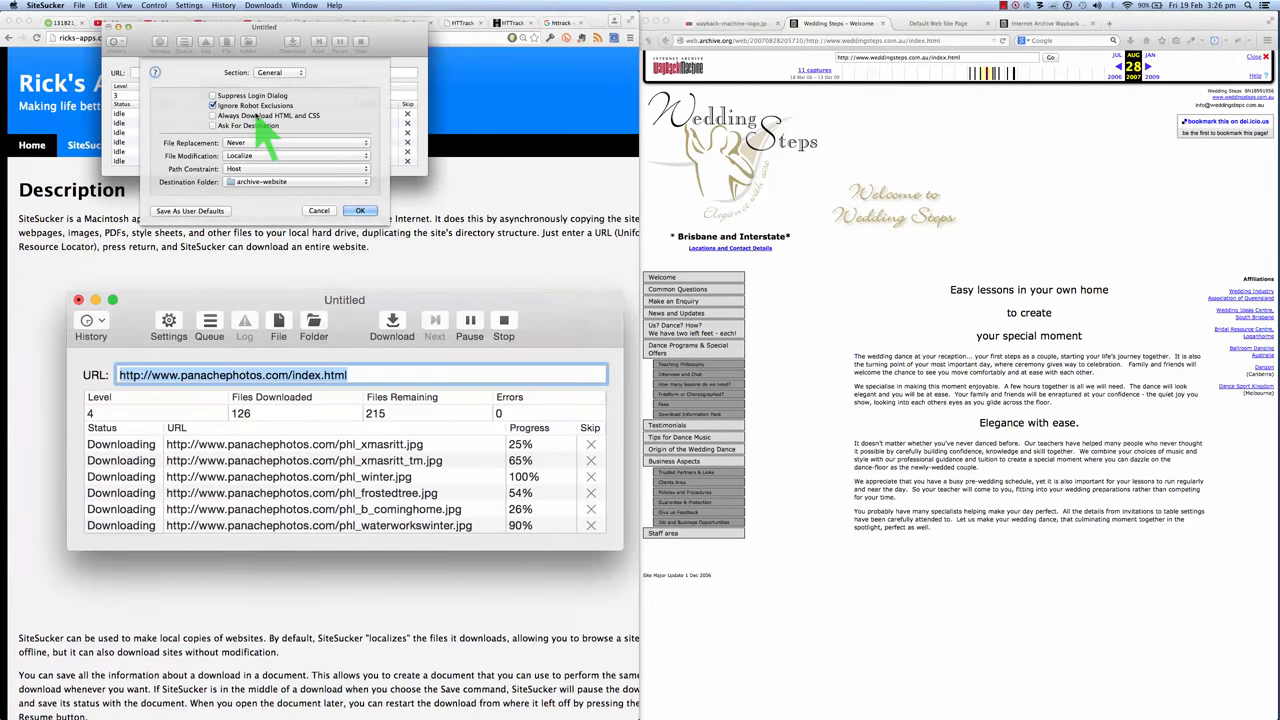
In the Limits section, enable a maximum number of files and confirm the limits with OK.
left_click(280, 72)
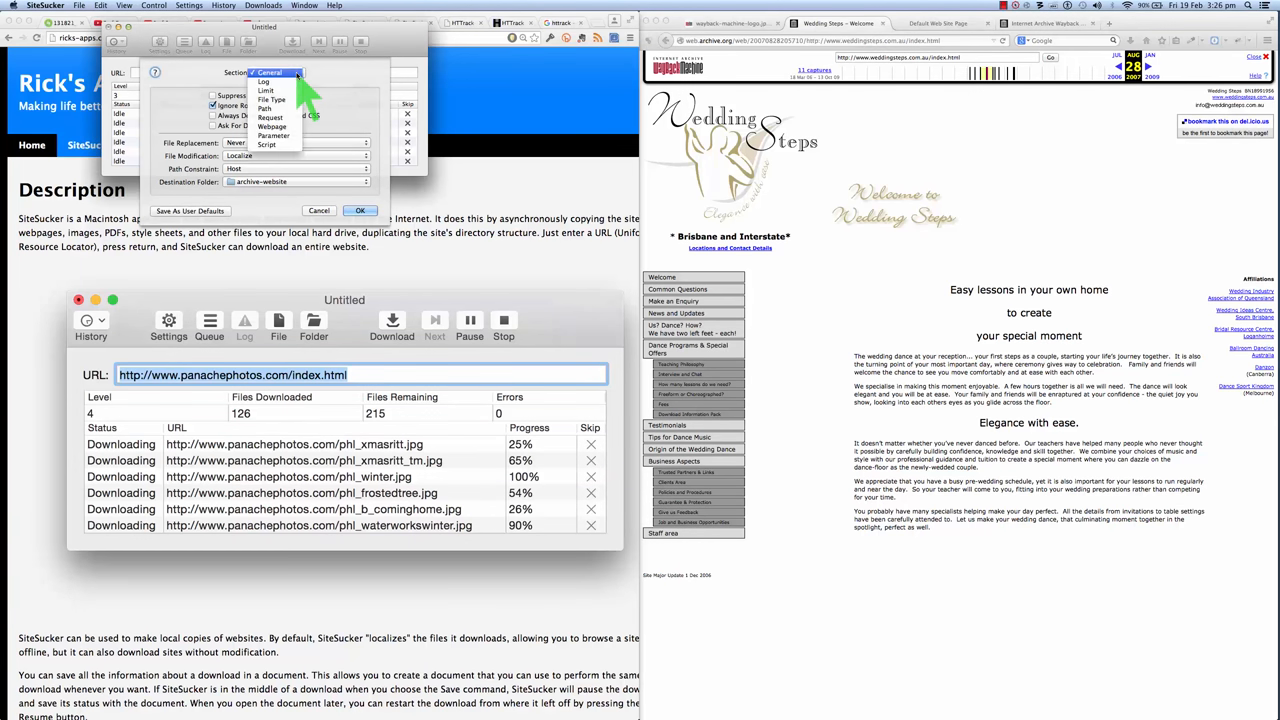
left_click(268, 90)
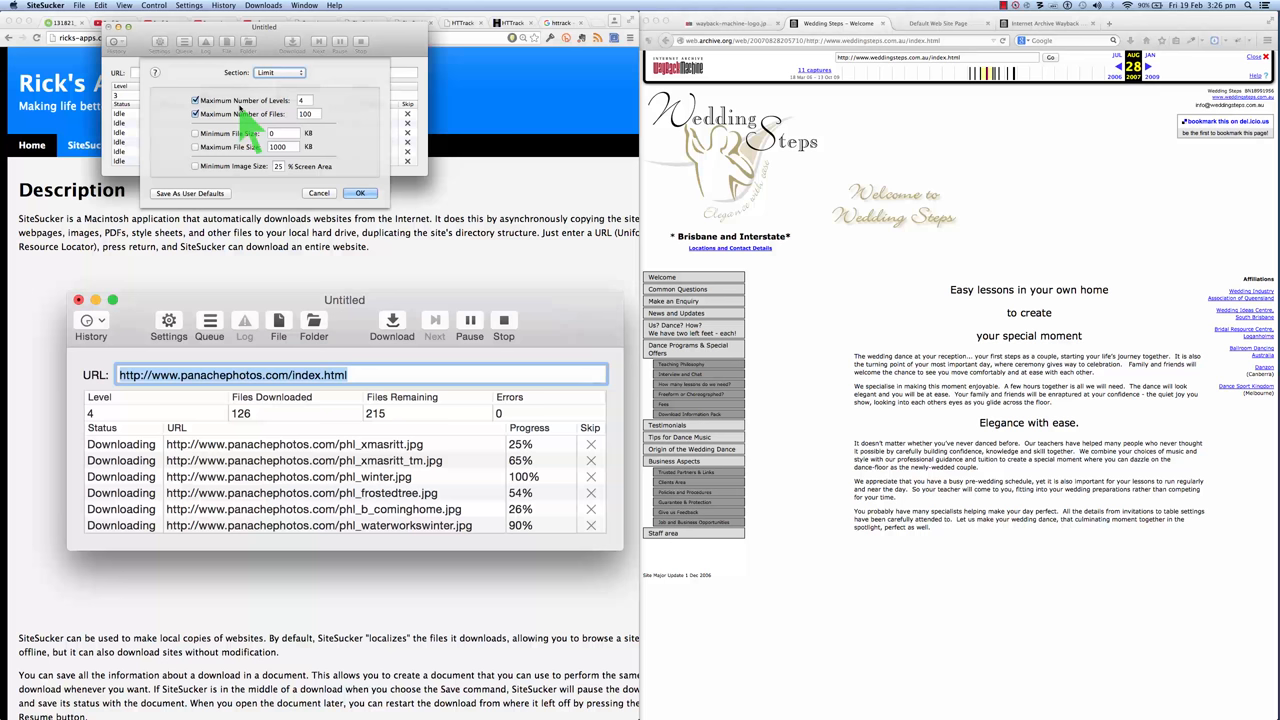
mouse_move(258, 120)
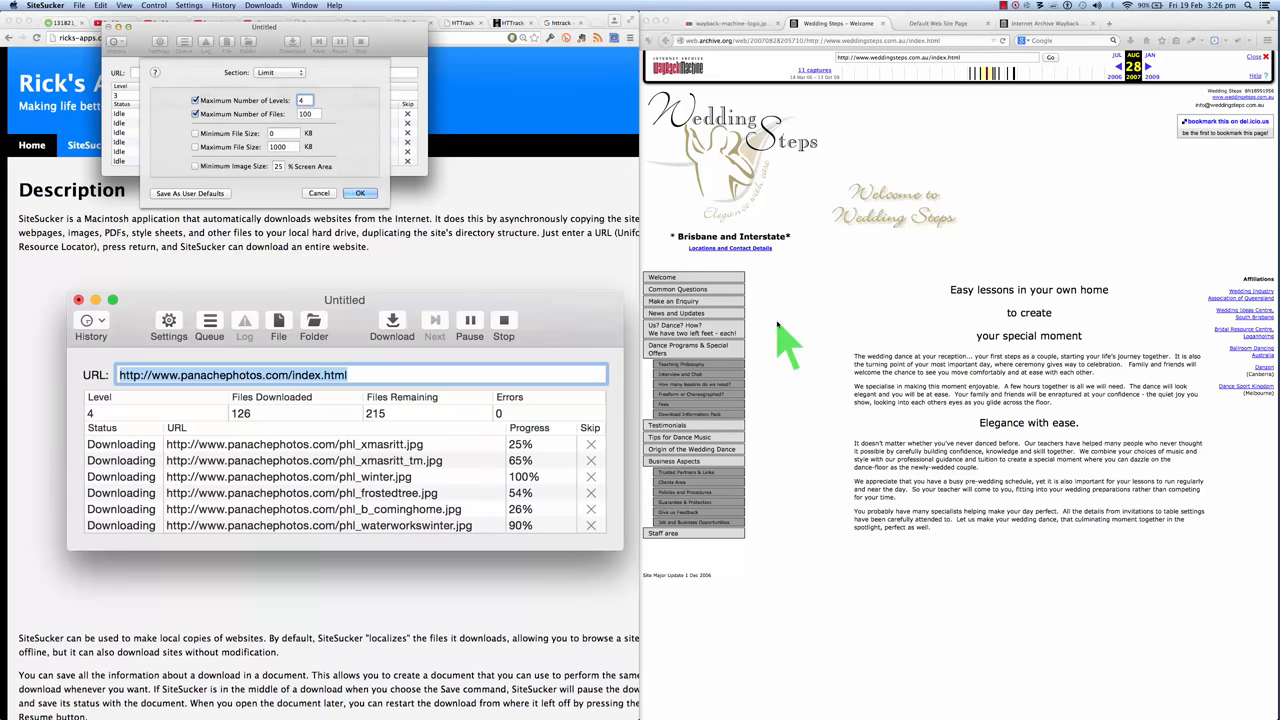
mouse_move(816, 410)
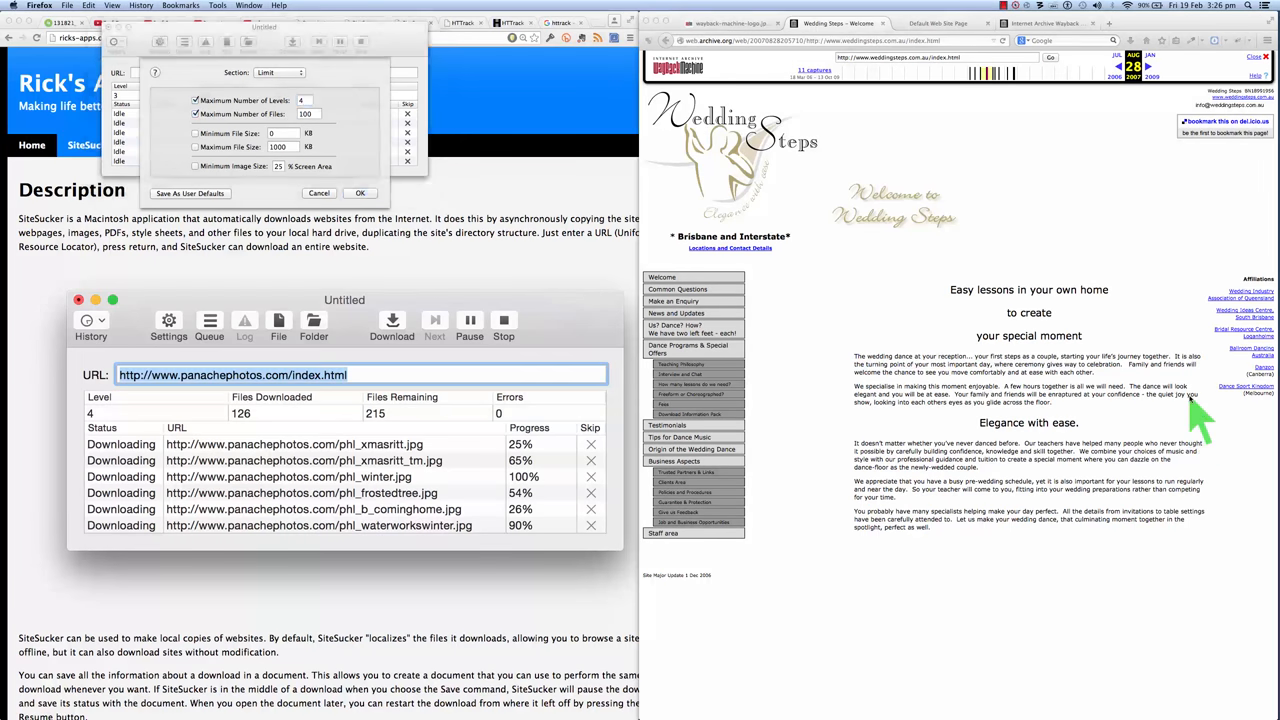
mouse_move(480, 284)
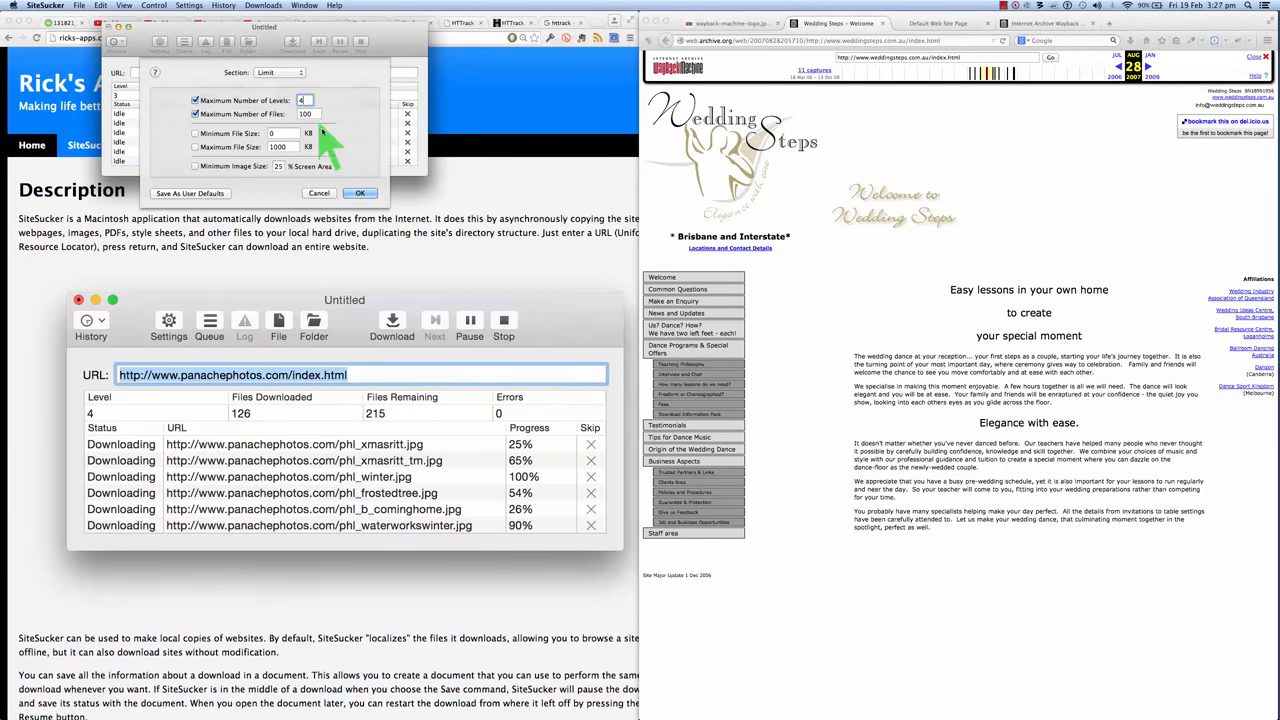
left_click(304, 112)
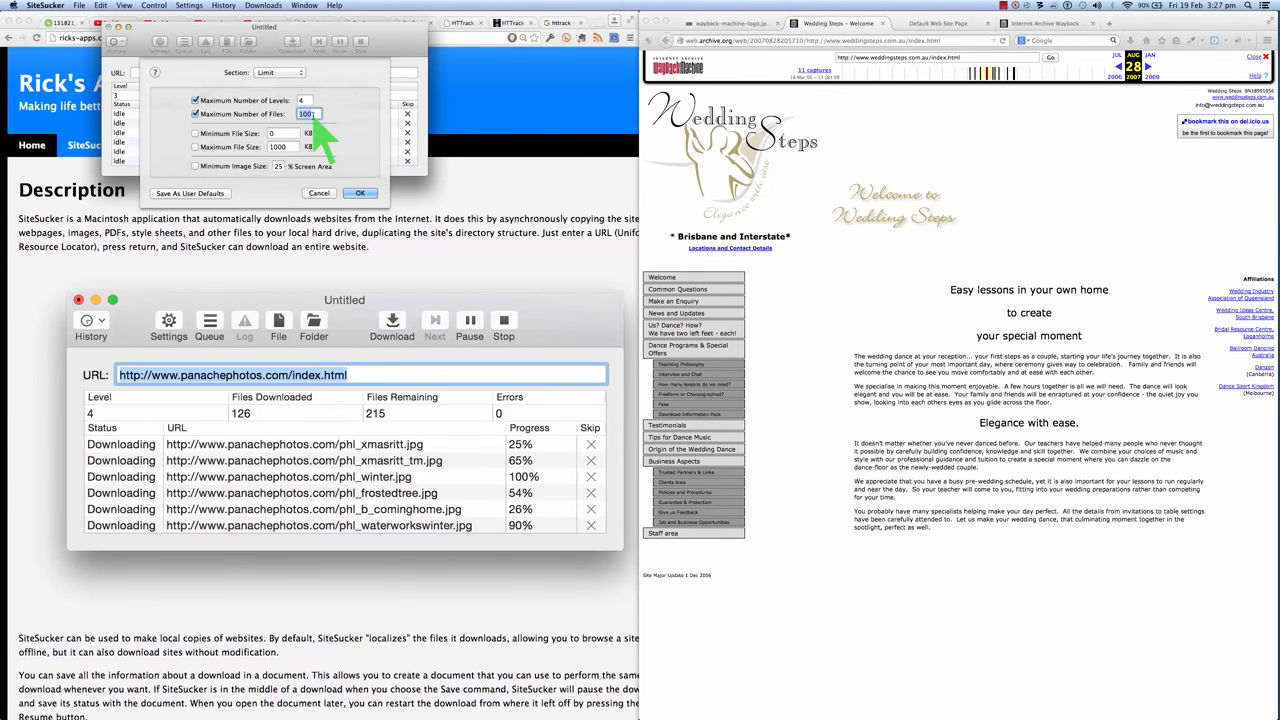
type("20")
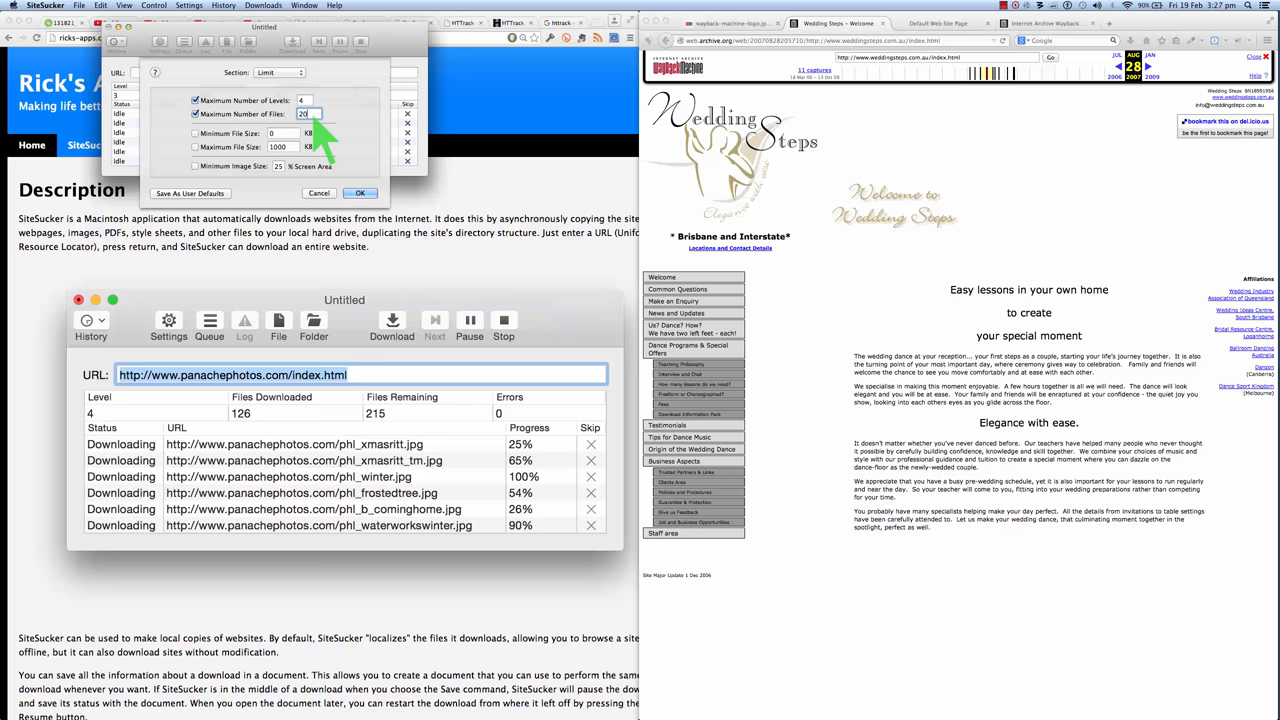
type("3")
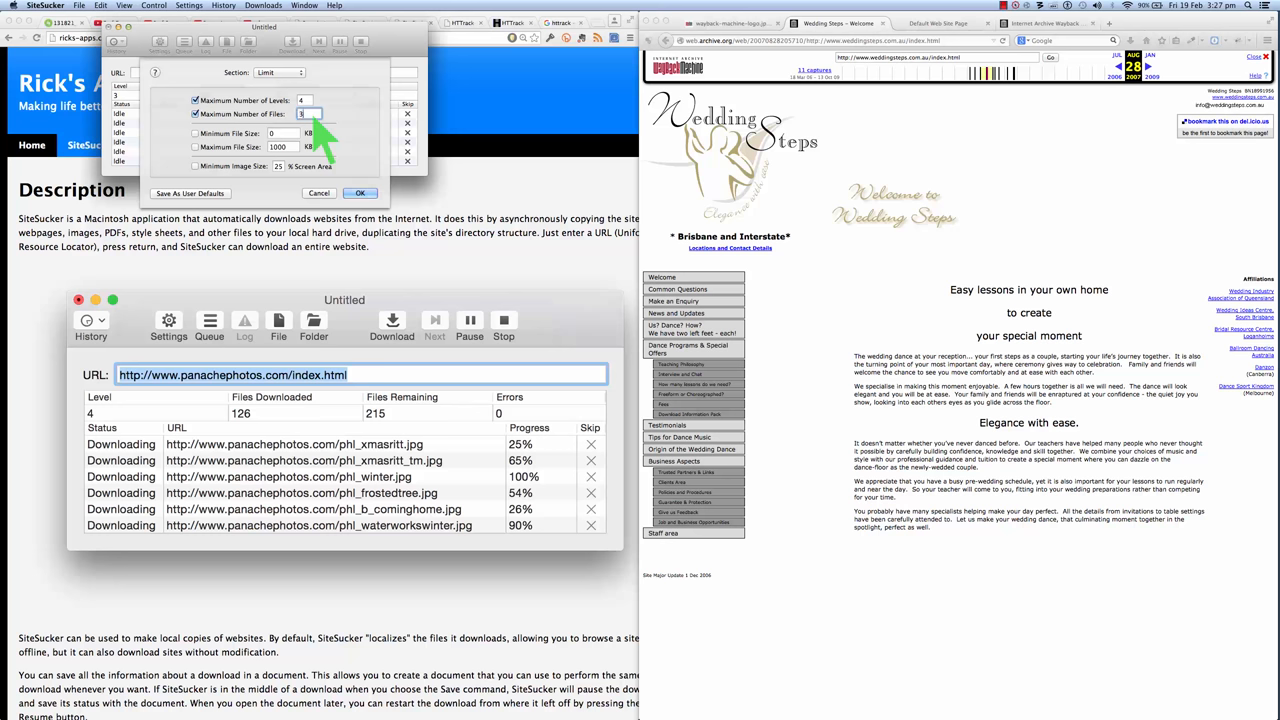
type("0")
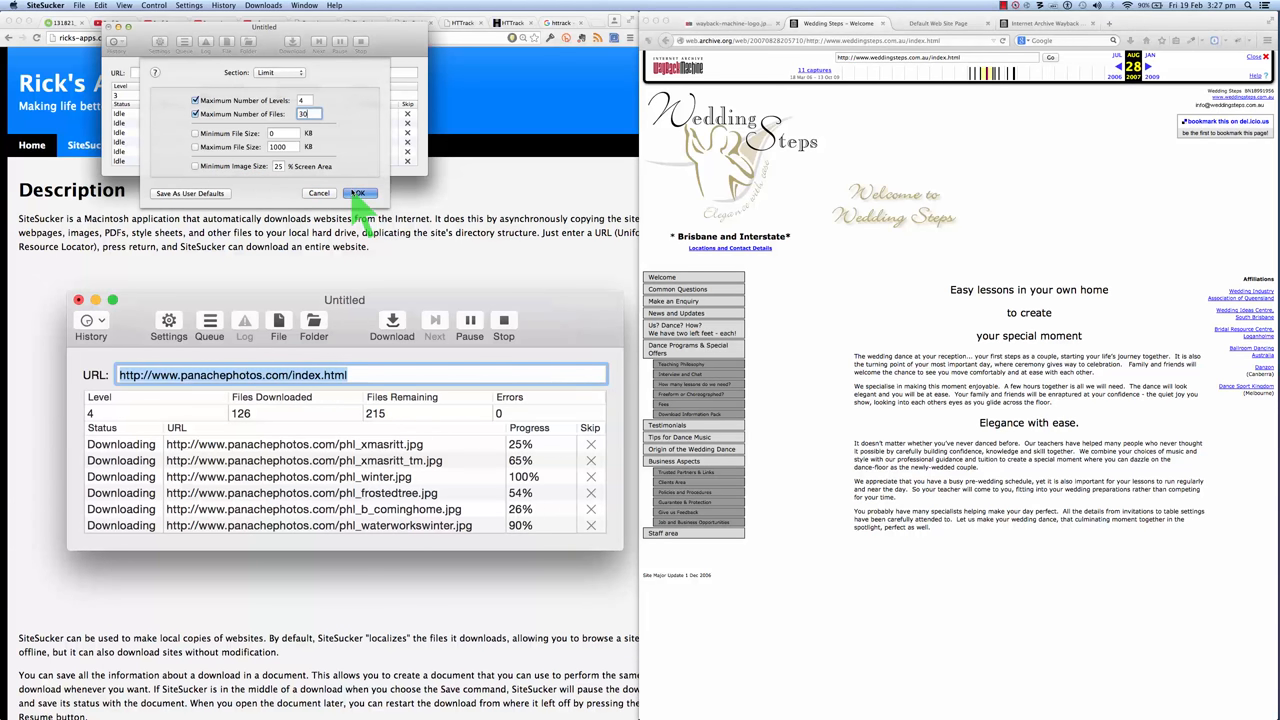
left_click(360, 192)
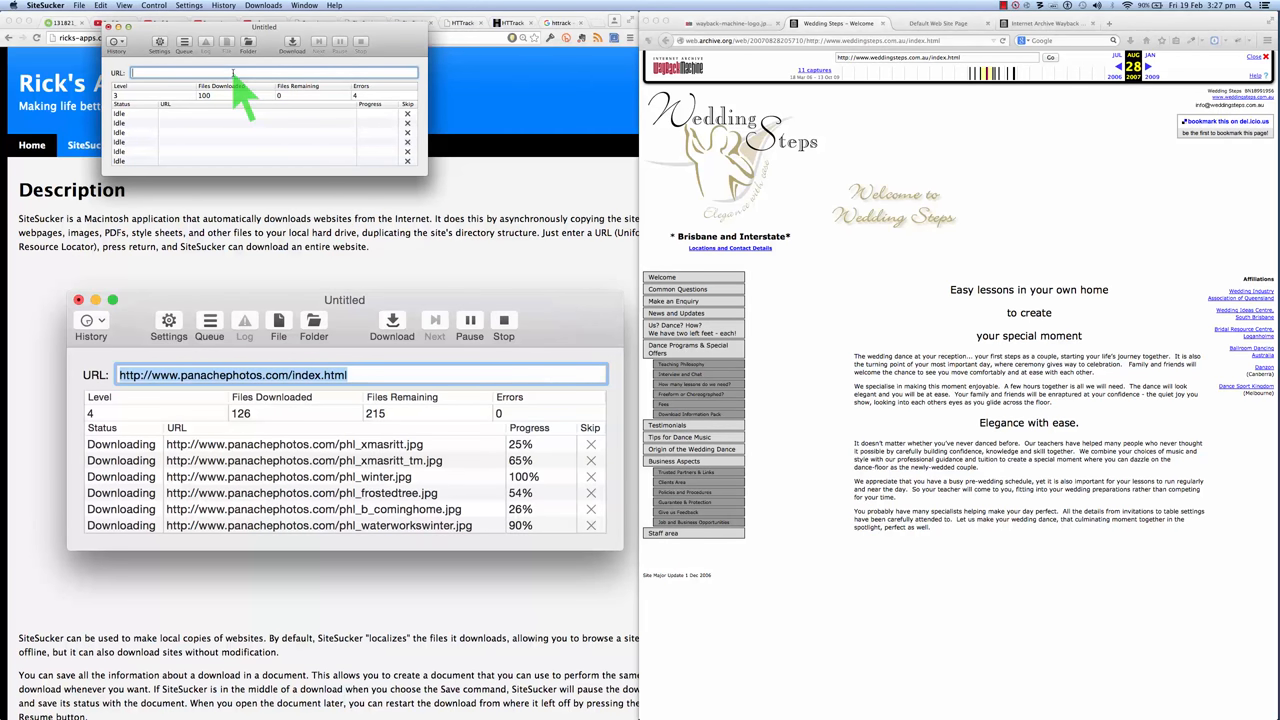
mouse_move(890, 70)
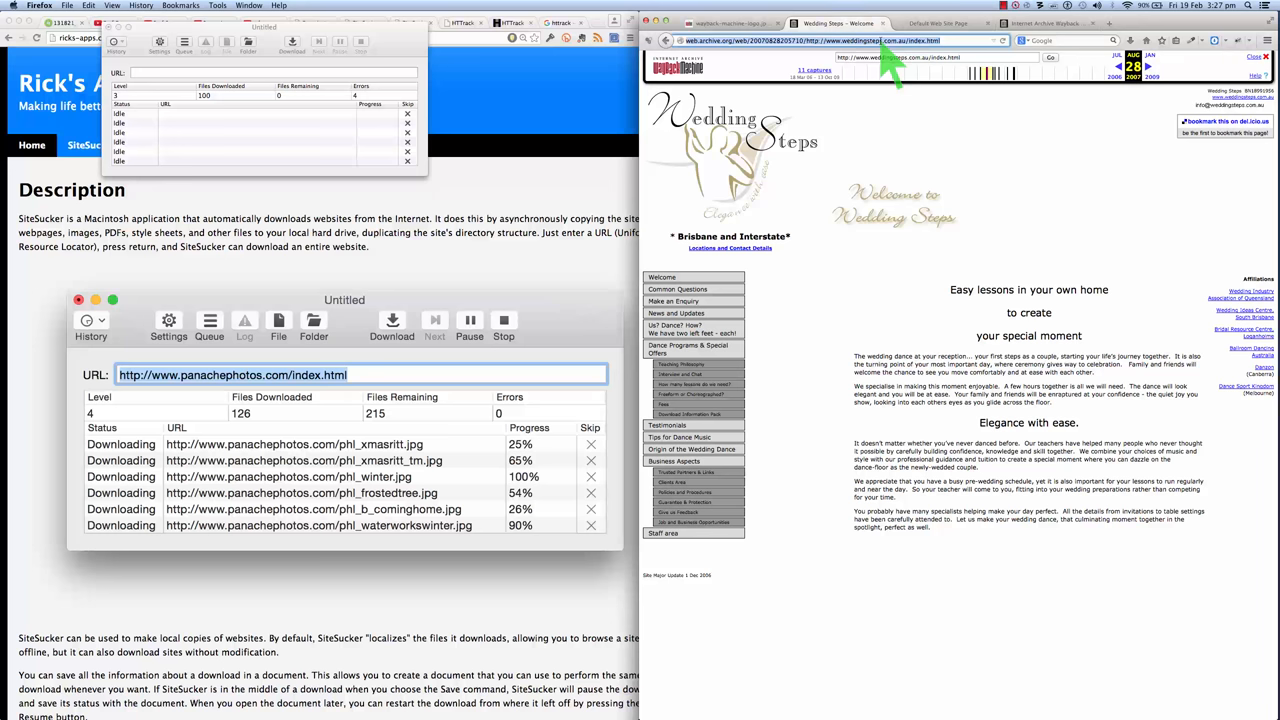
Copy the archived Wedding Steps page address from the Firefox address bar.
right_click(900, 40)
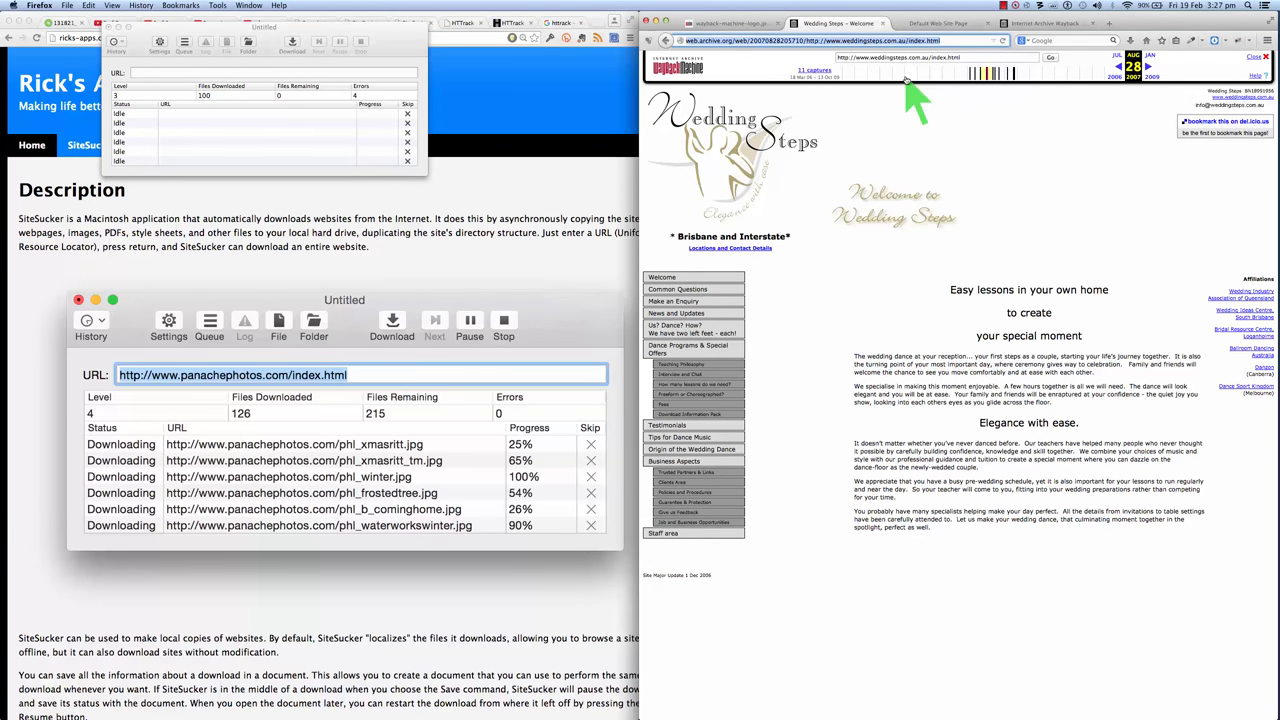
mouse_move(796, 172)
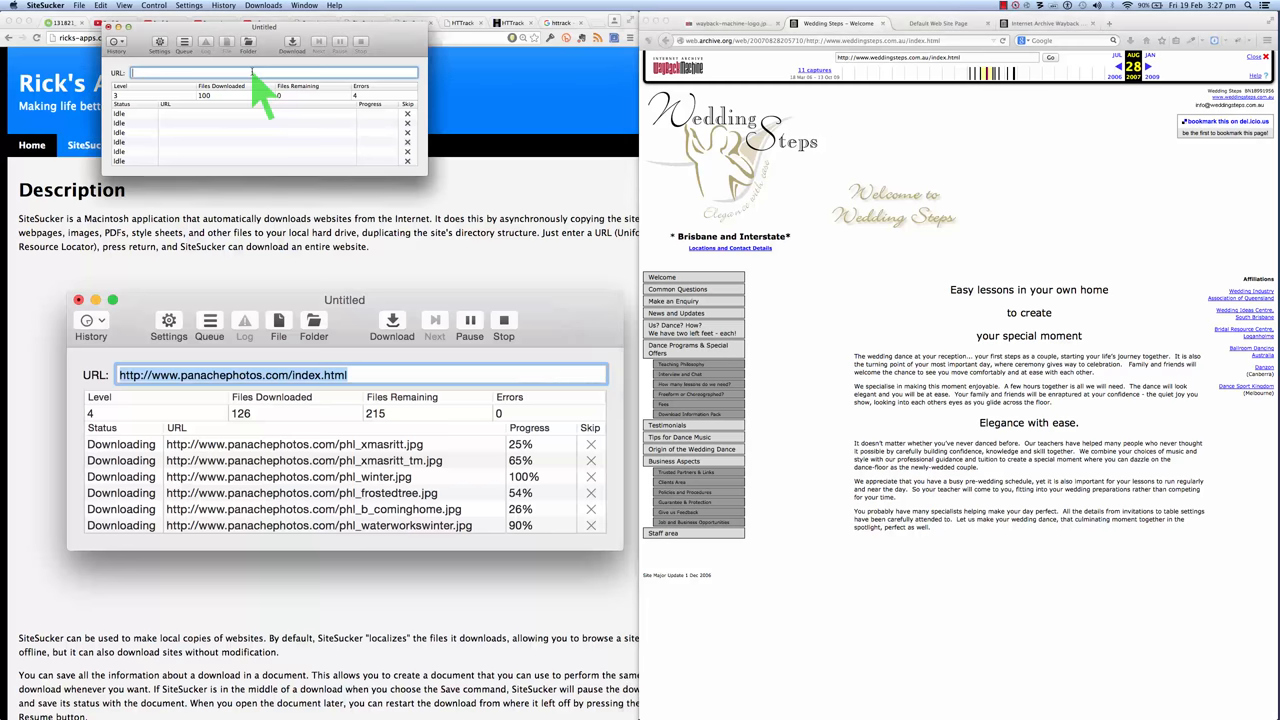
mouse_move(210, 100)
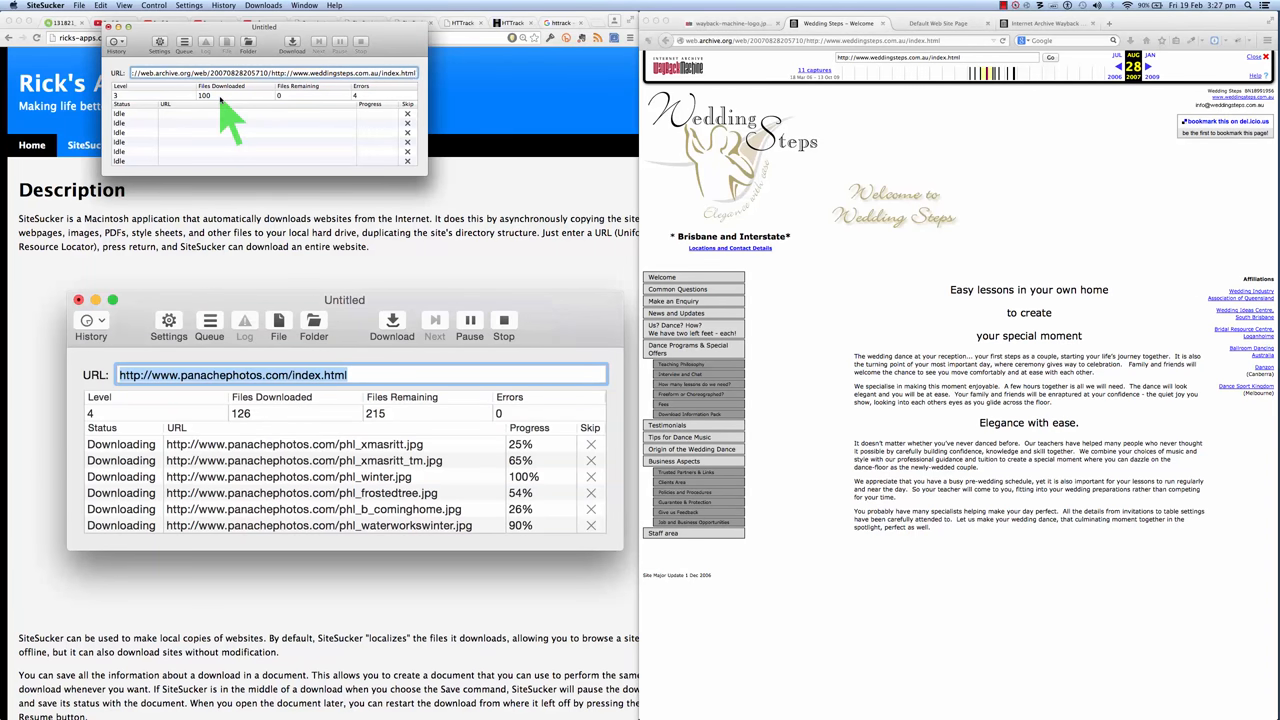
mouse_move(300, 80)
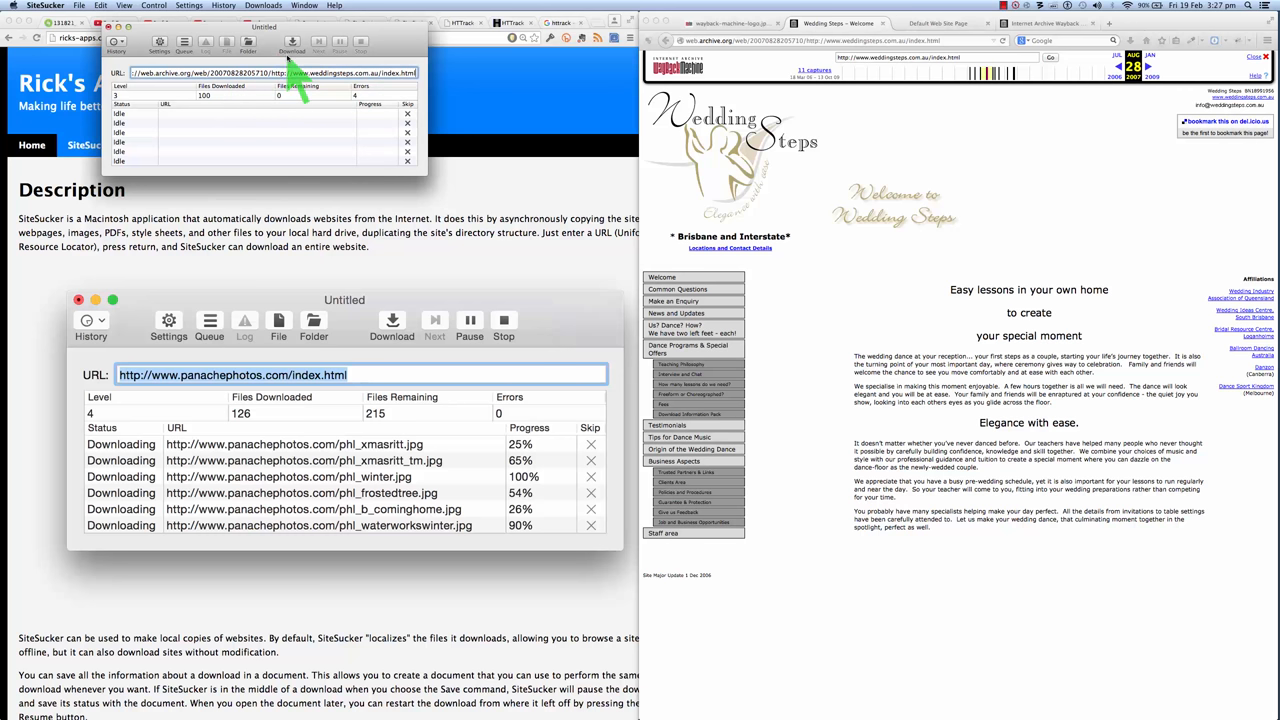
In the General settings section, enable Ignore Robot Exclusions for the download.
left_click(160, 44)
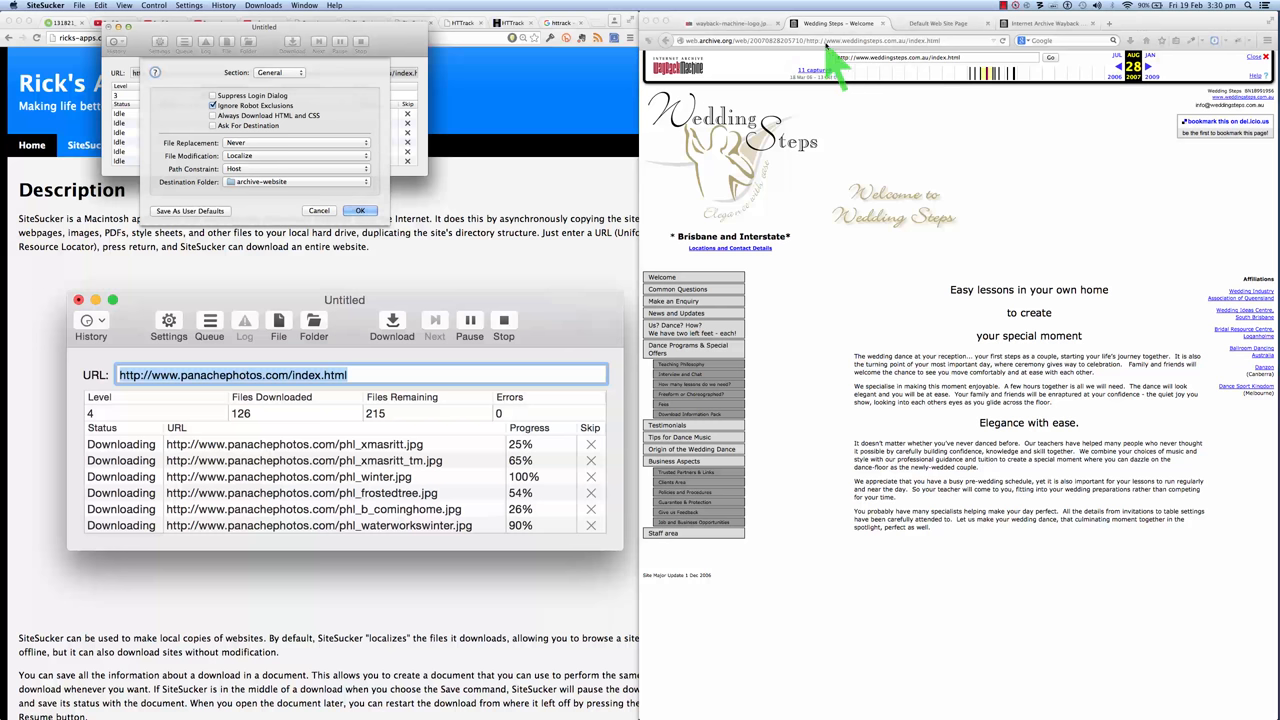
mouse_move(524, 130)
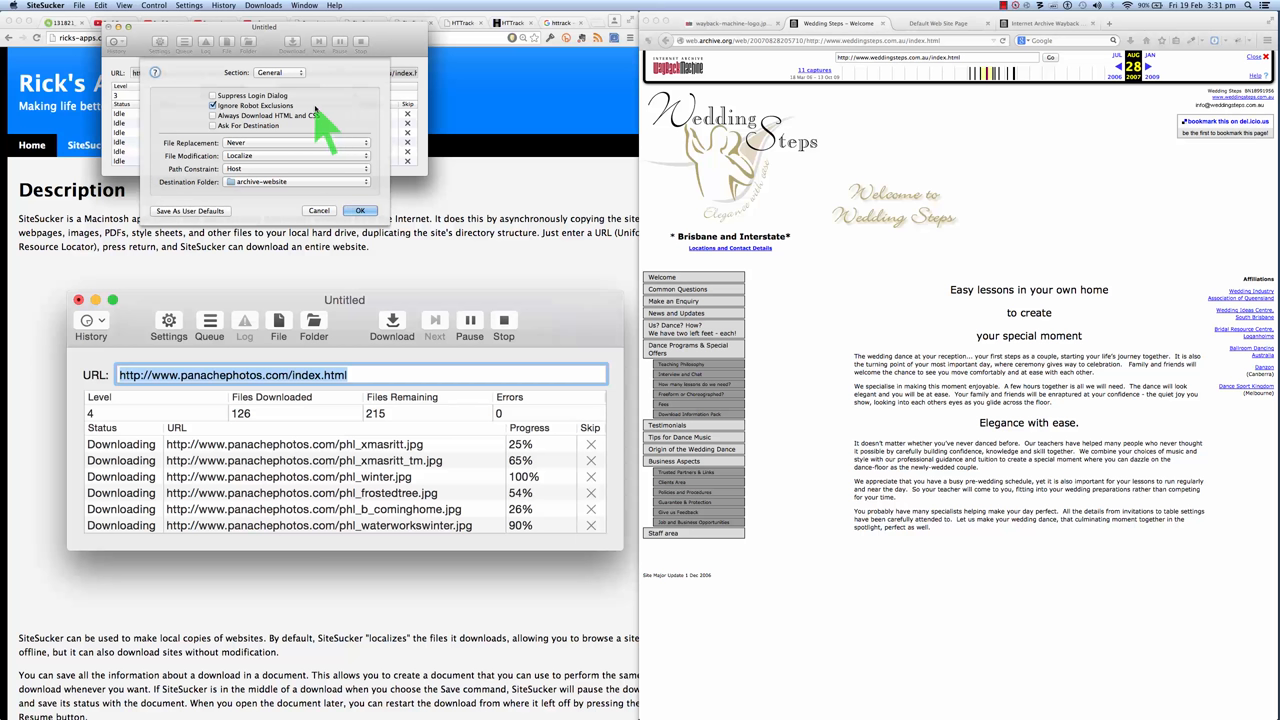
mouse_move(324, 130)
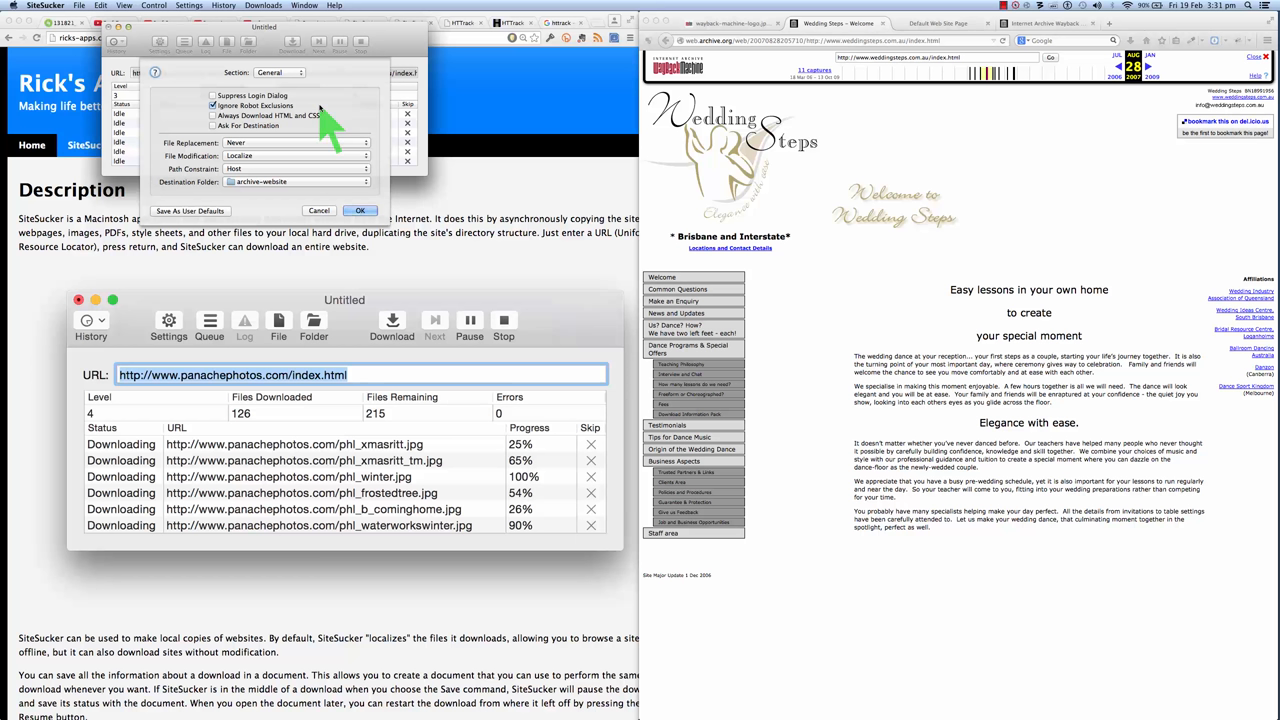
mouse_move(330, 120)
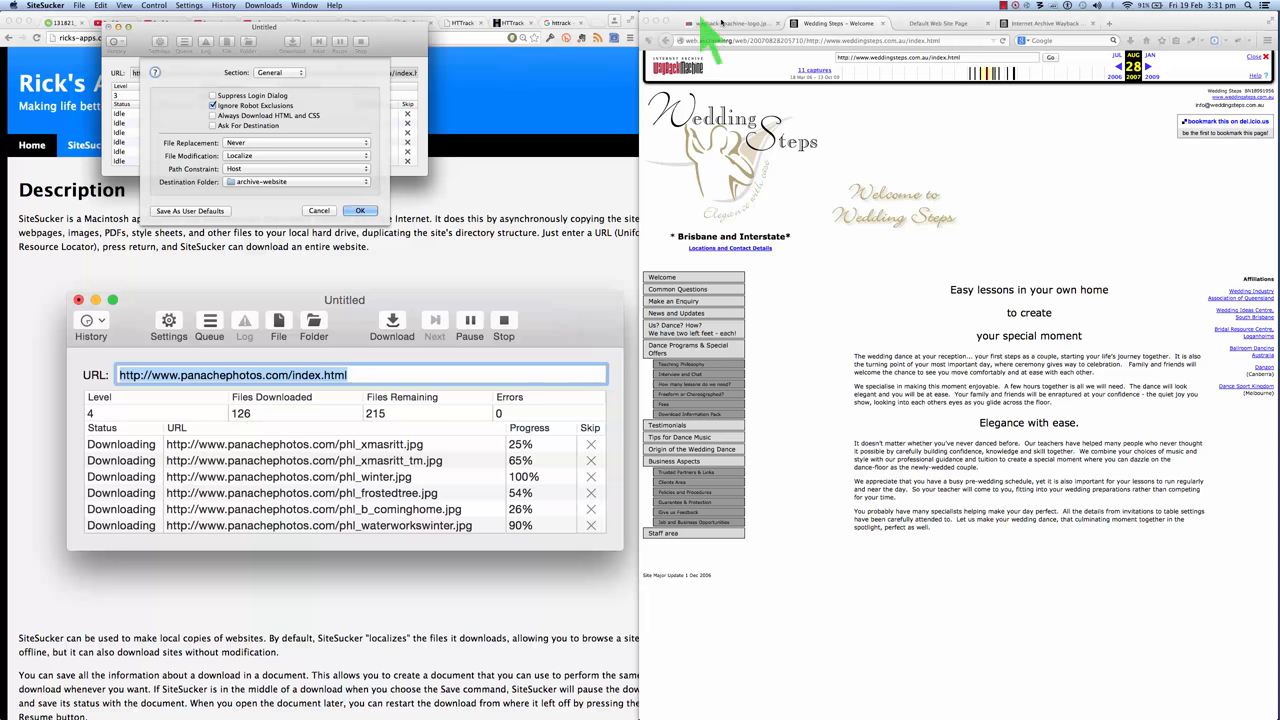
mouse_move(776, 56)
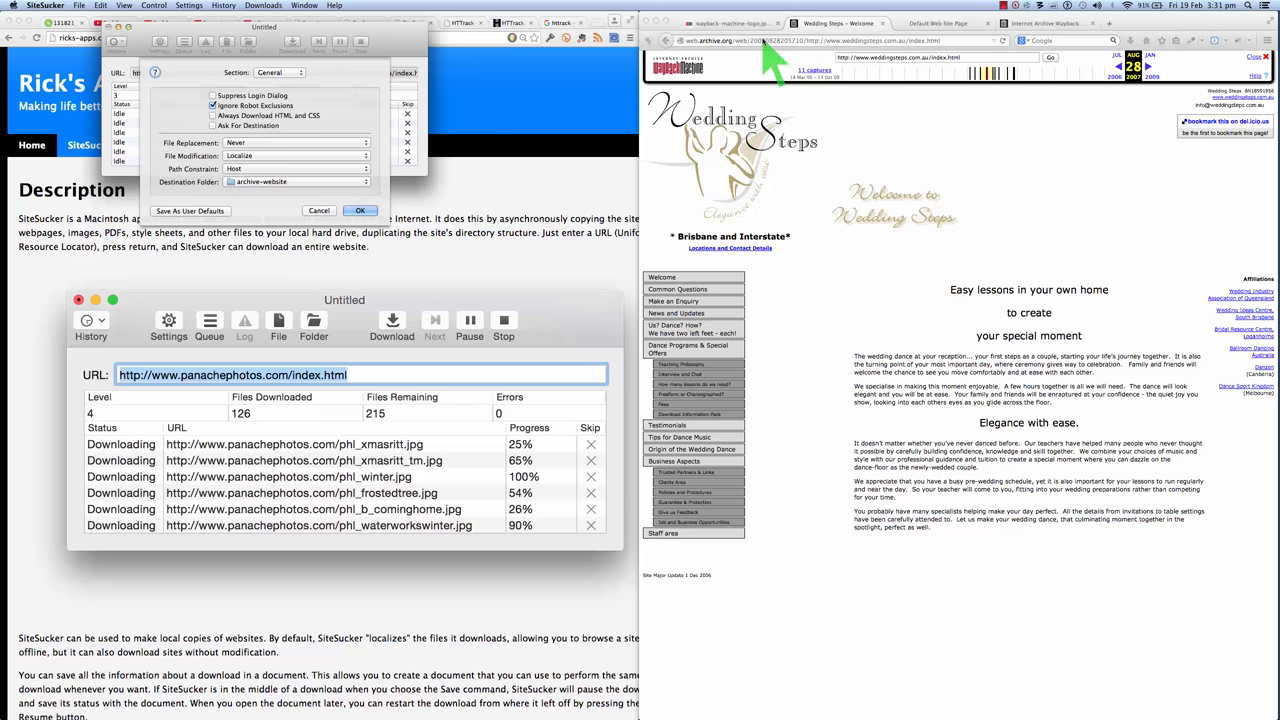
mouse_move(350, 120)
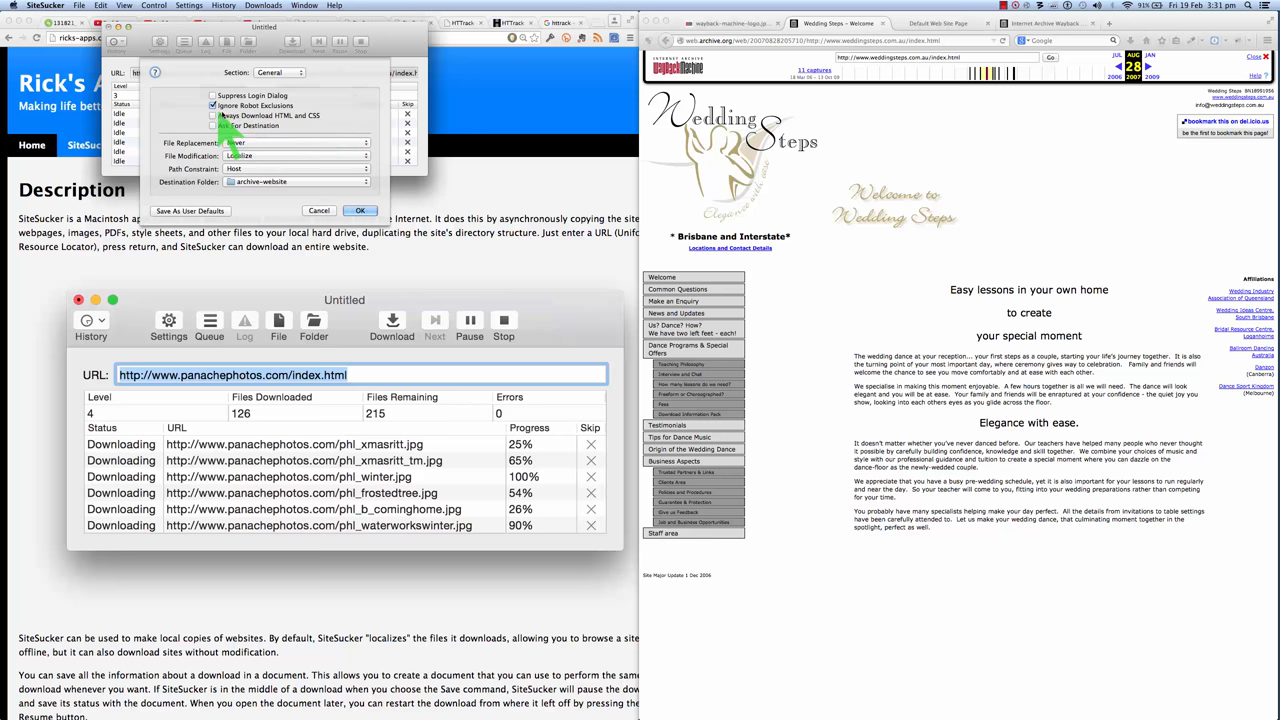
left_click(214, 124)
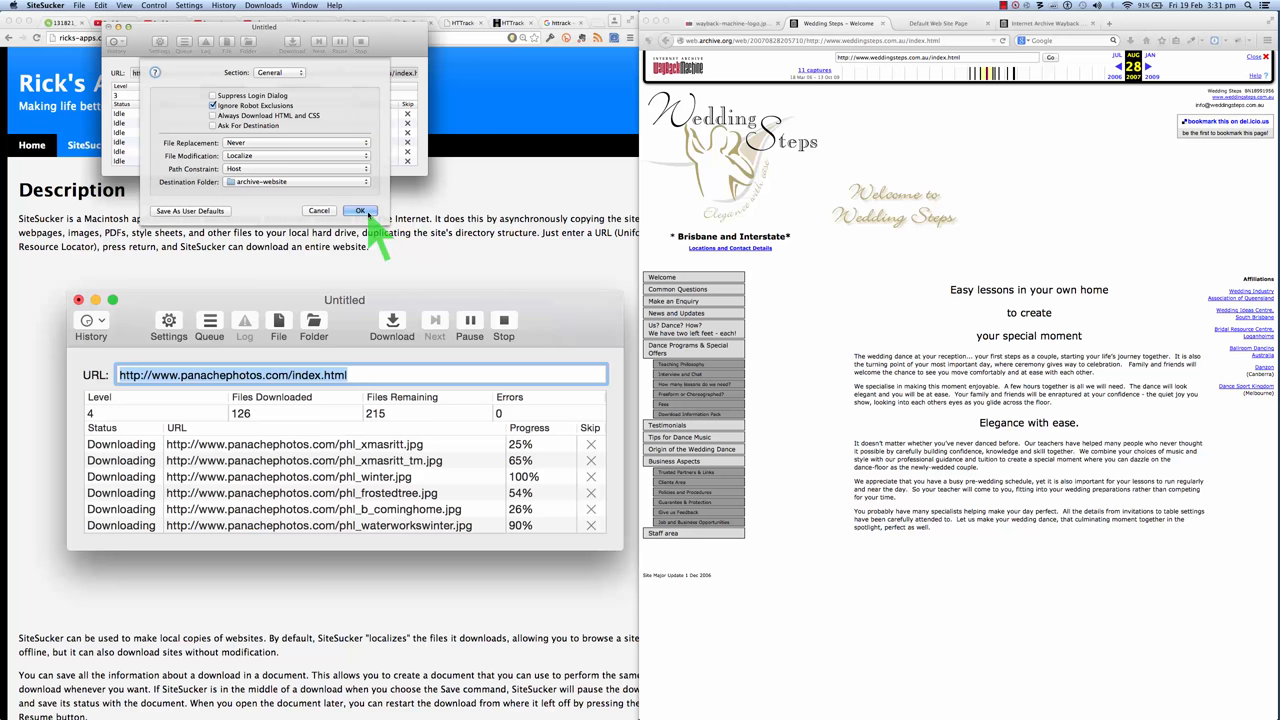
left_click(360, 210)
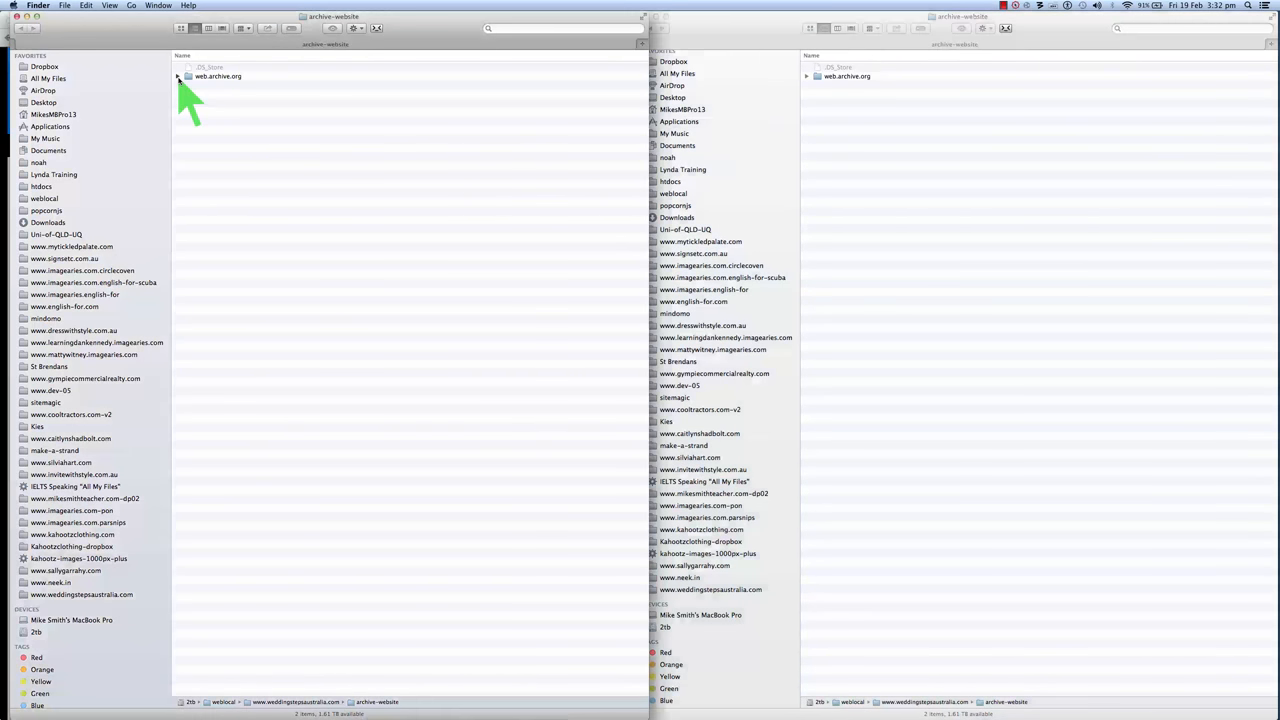
Expand web.archive.org, its web folder and a dated snapshot folder in Finder.
left_click(176, 76)
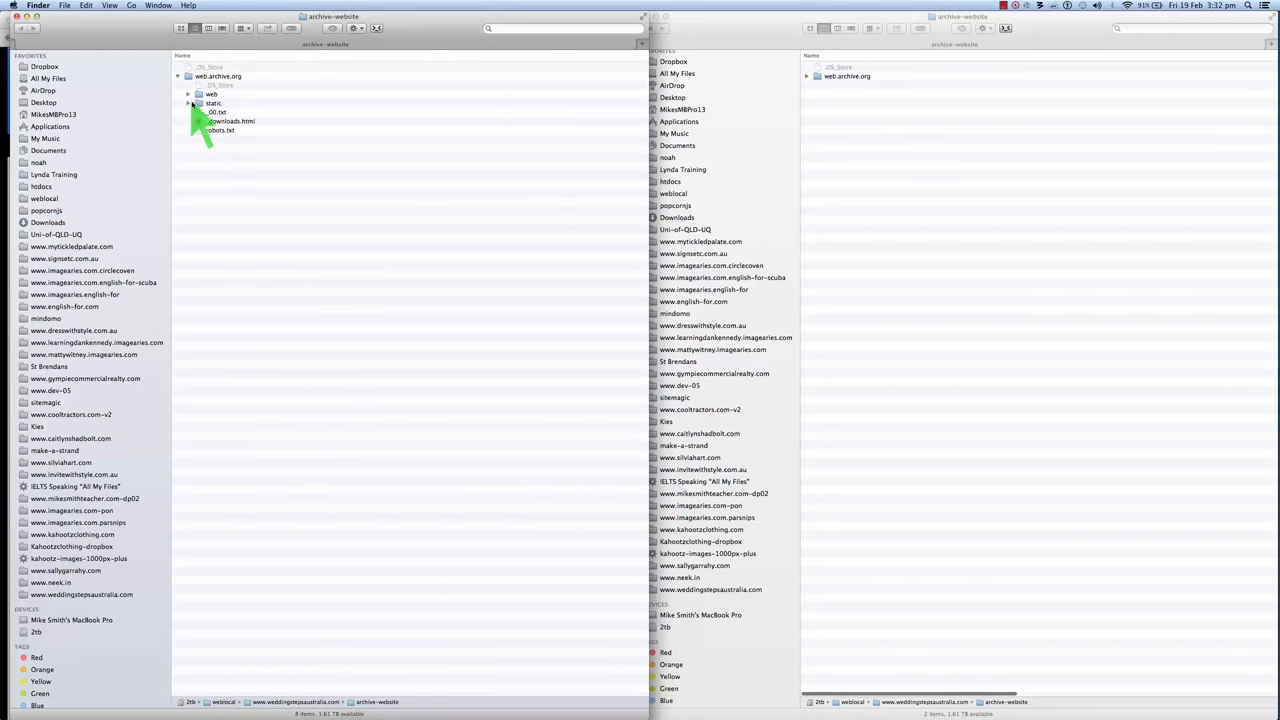
left_click(188, 94)
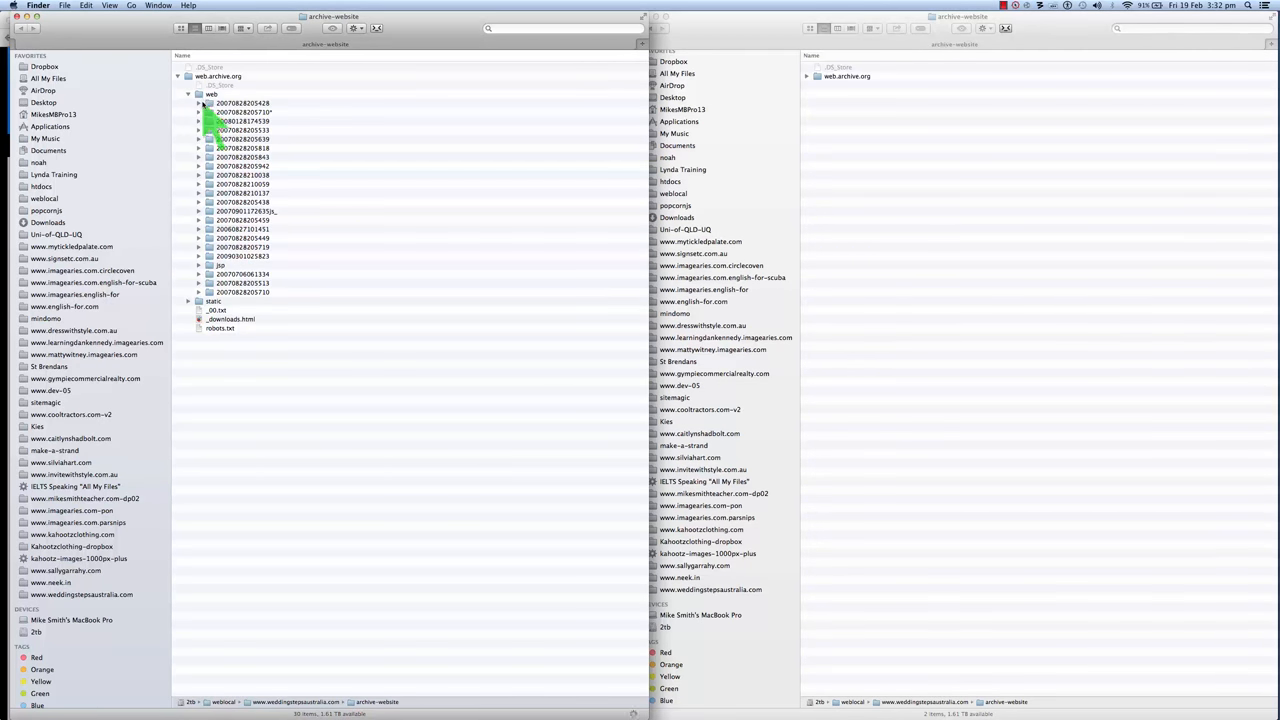
left_click(198, 112)
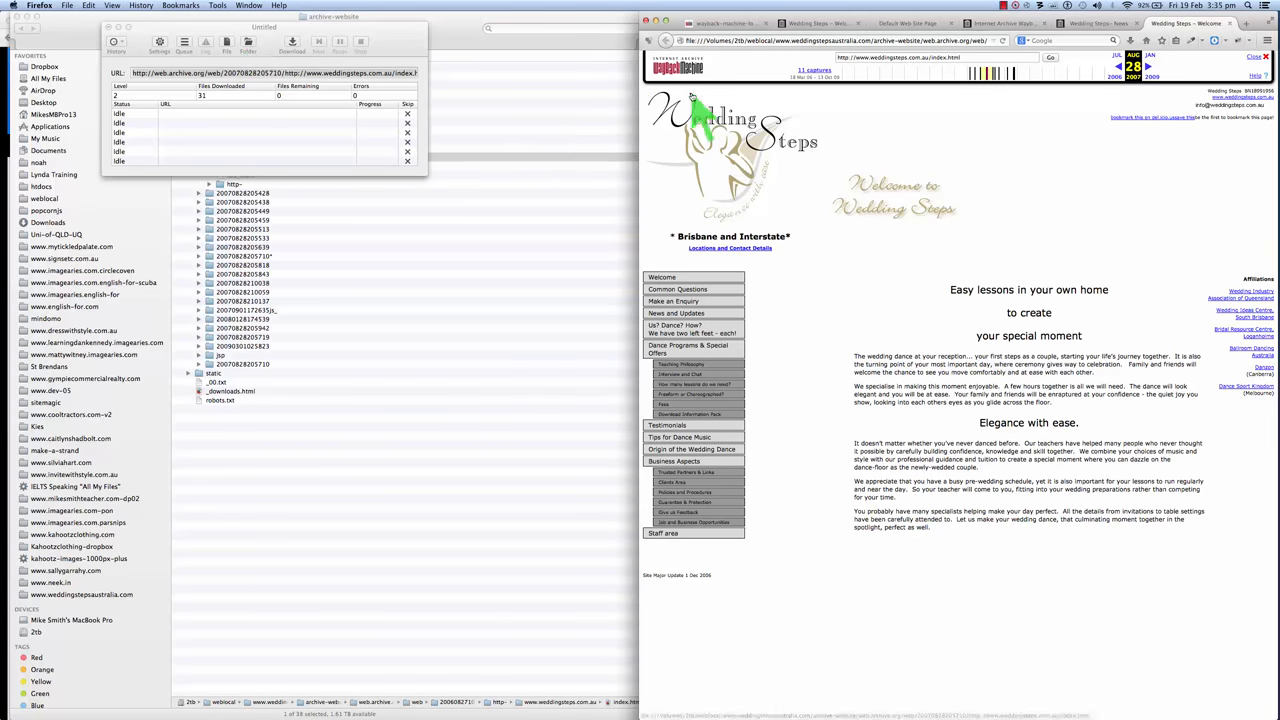
mouse_move(776, 270)
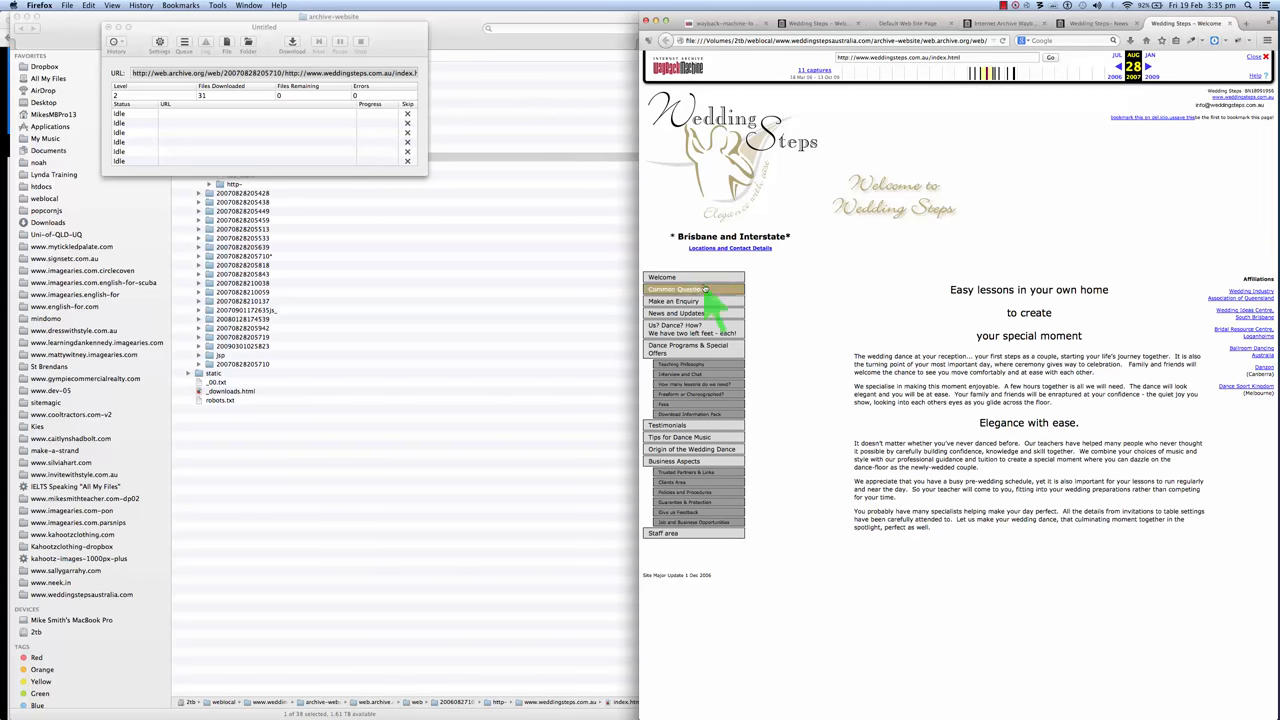
mouse_move(744, 524)
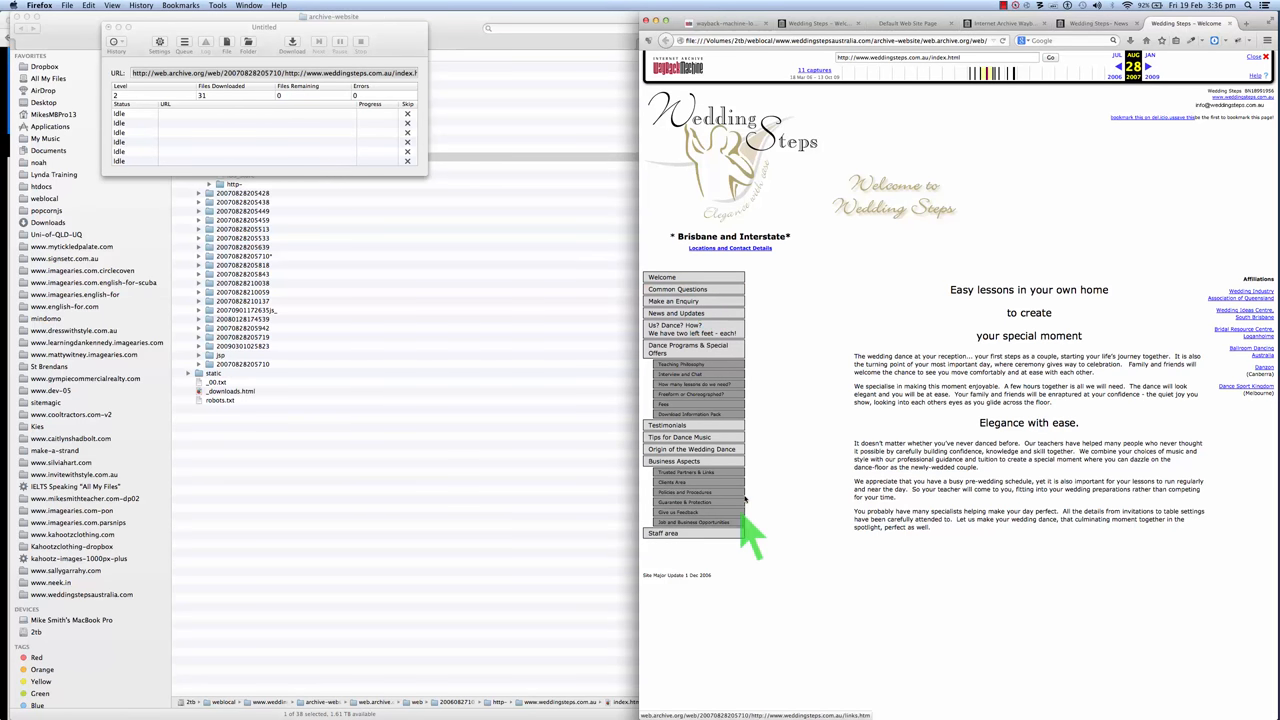
mouse_move(710, 712)
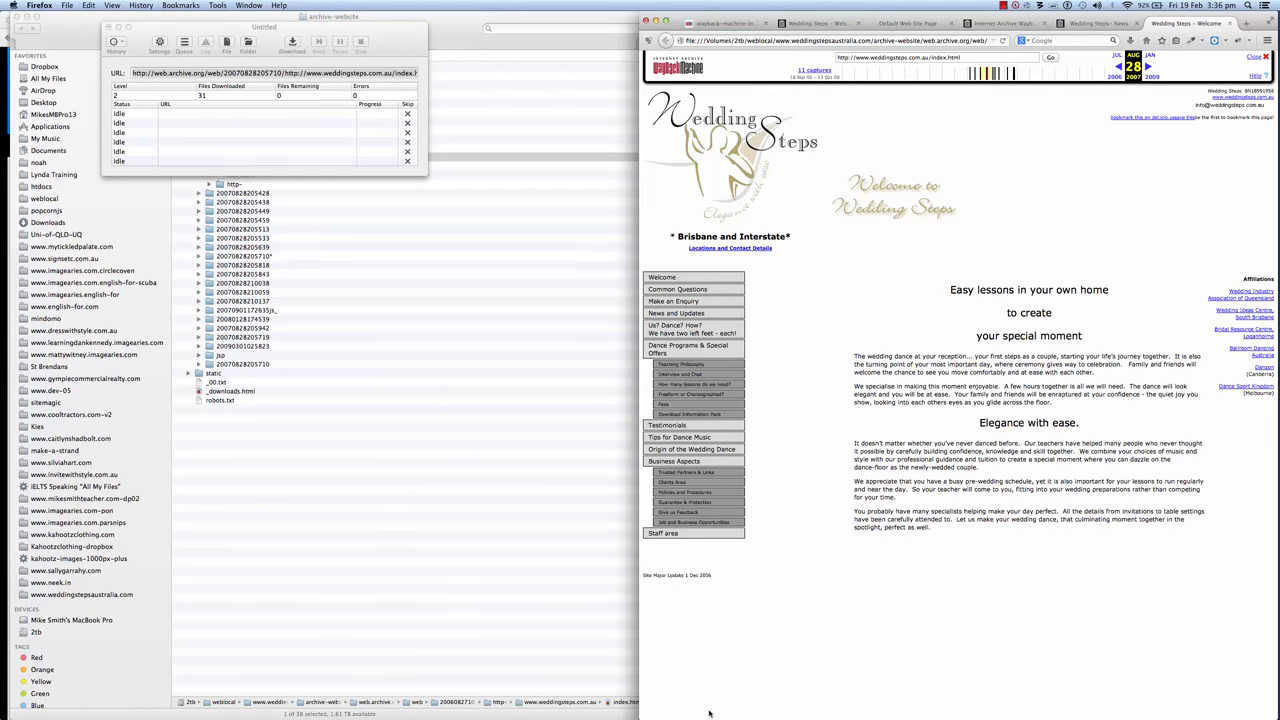
mouse_move(692, 448)
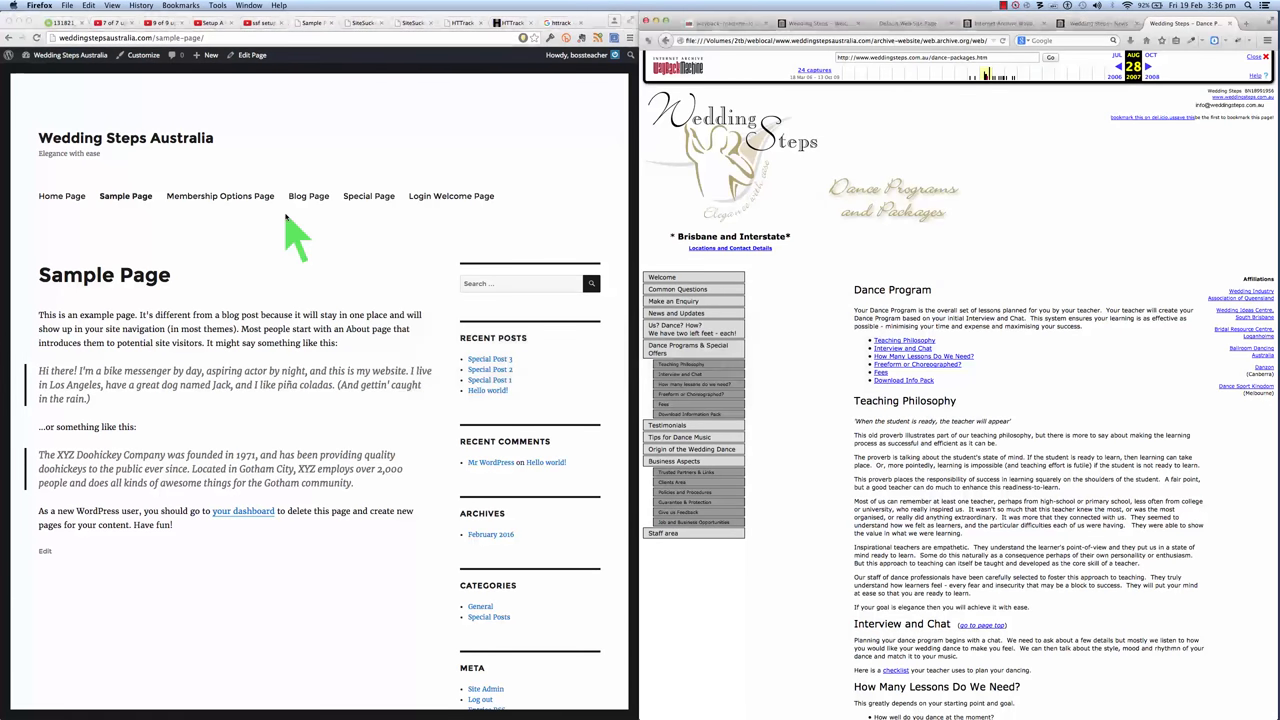
mouse_move(384, 260)
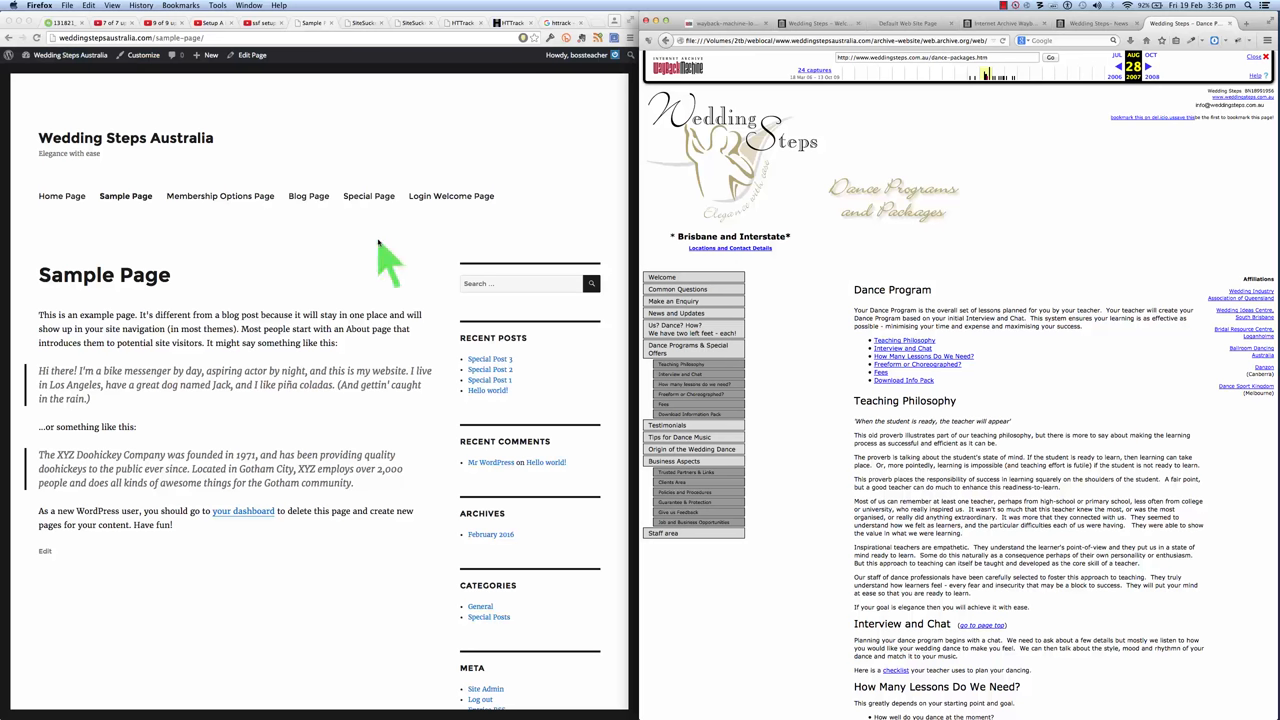